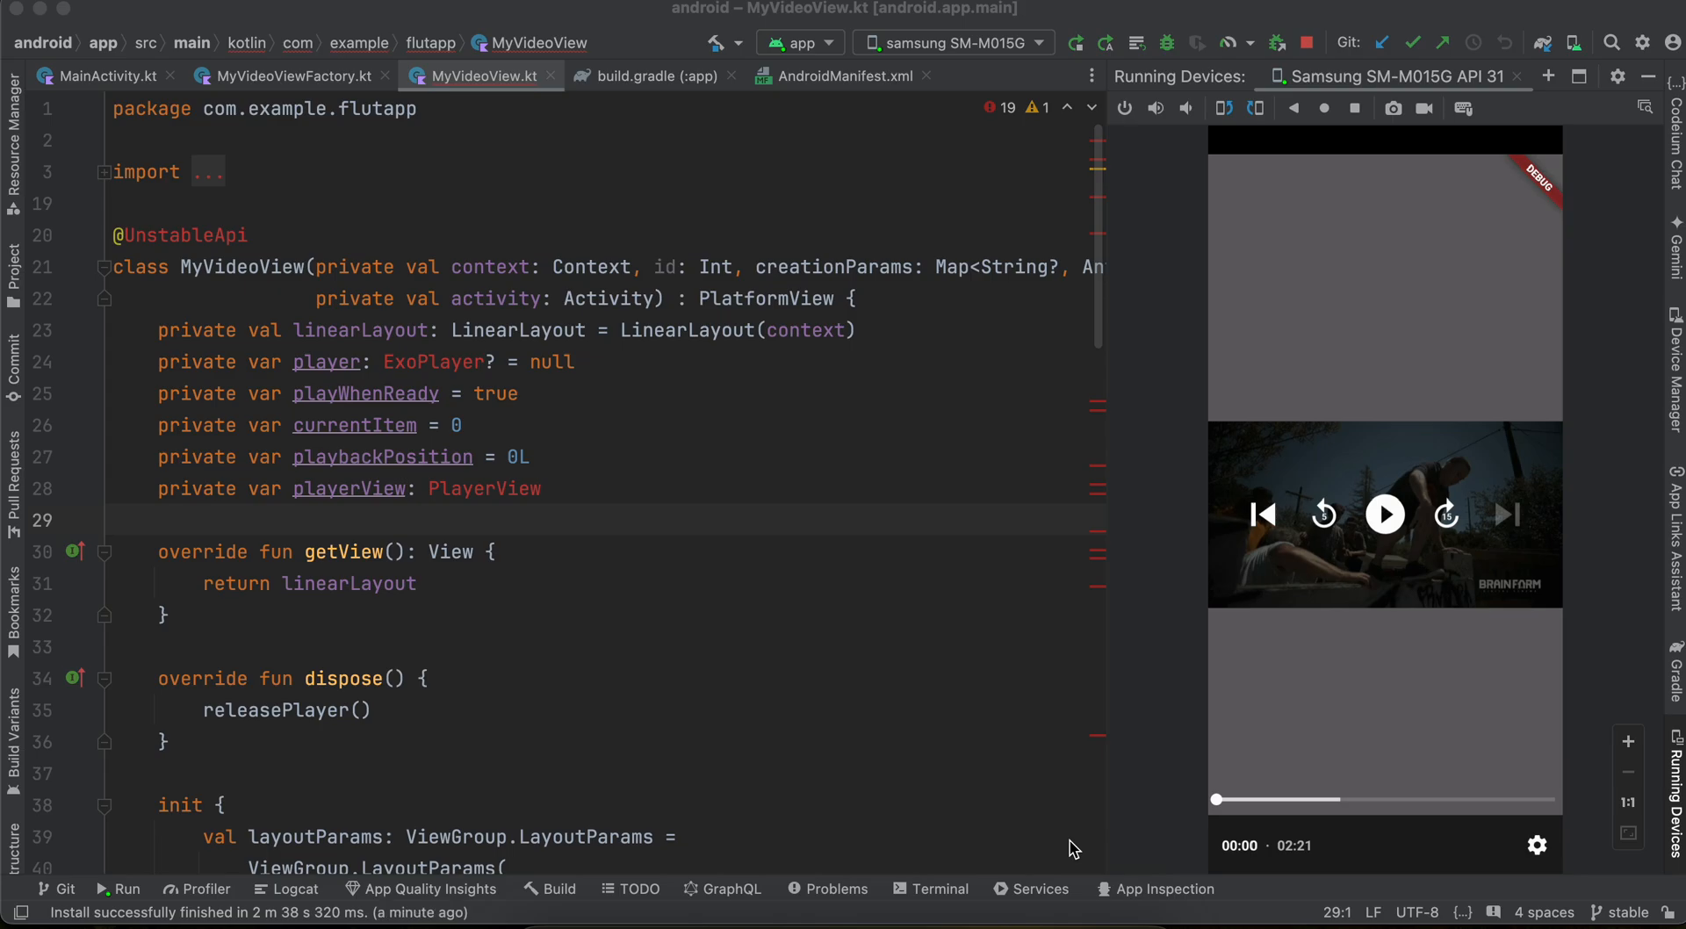
Close the Samsung SM-M015G mirror so MyVideoView.kt fills the editor
click(1385, 514)
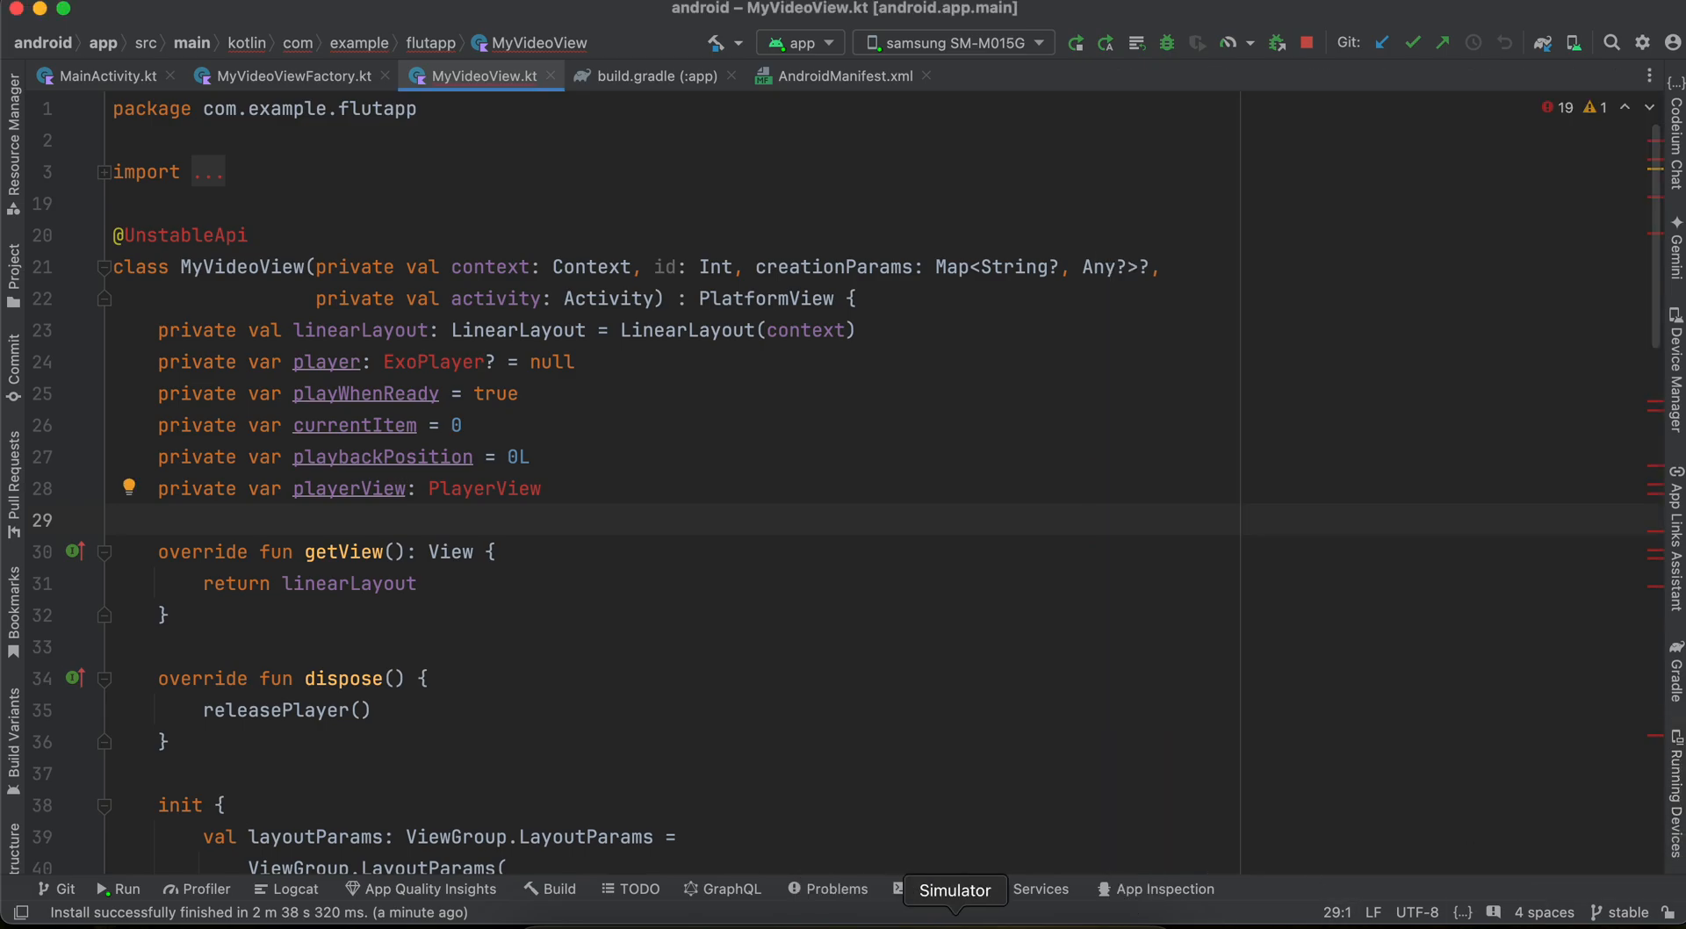
Bring up the iOS Simulator and play the skate video on the iPhone 15
click(955, 889)
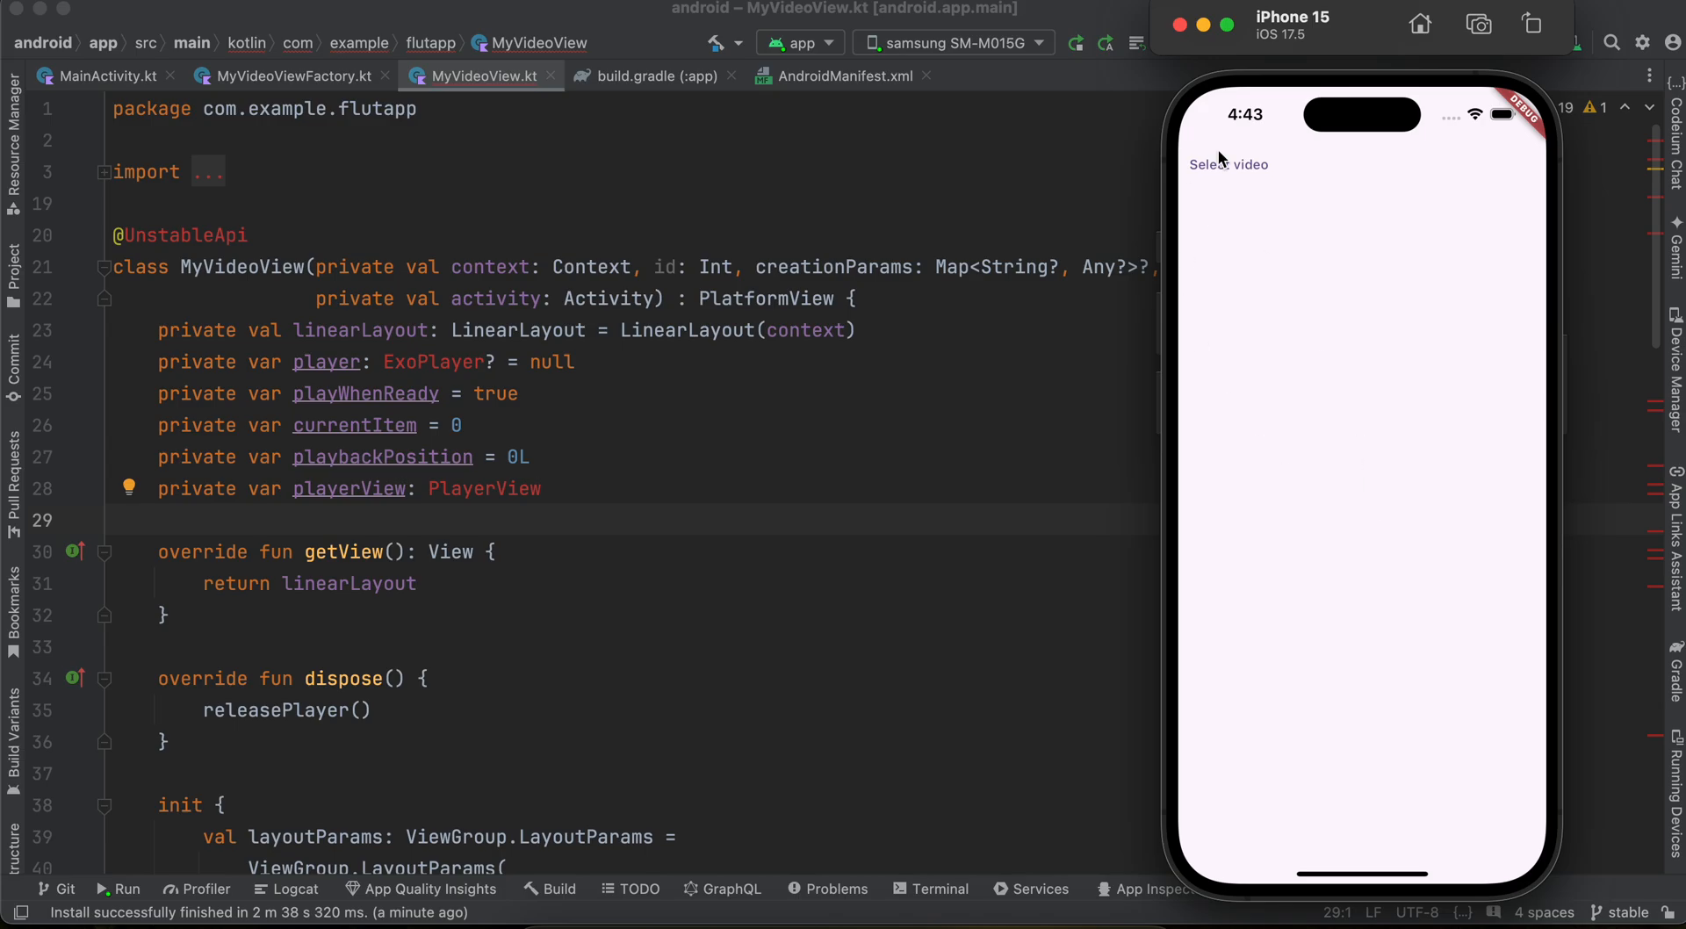
mouse_move(1283, 236)
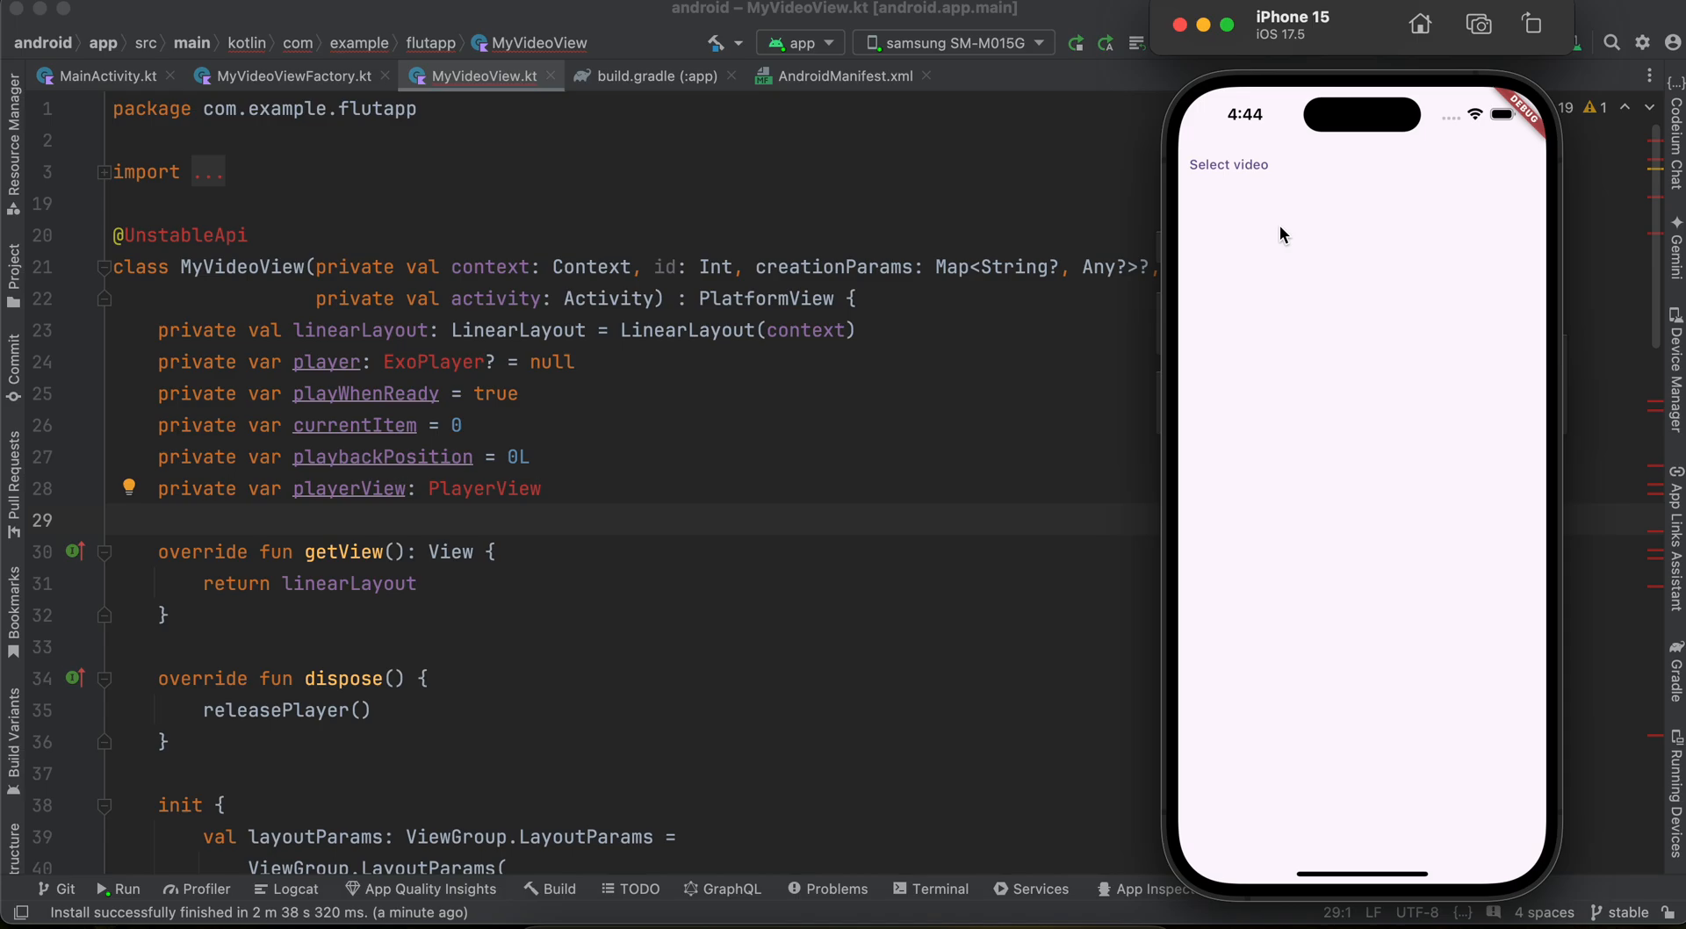
mouse_move(1240, 169)
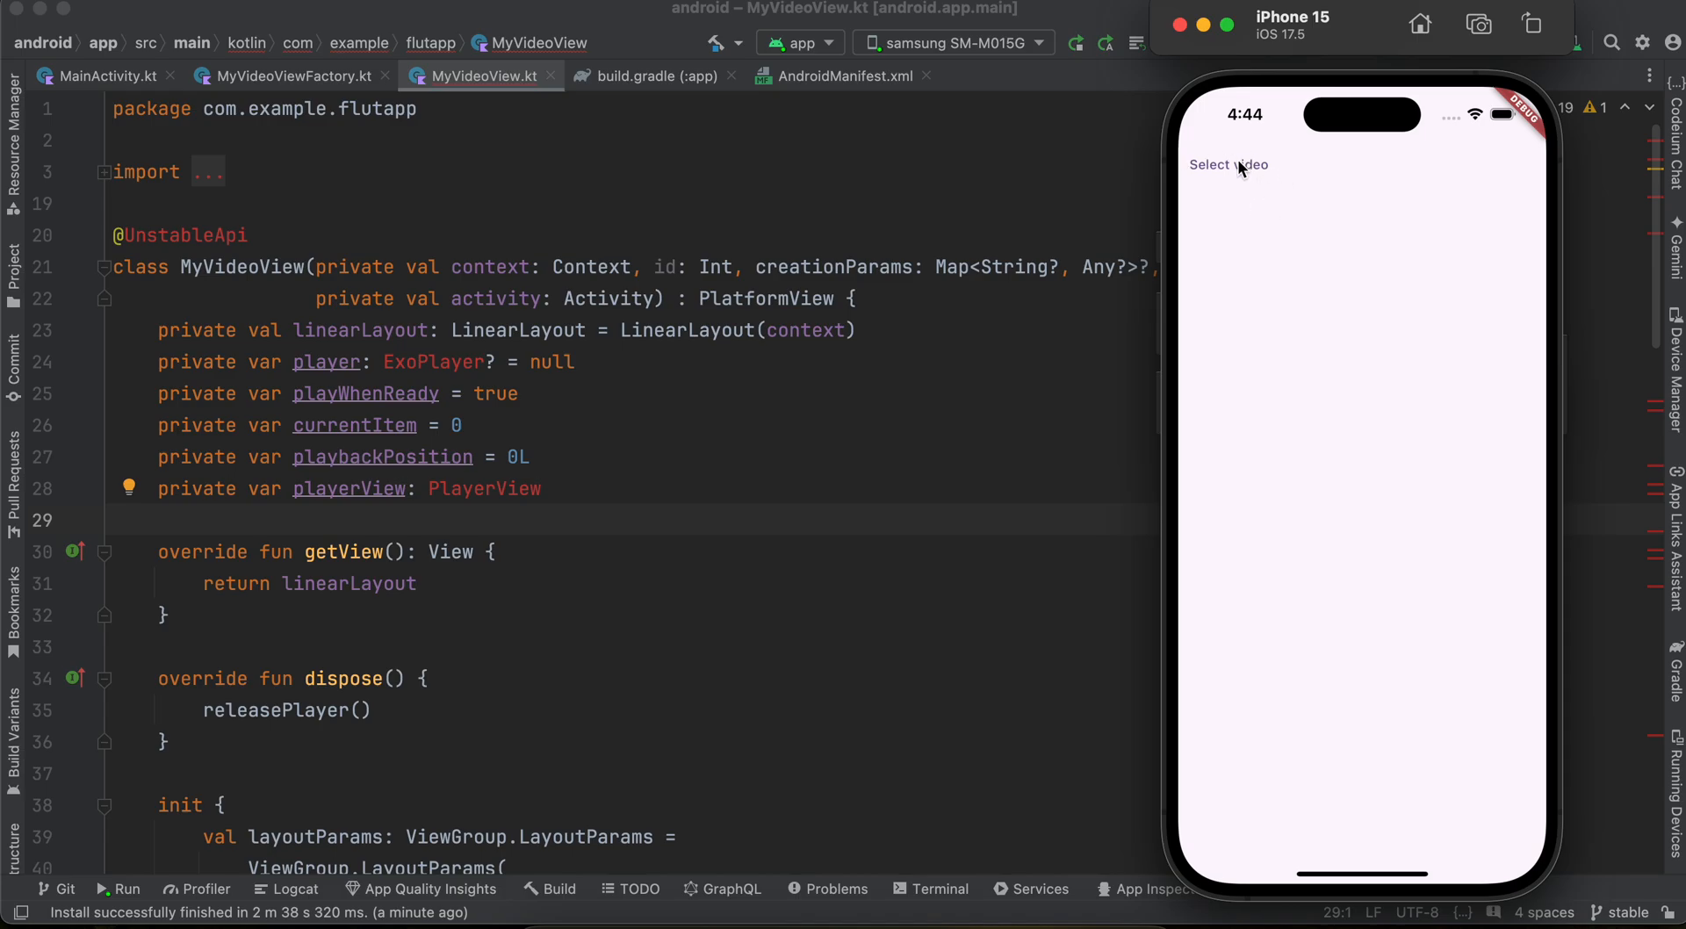
mouse_move(1244, 174)
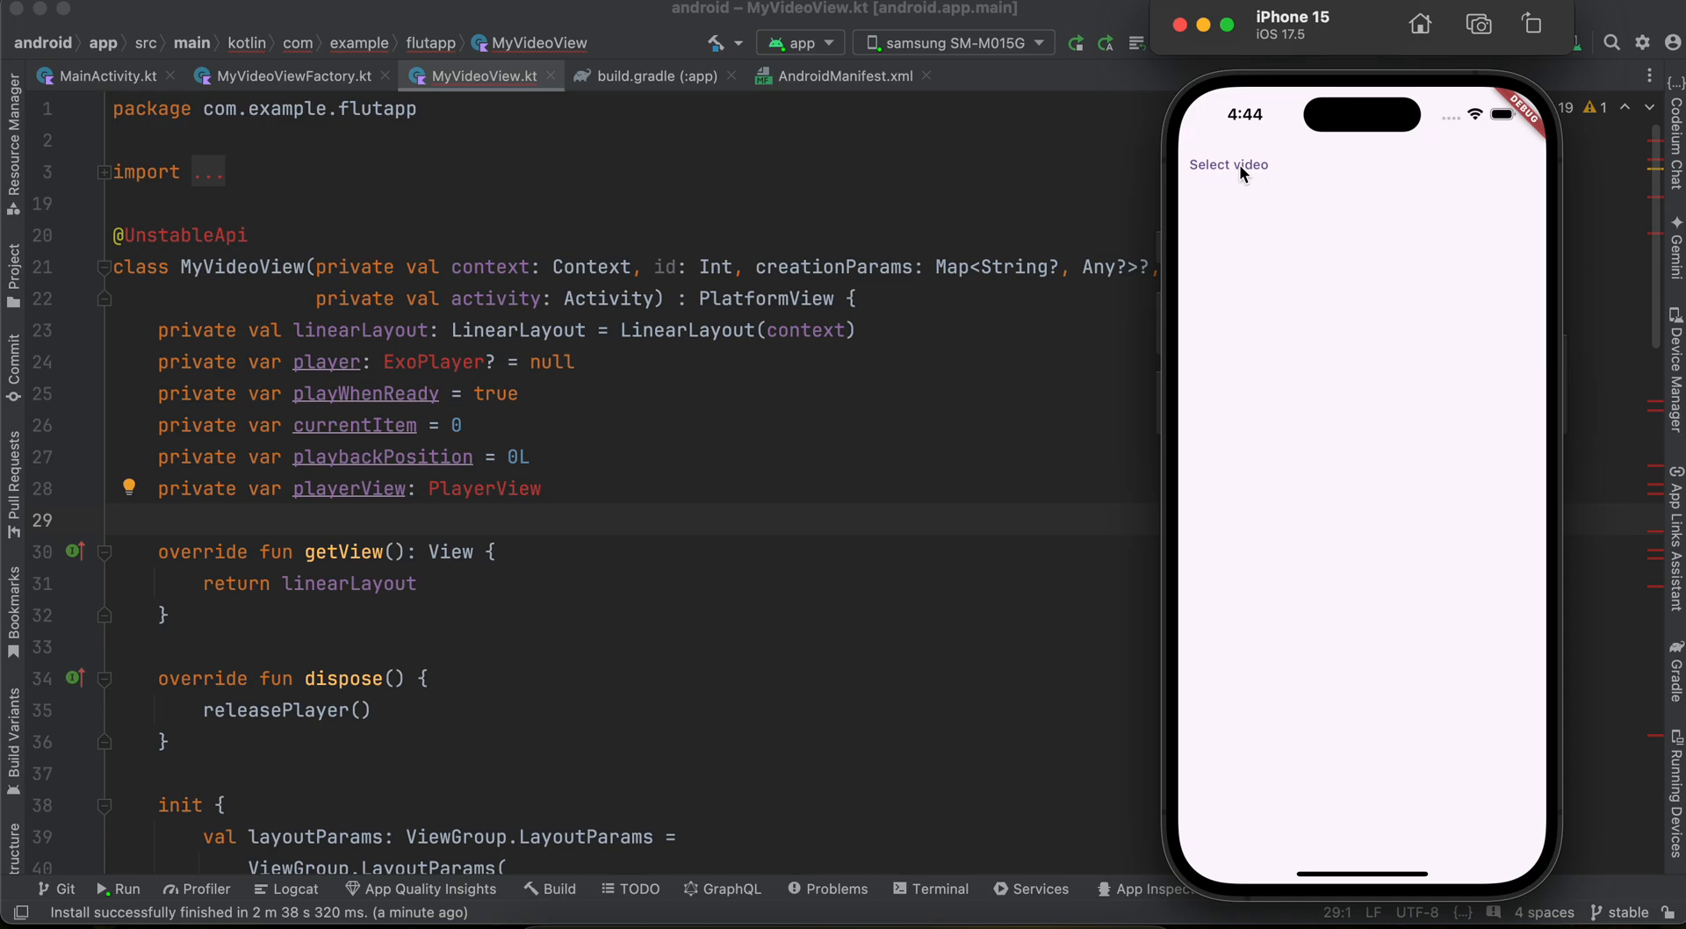
click(1228, 165)
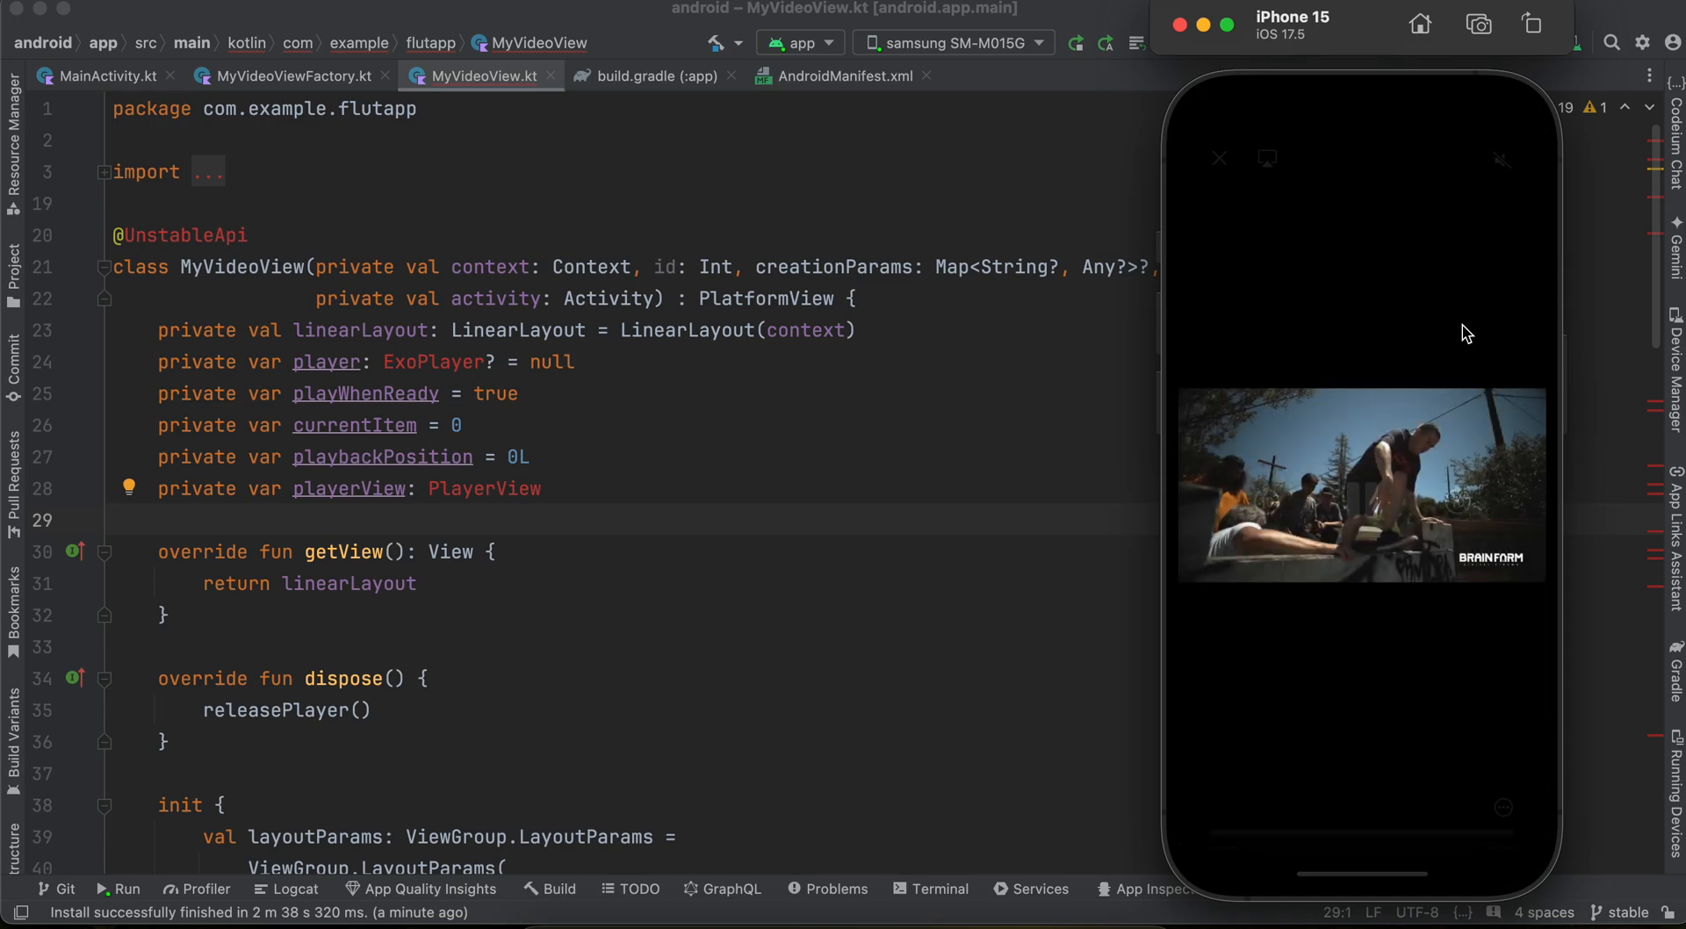
click(1360, 484)
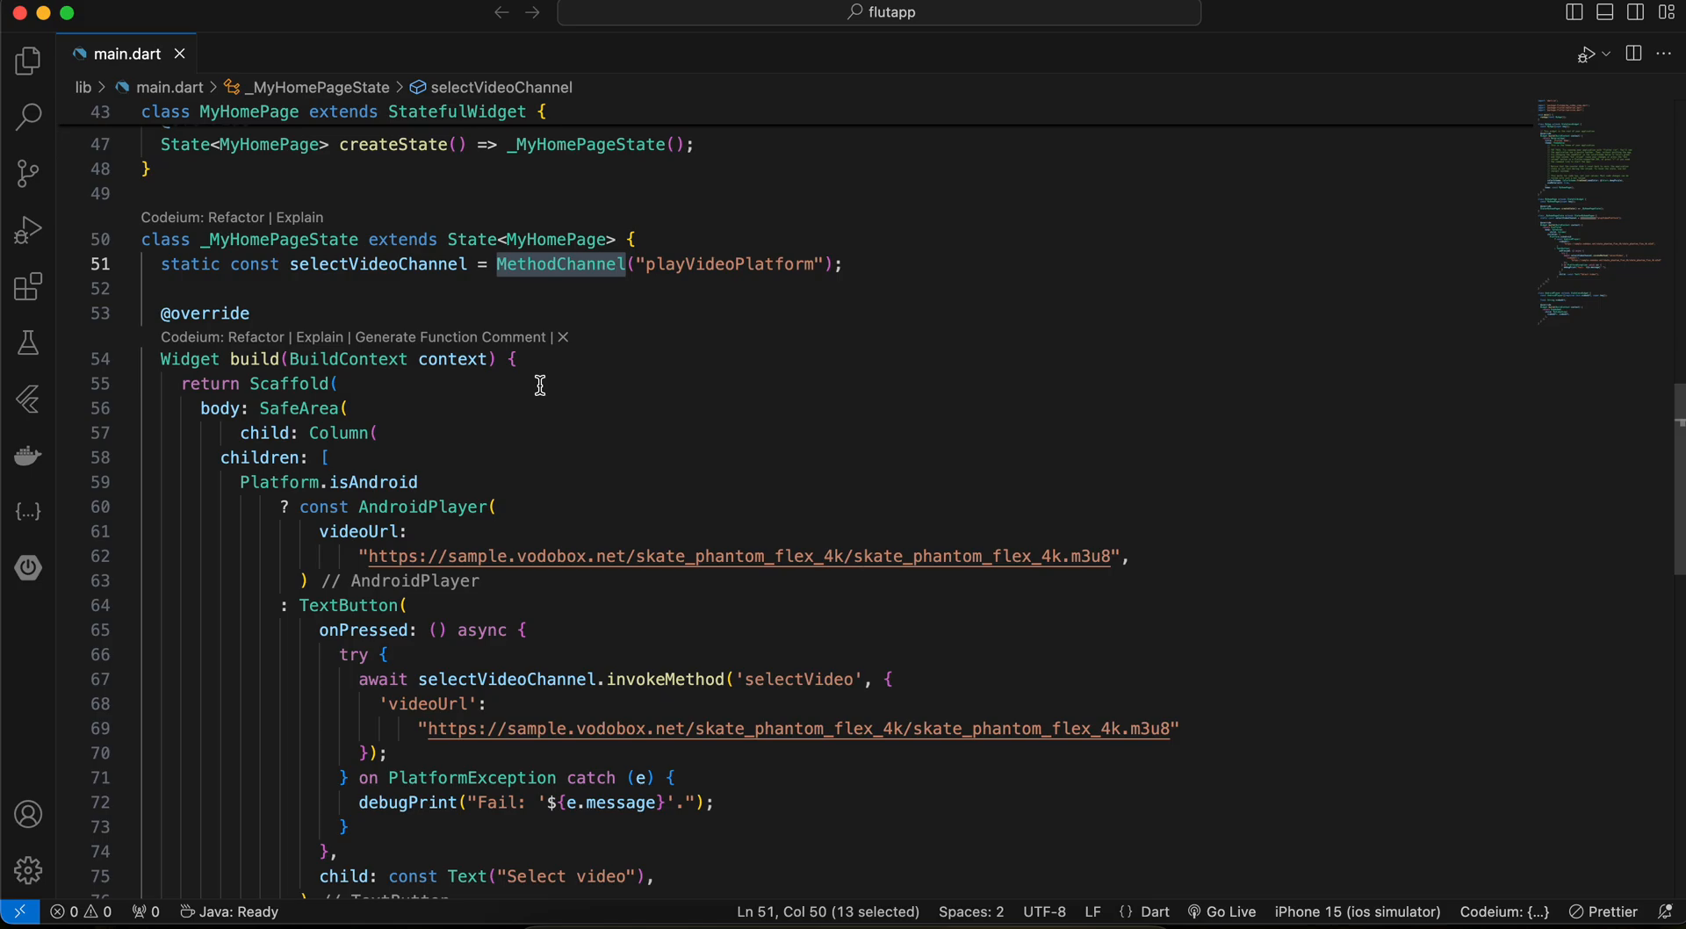
Highlight the children list, AndroidPlayer and the HLS video URL in main.dart's build method
scroll(down, 3)
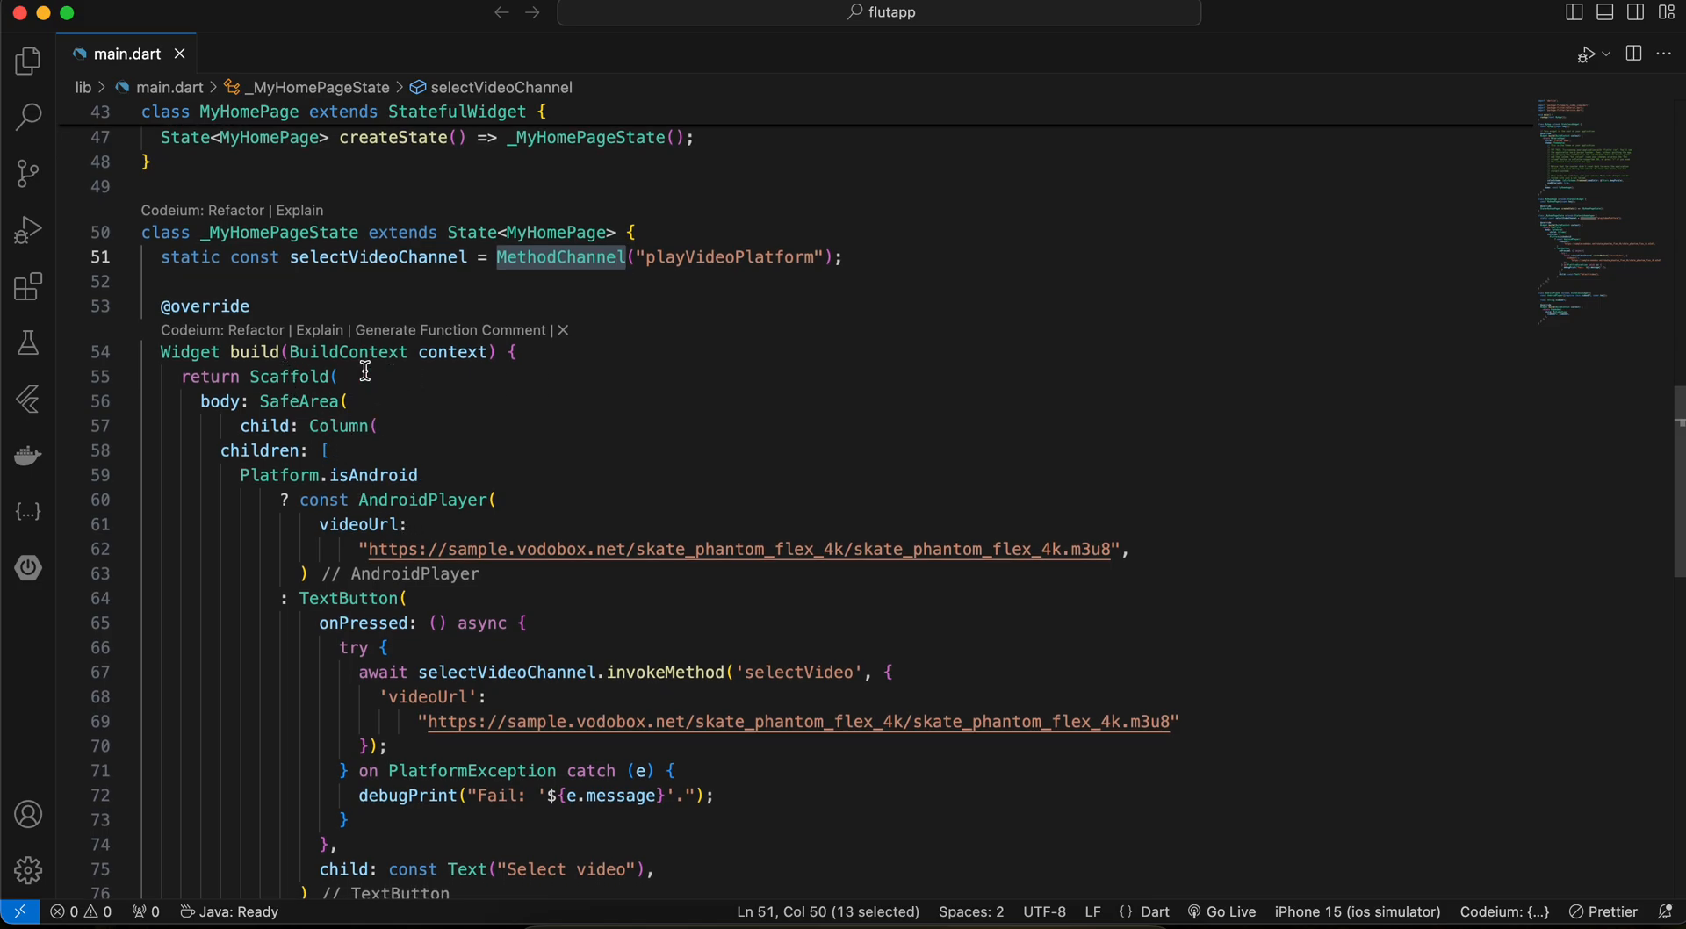
double_click(339, 426)
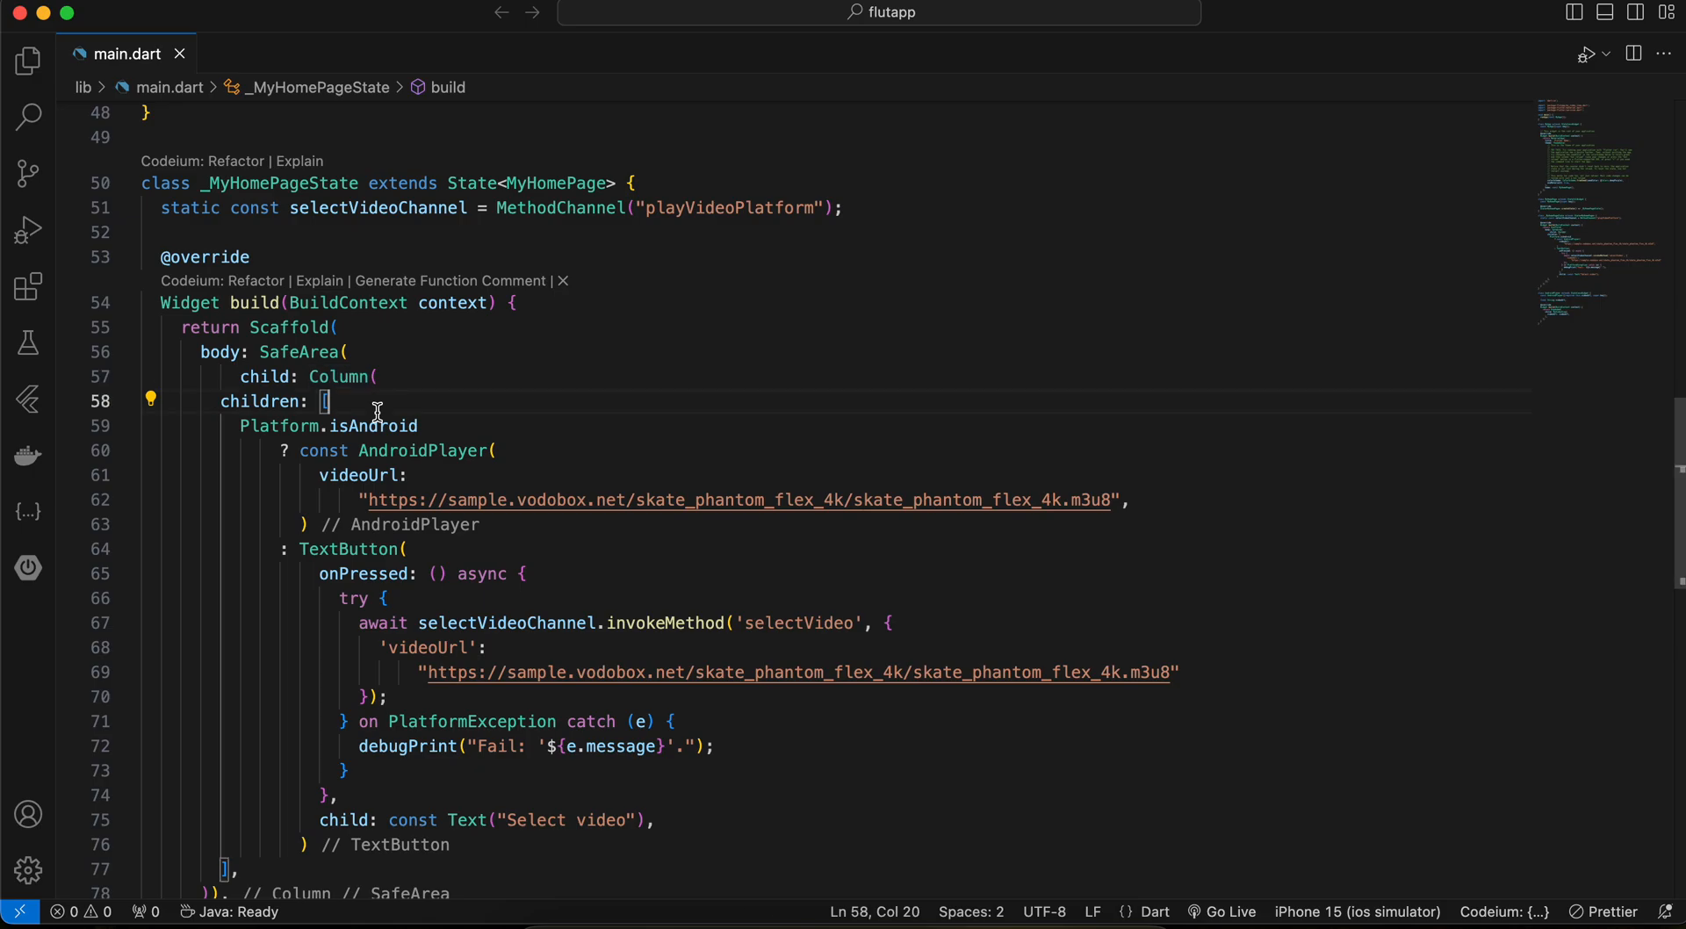
double_click(423, 450)
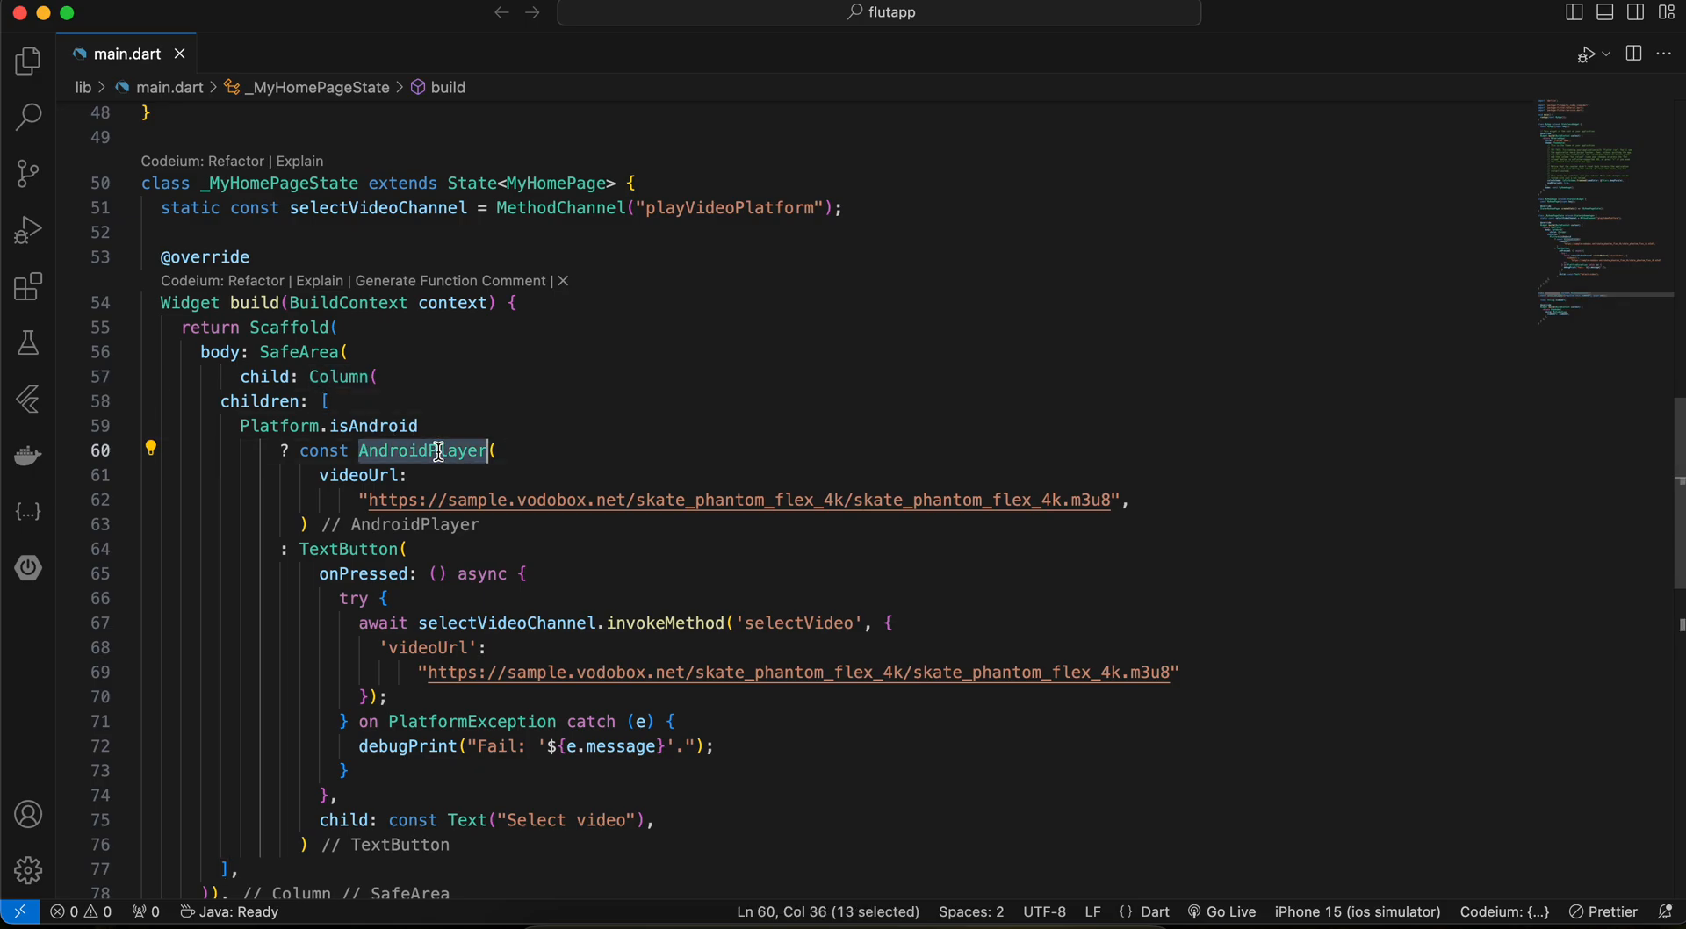
mouse_move(363, 511)
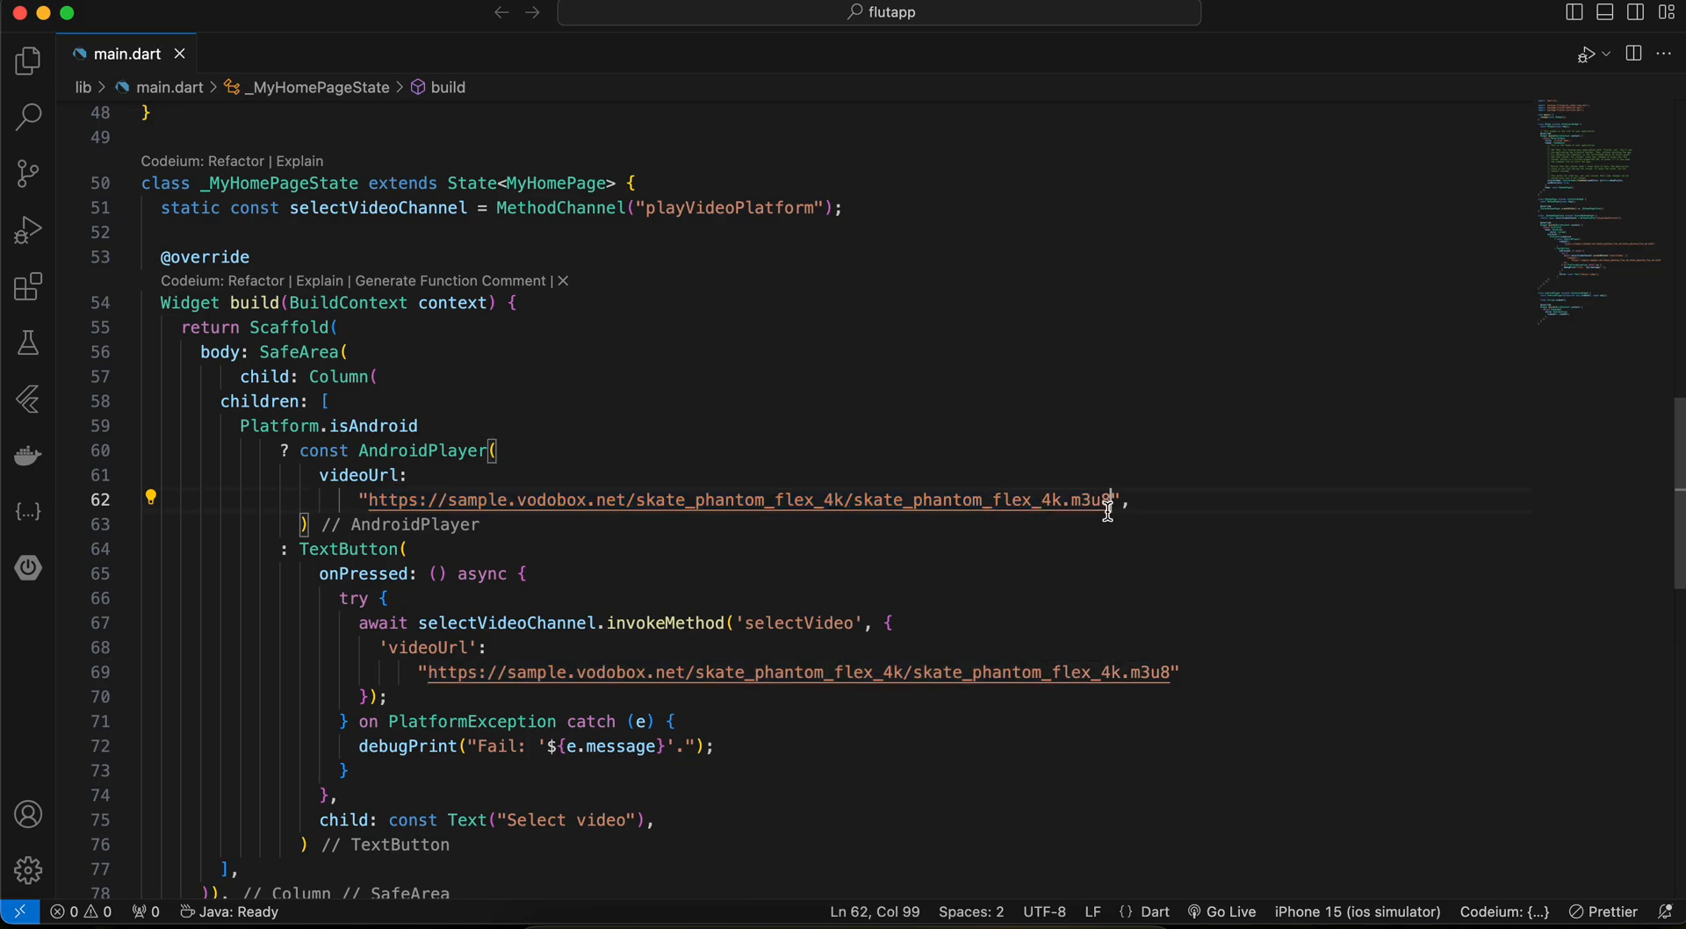
double_click(1092, 500)
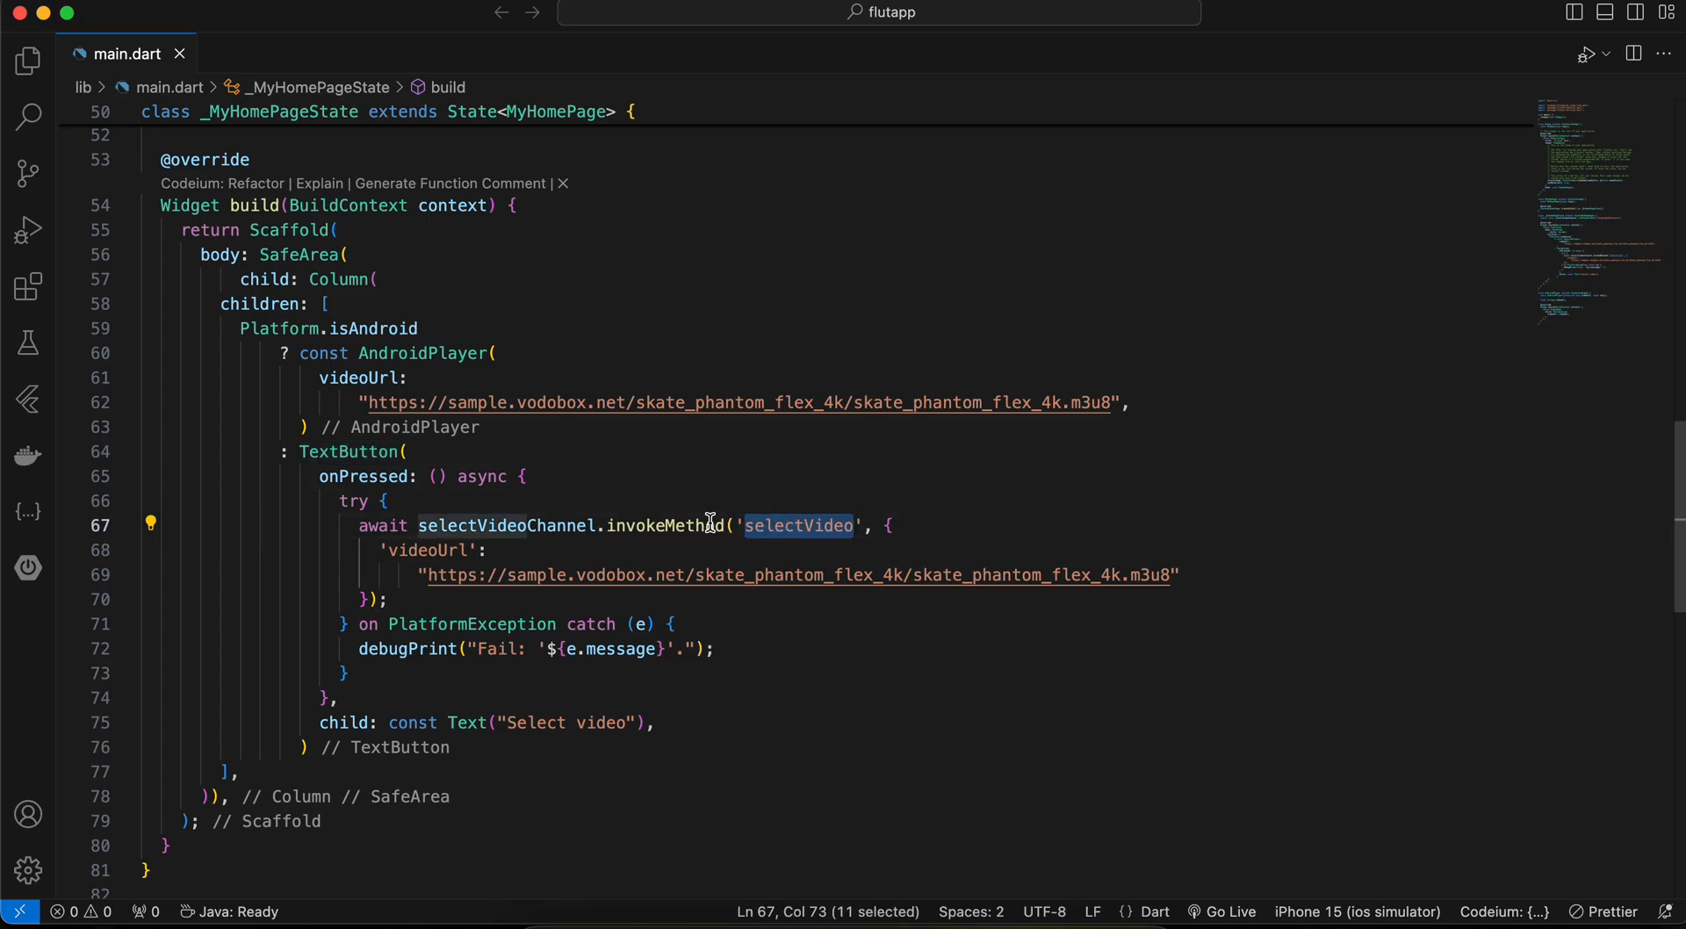
mouse_move(435, 561)
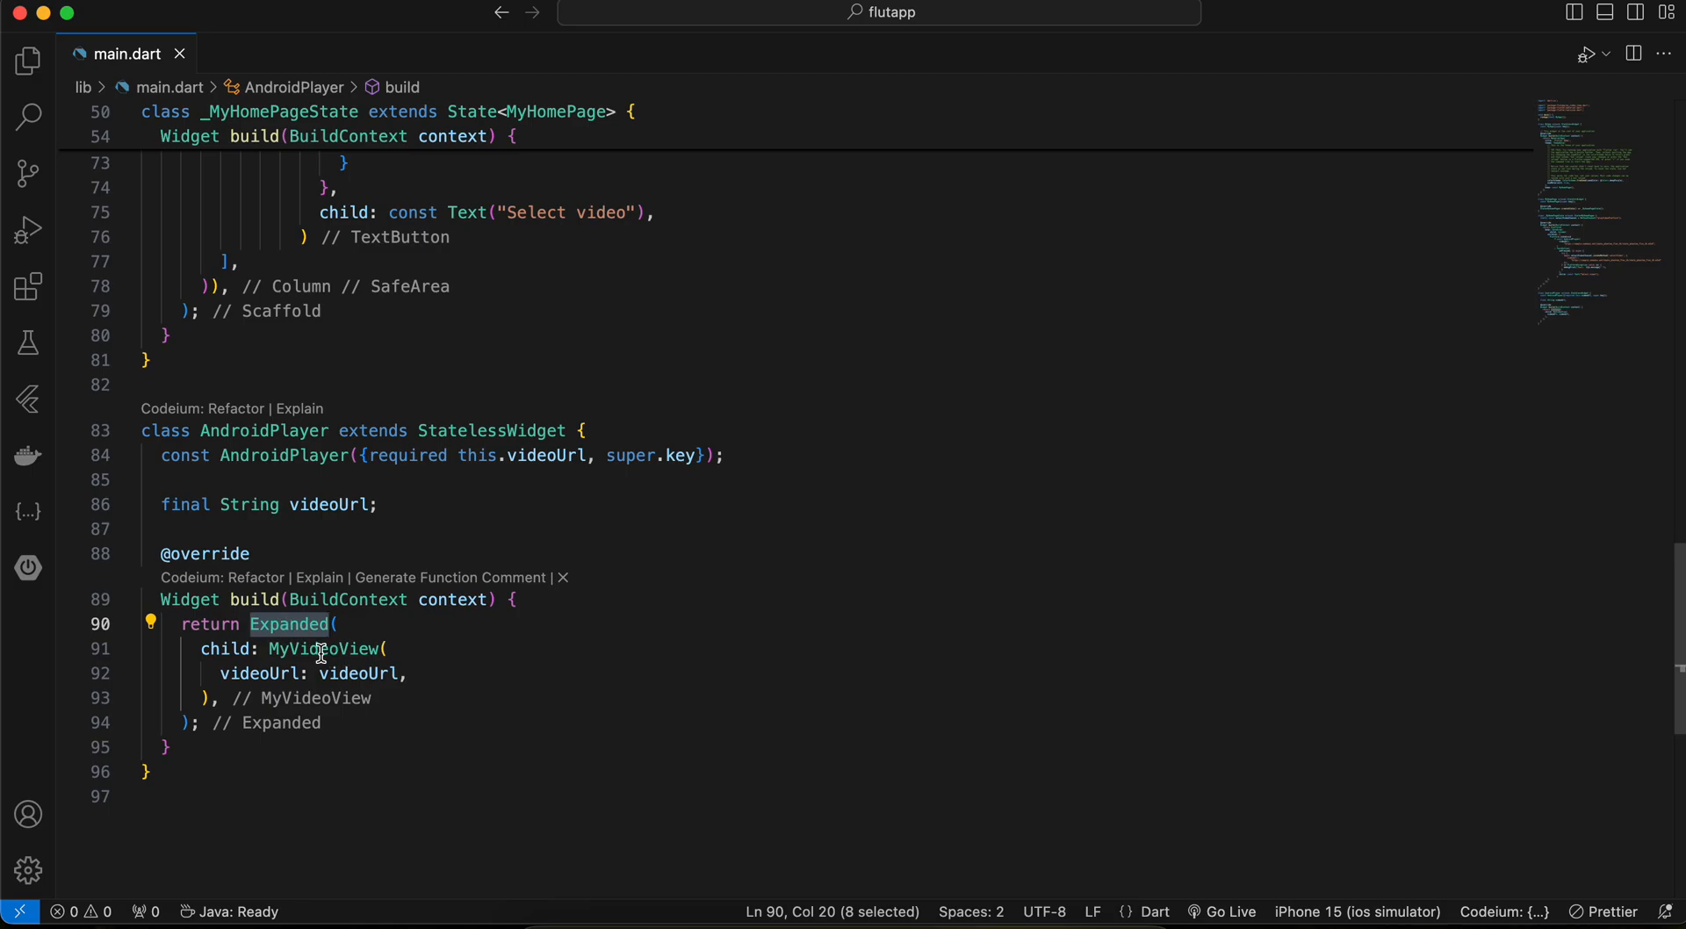
mouse_move(322, 648)
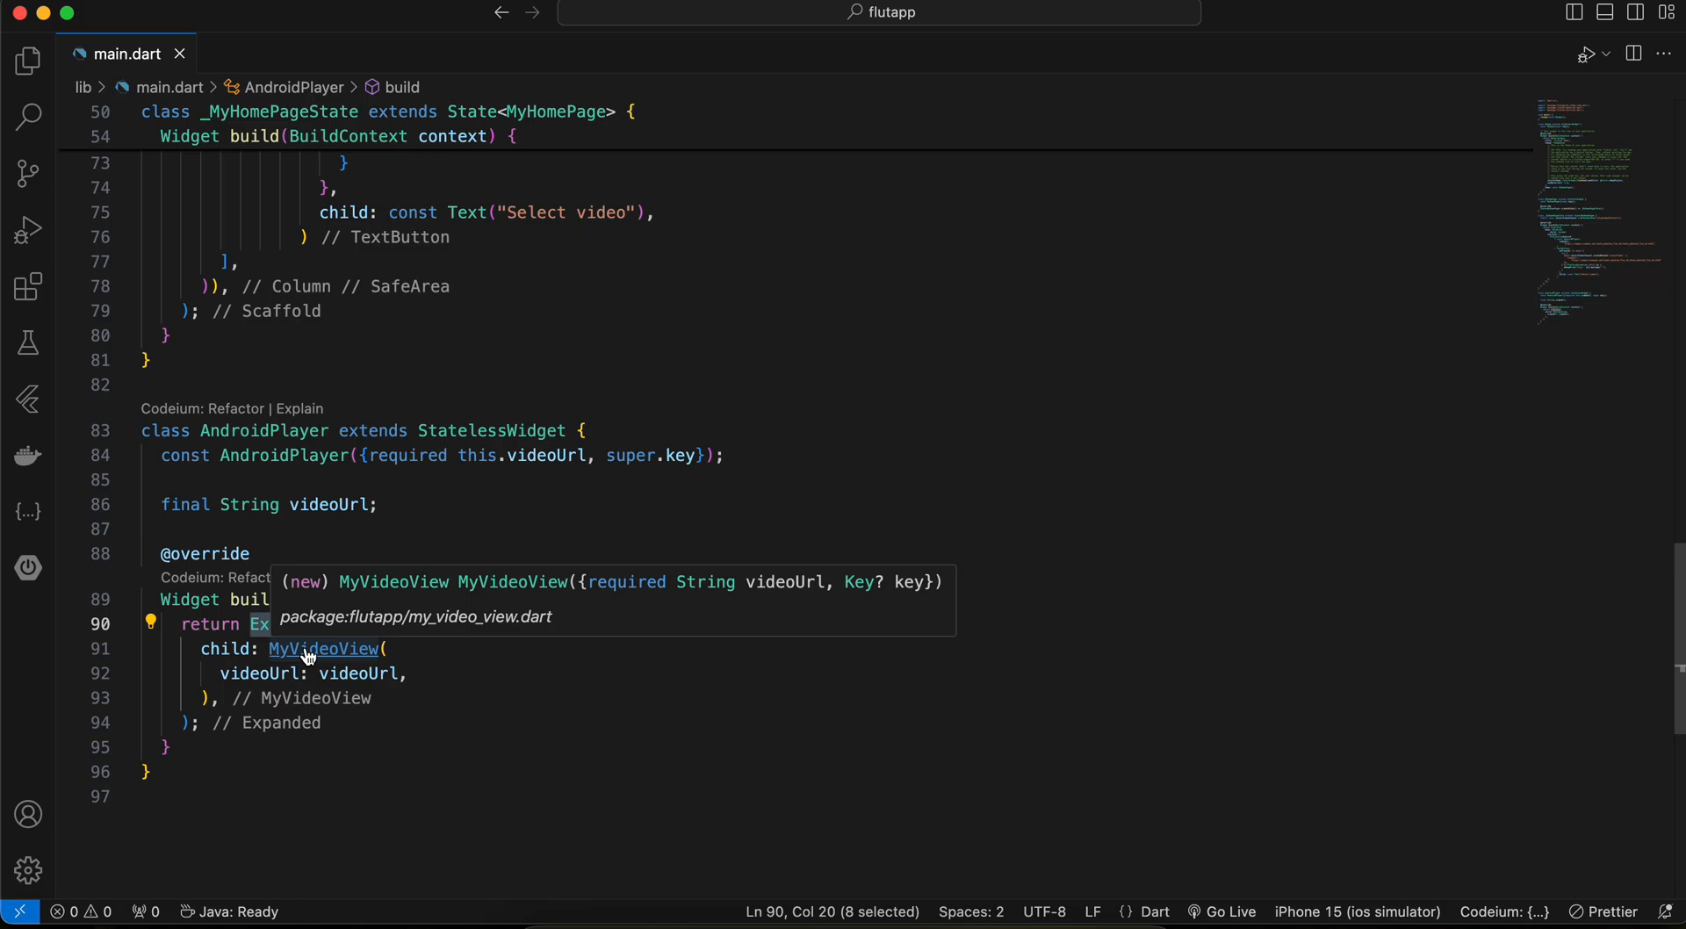
Jump from AndroidPlayer to the MyVideoView definition in my_video_view.dart
click(324, 648)
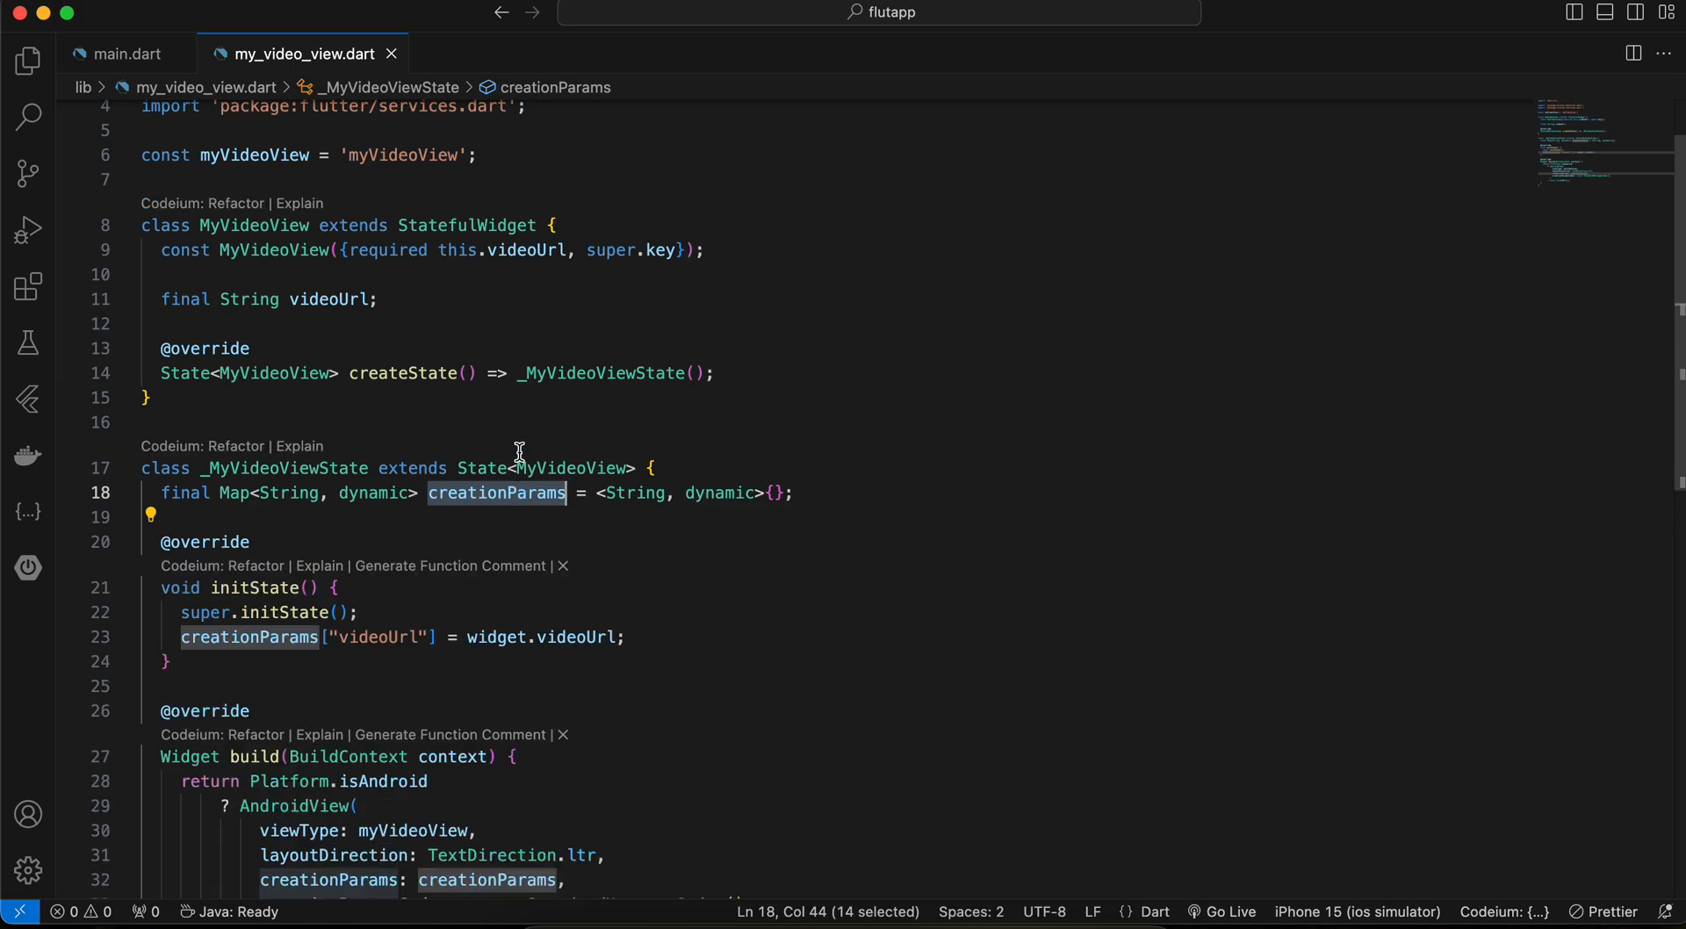
Scroll my_video_view.dart down to the AndroidView with the myVideoView view type
scroll(down, 3)
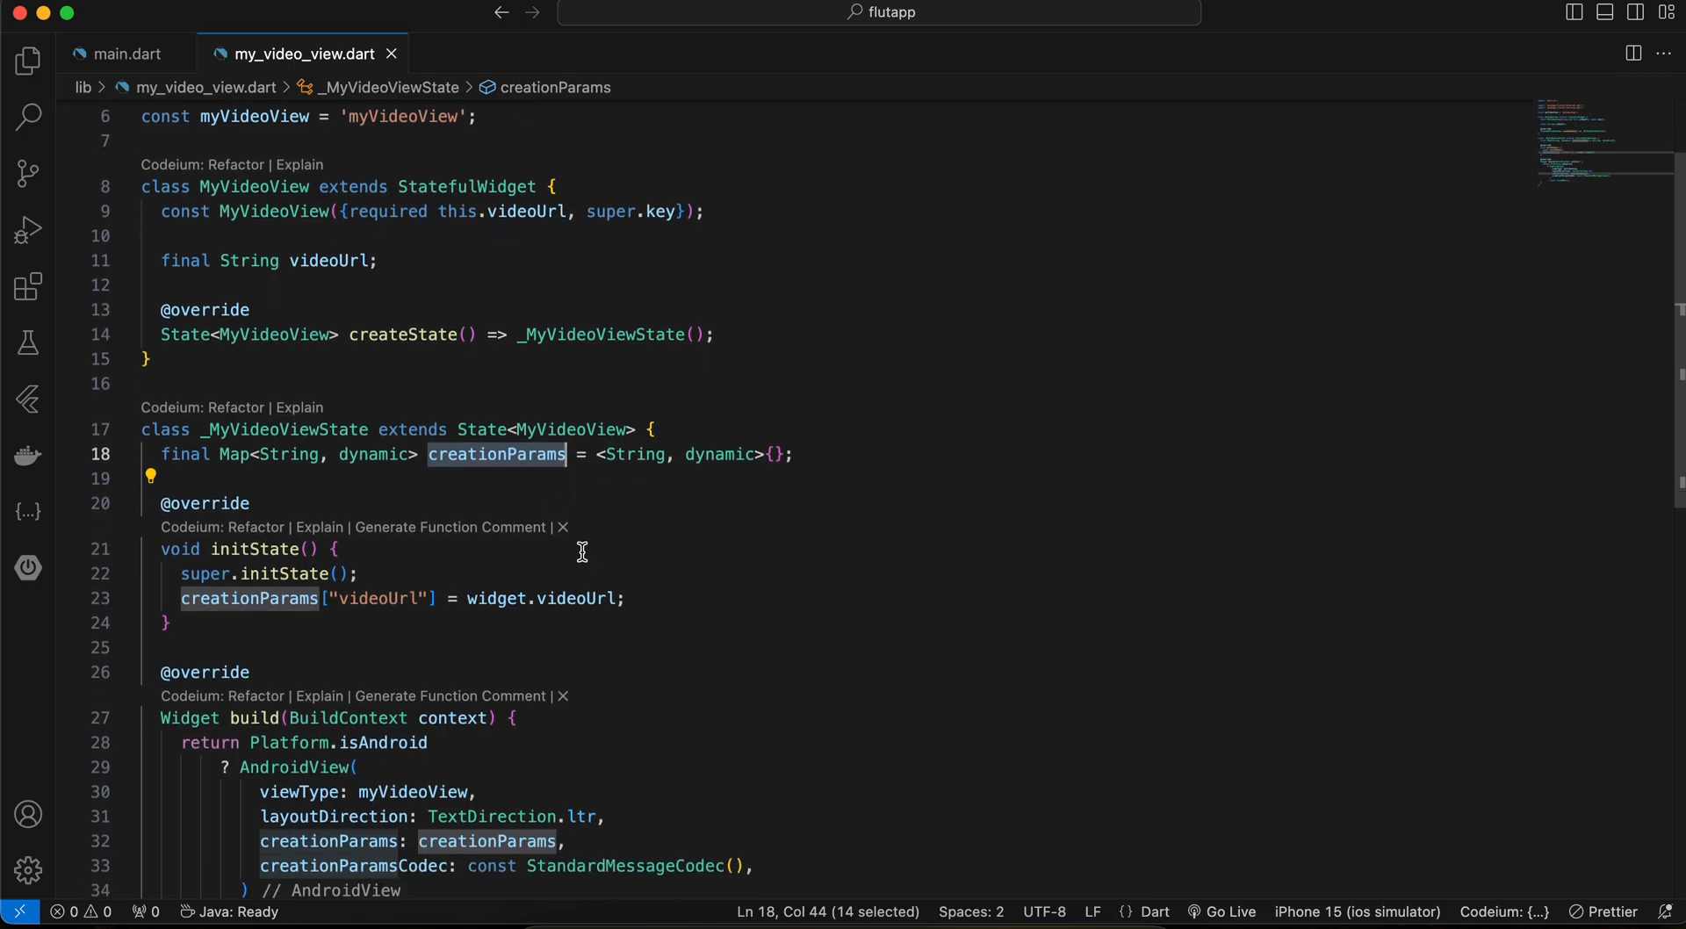
scroll(down, 3)
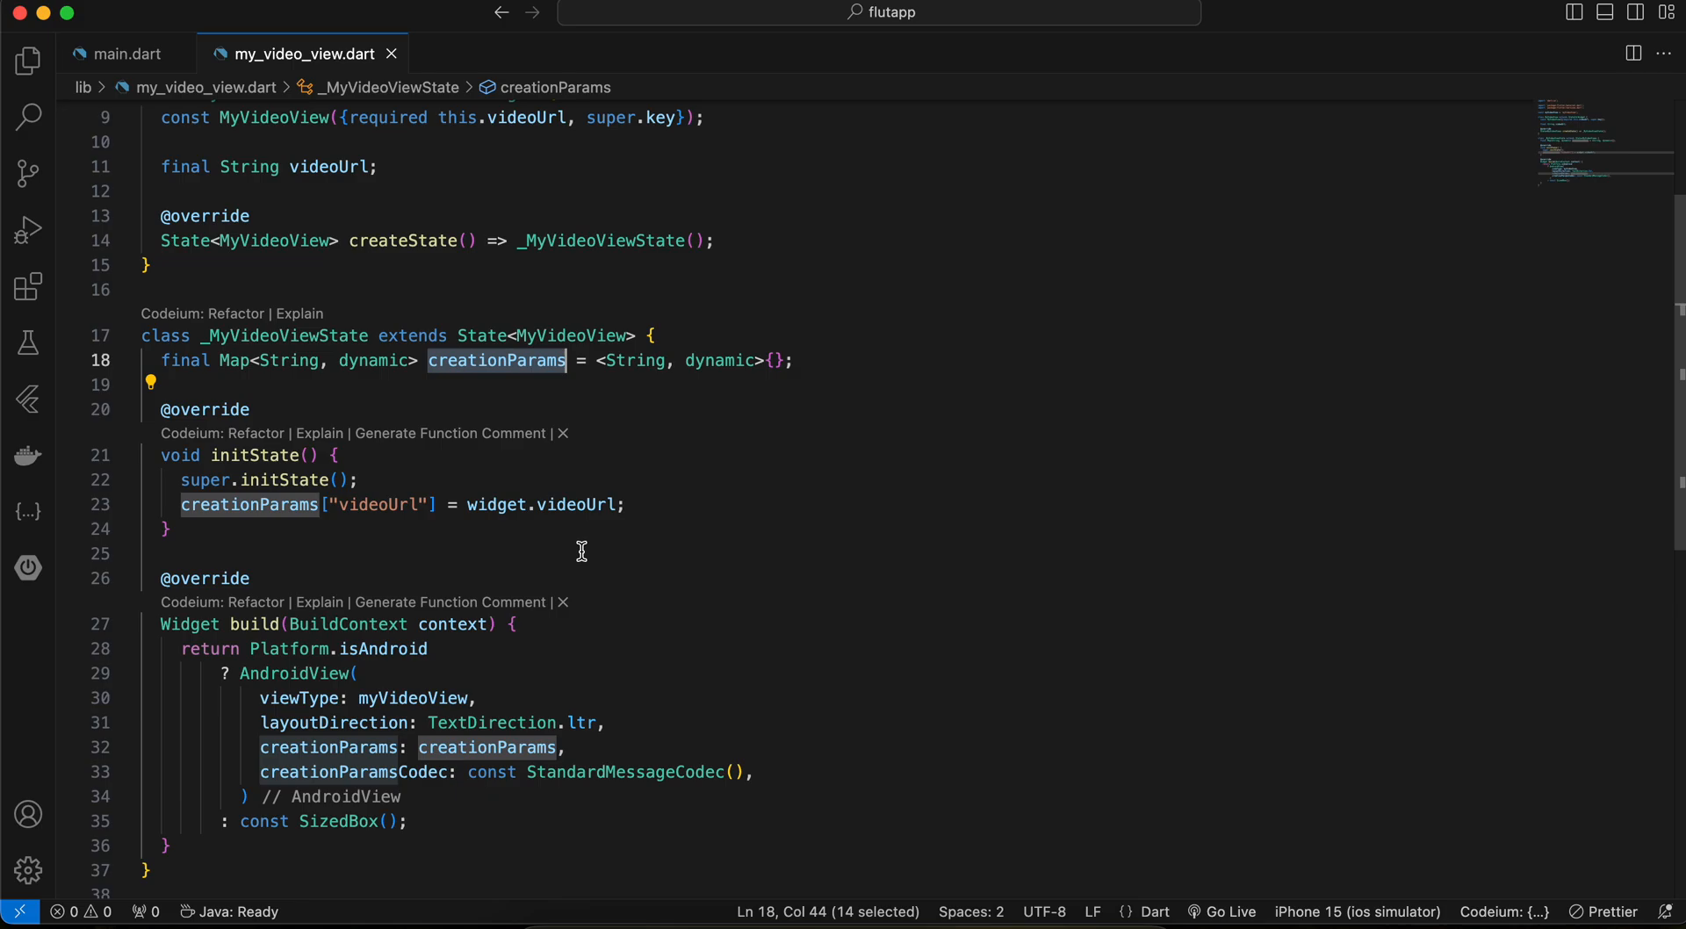
mouse_move(388, 586)
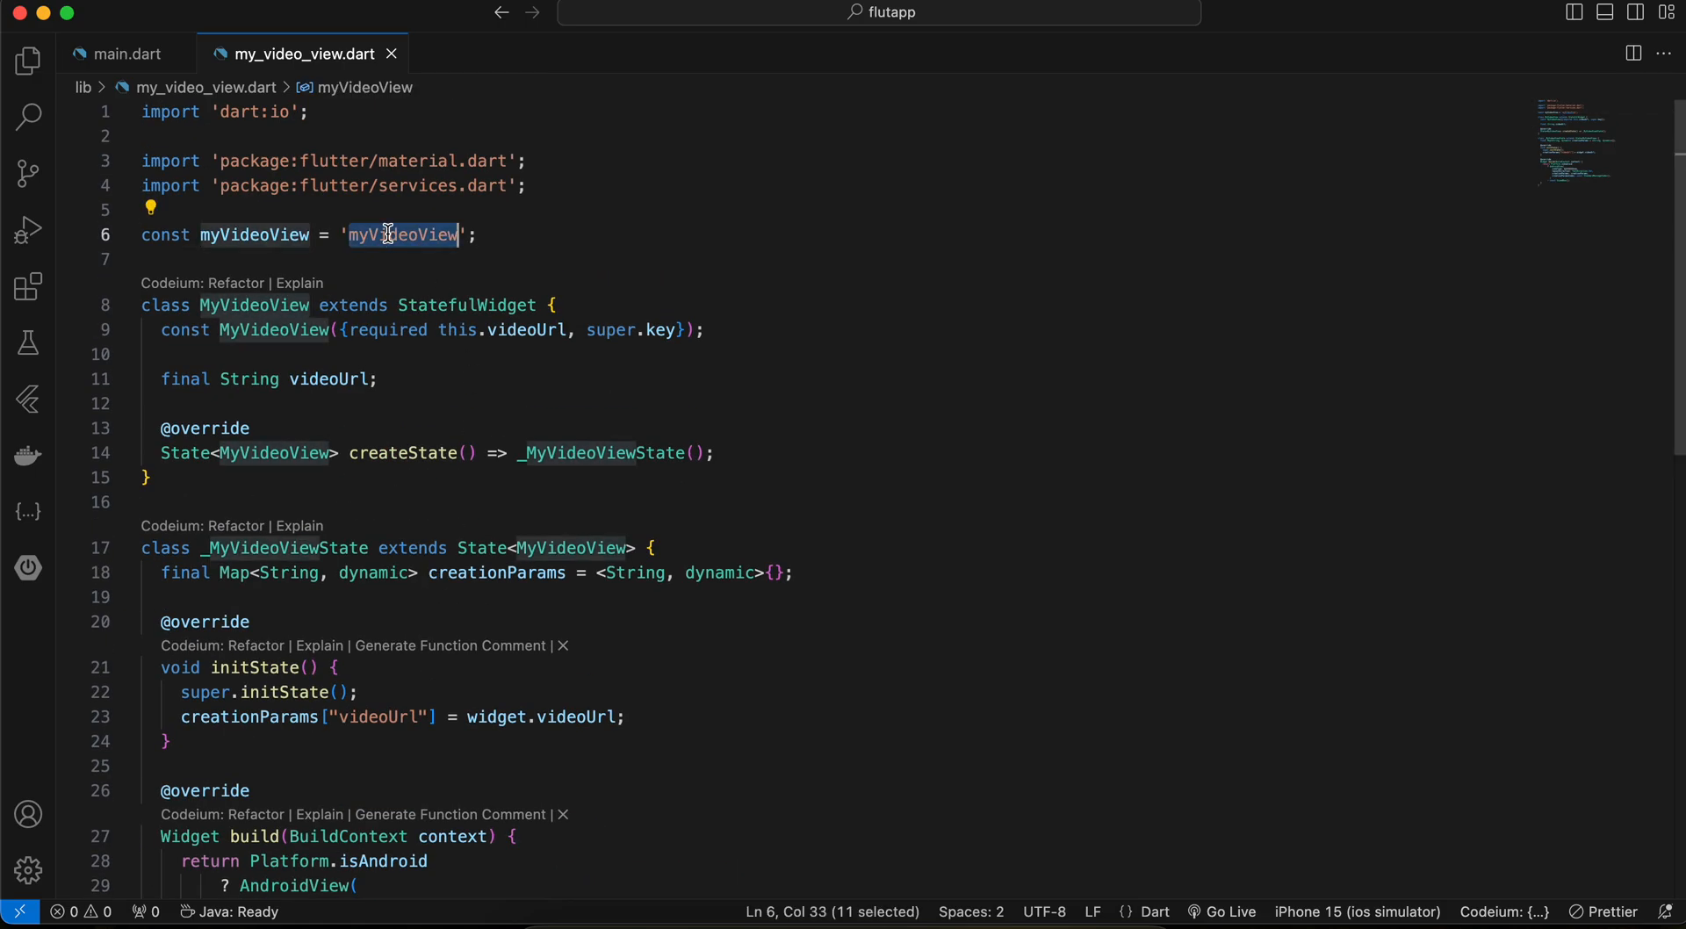
scroll(down, 3)
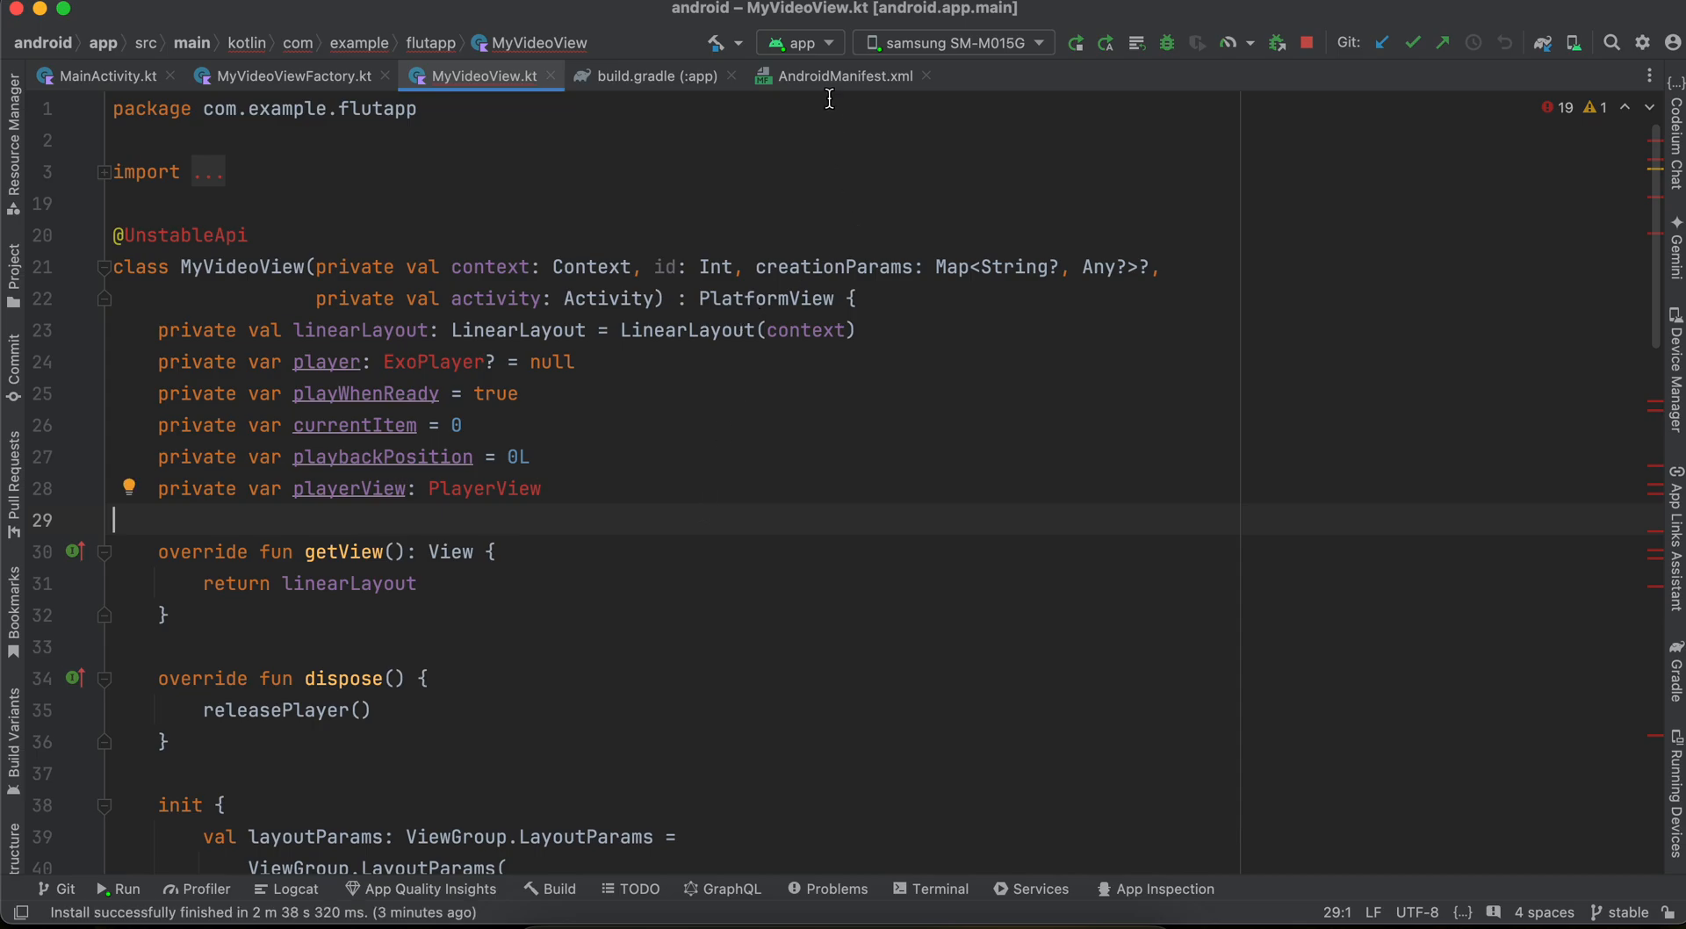
Show AndroidManifest.xml's INTERNET permission, then switch to the app's build.gradle
click(843, 76)
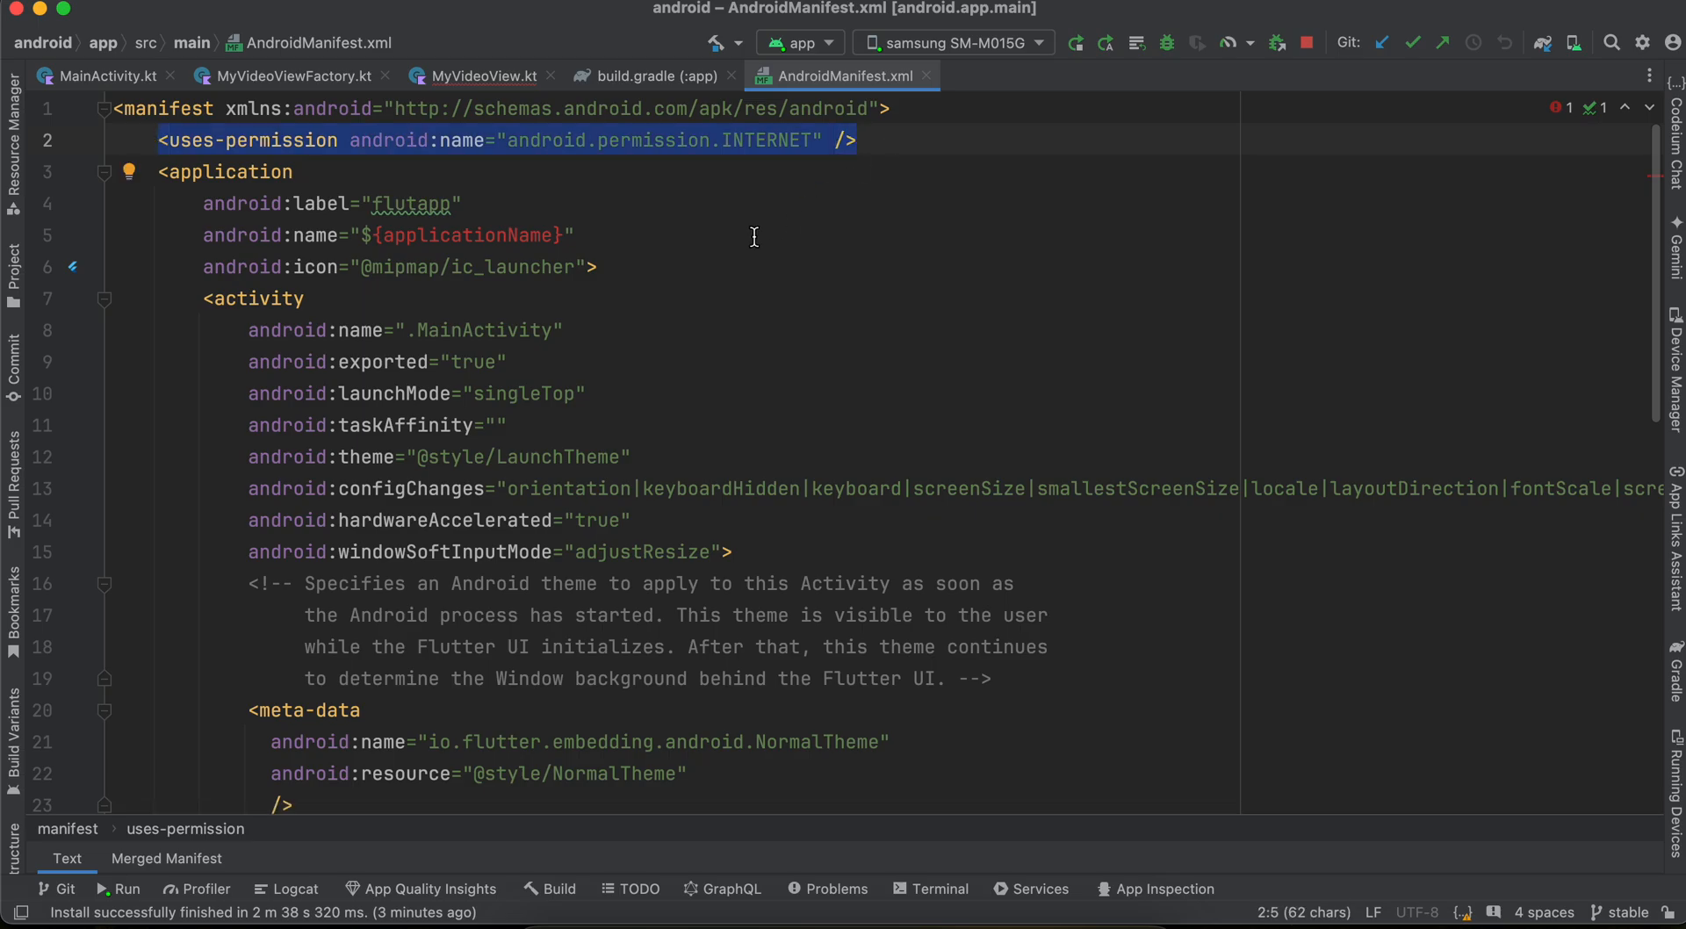
scroll(down, 3)
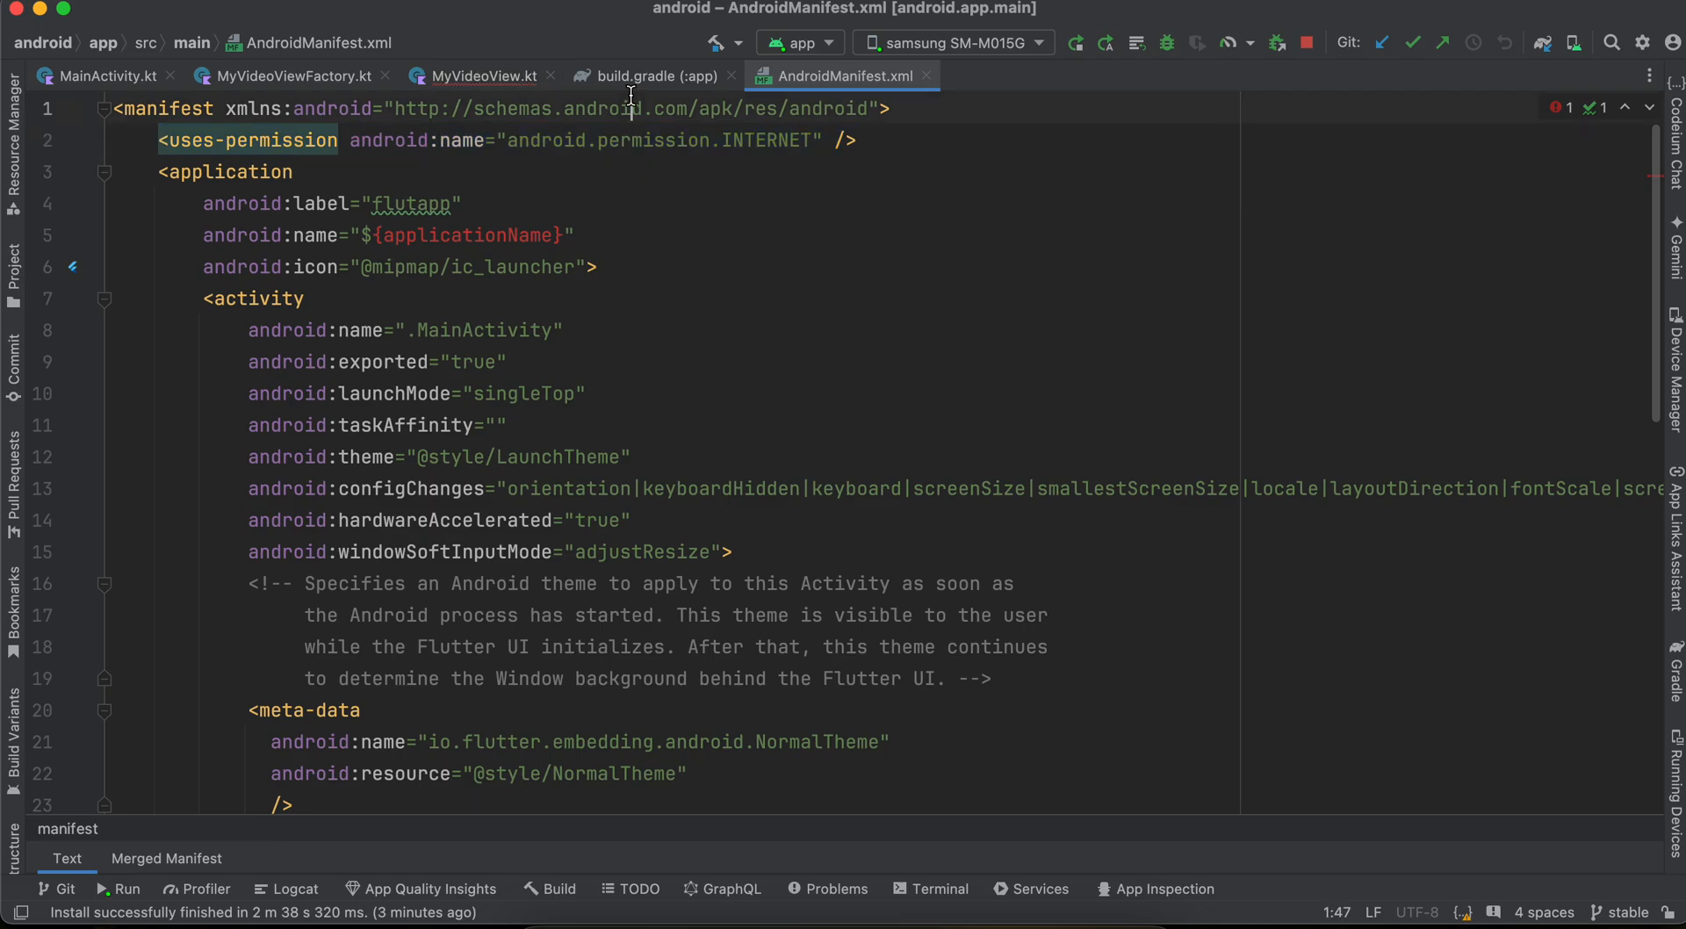
click(648, 75)
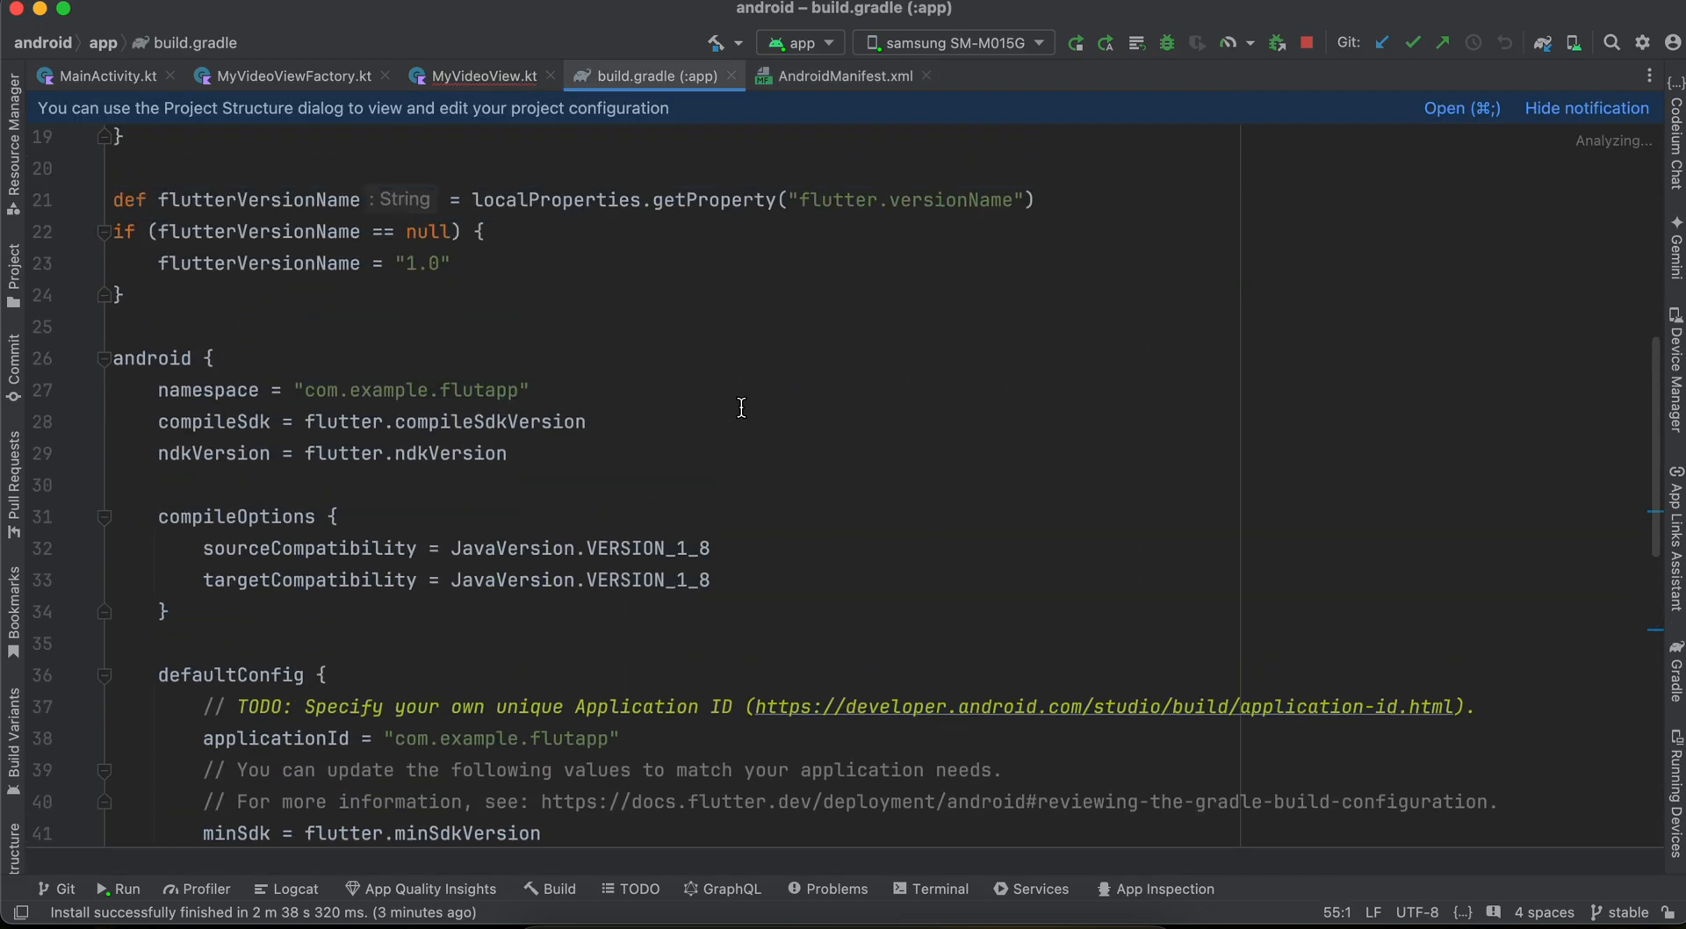
Review build.gradle's media3 dependencies and the Kotlin plugin version in settings.gradle
scroll(down, 3)
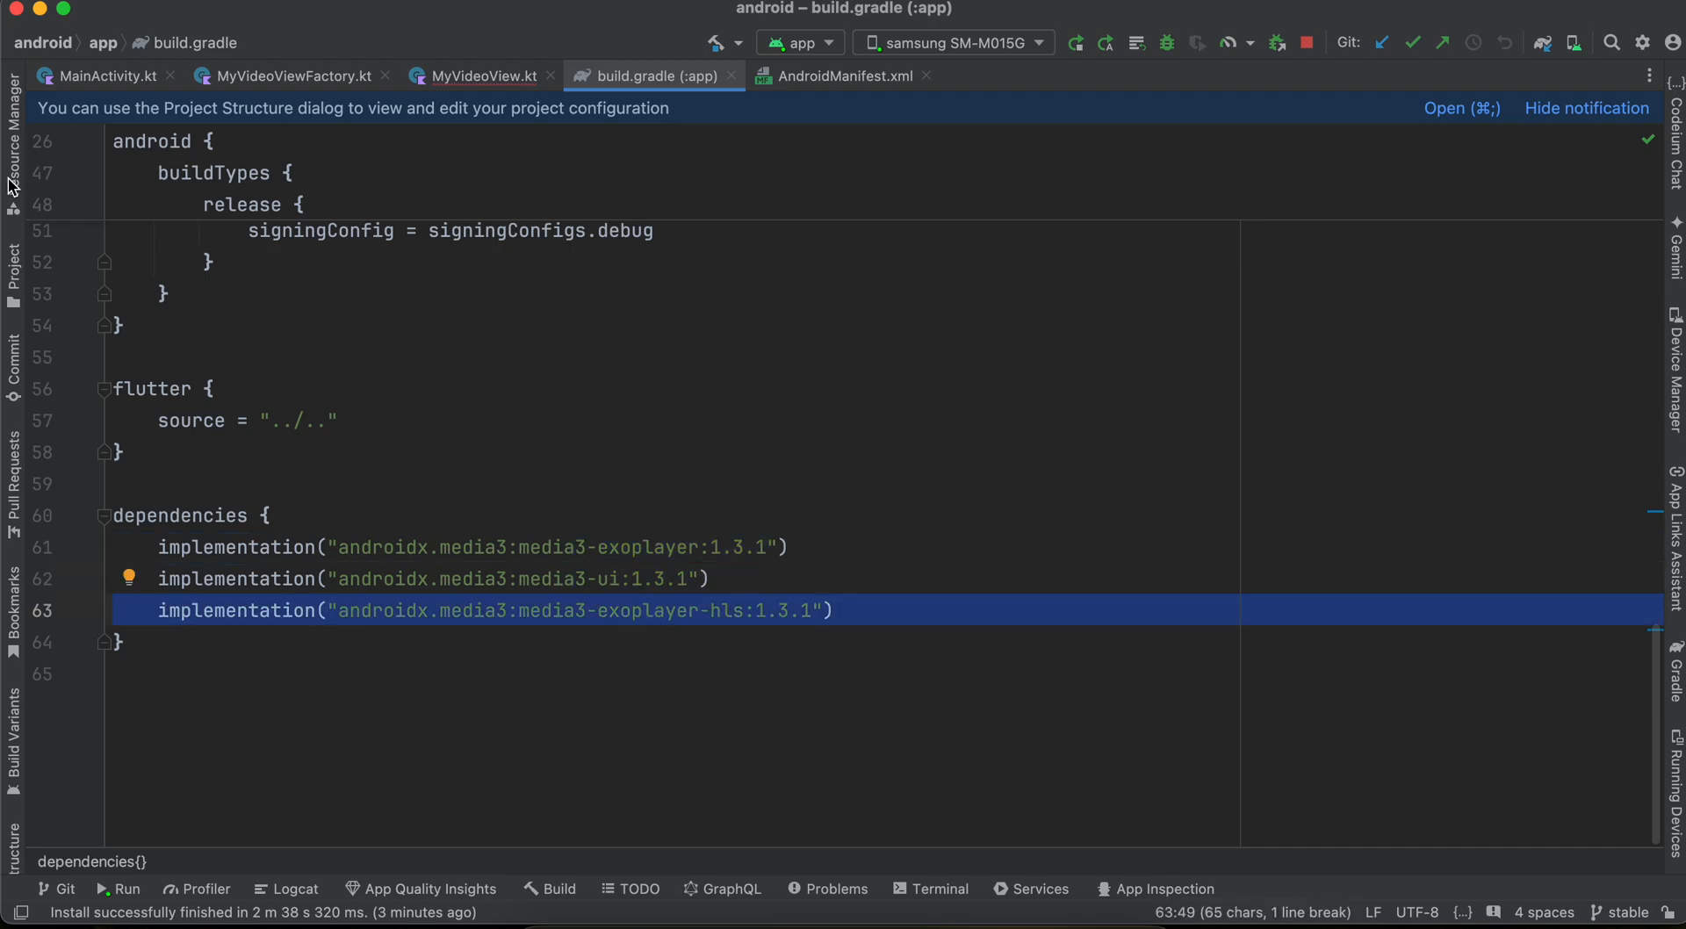
click(13, 267)
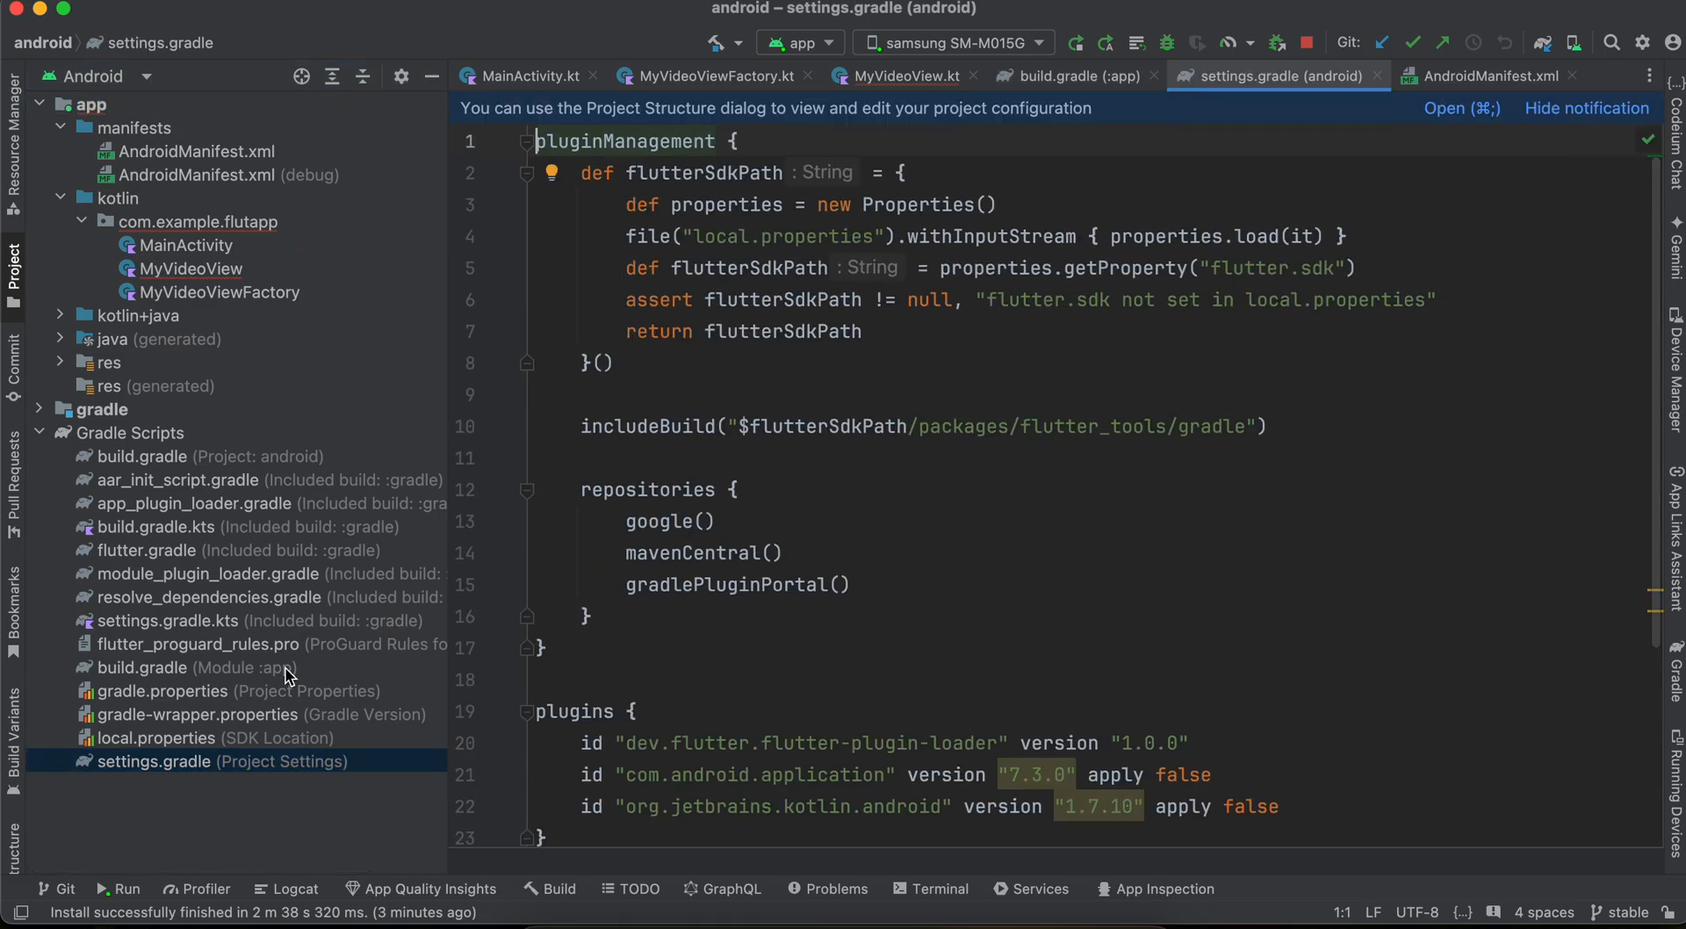
click(1095, 806)
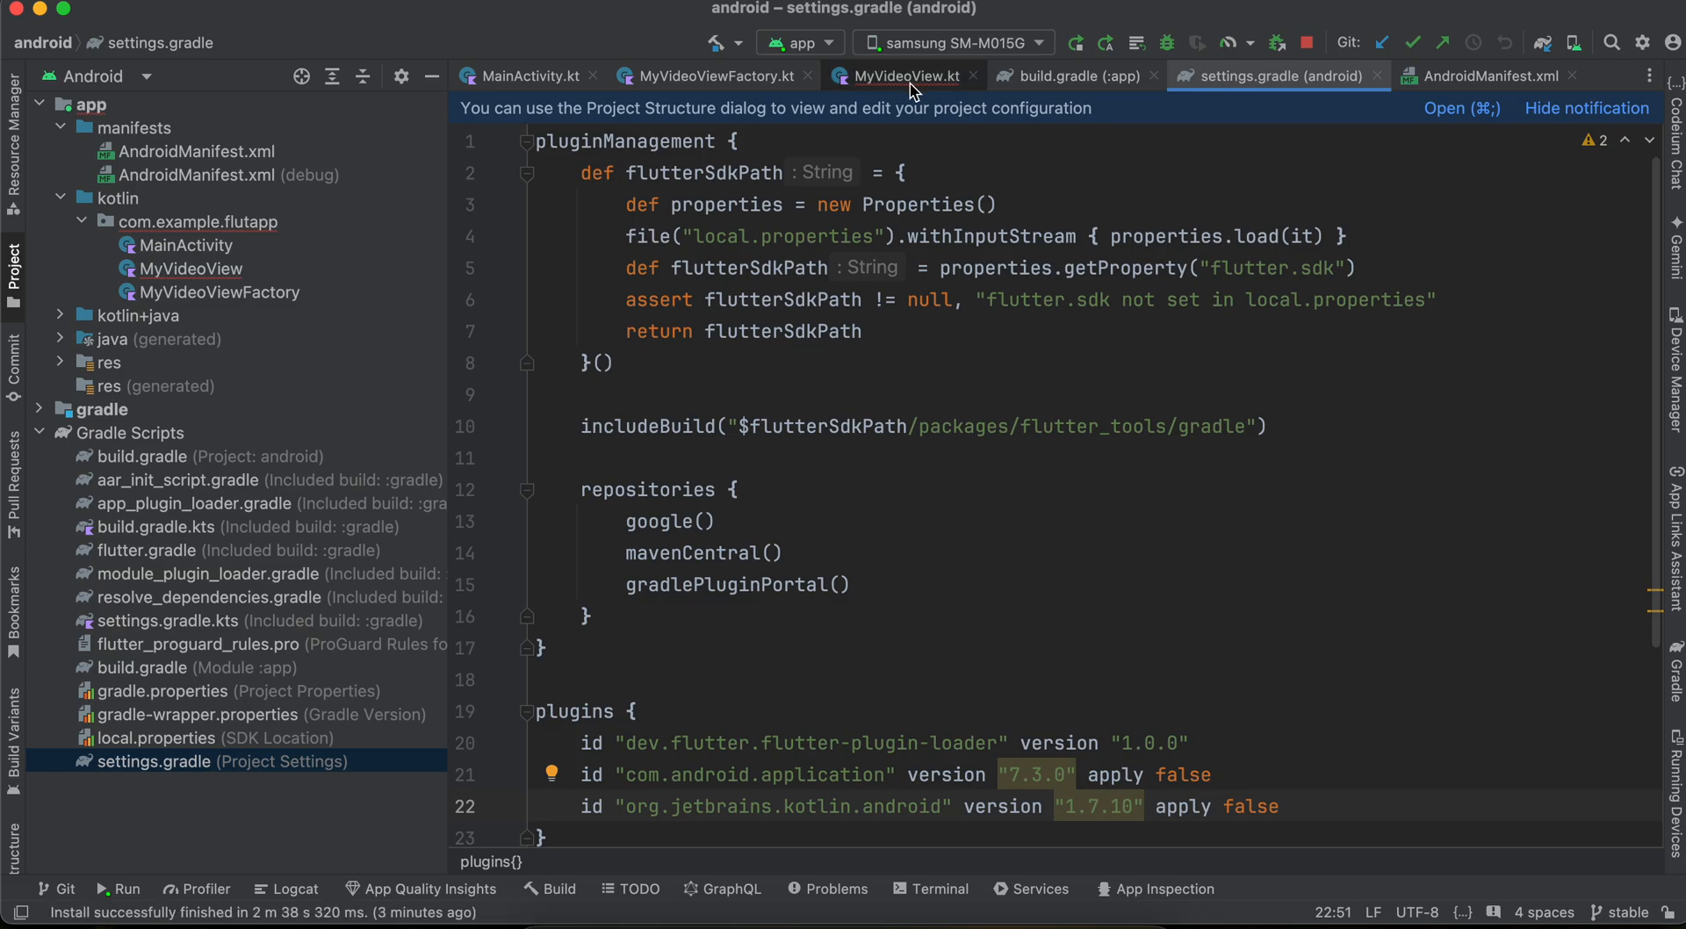
Revisit MyVideoView.kt and AndroidManifest.xml, selecting MainActivity in the project tree
click(906, 76)
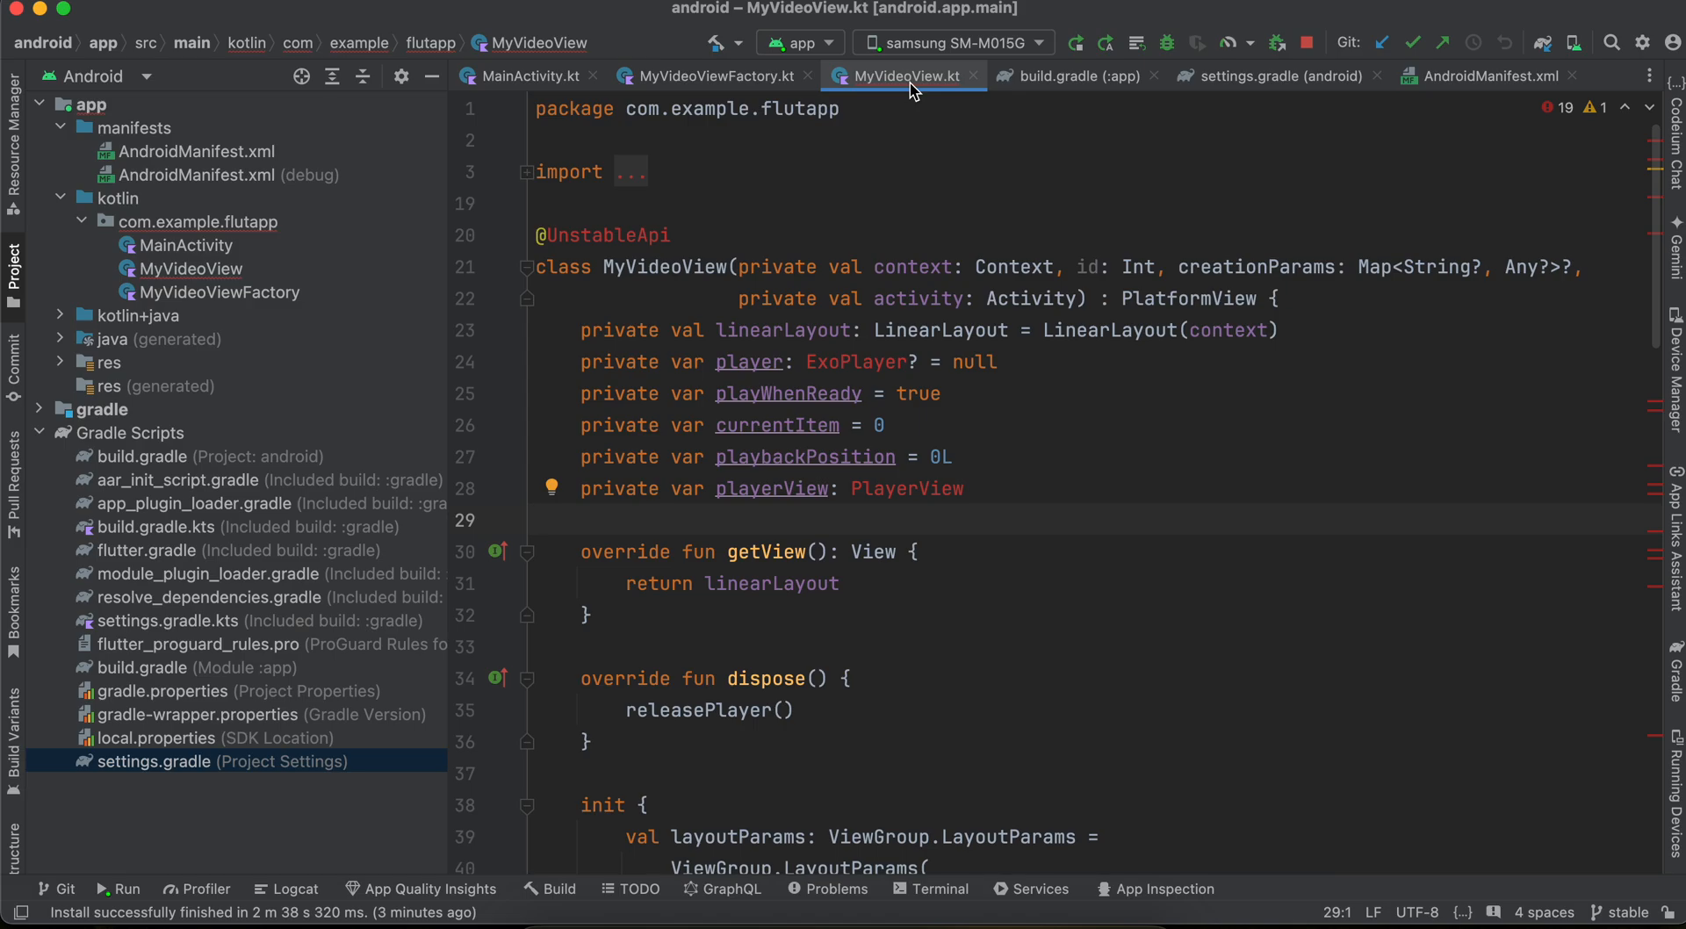
mouse_move(1091, 179)
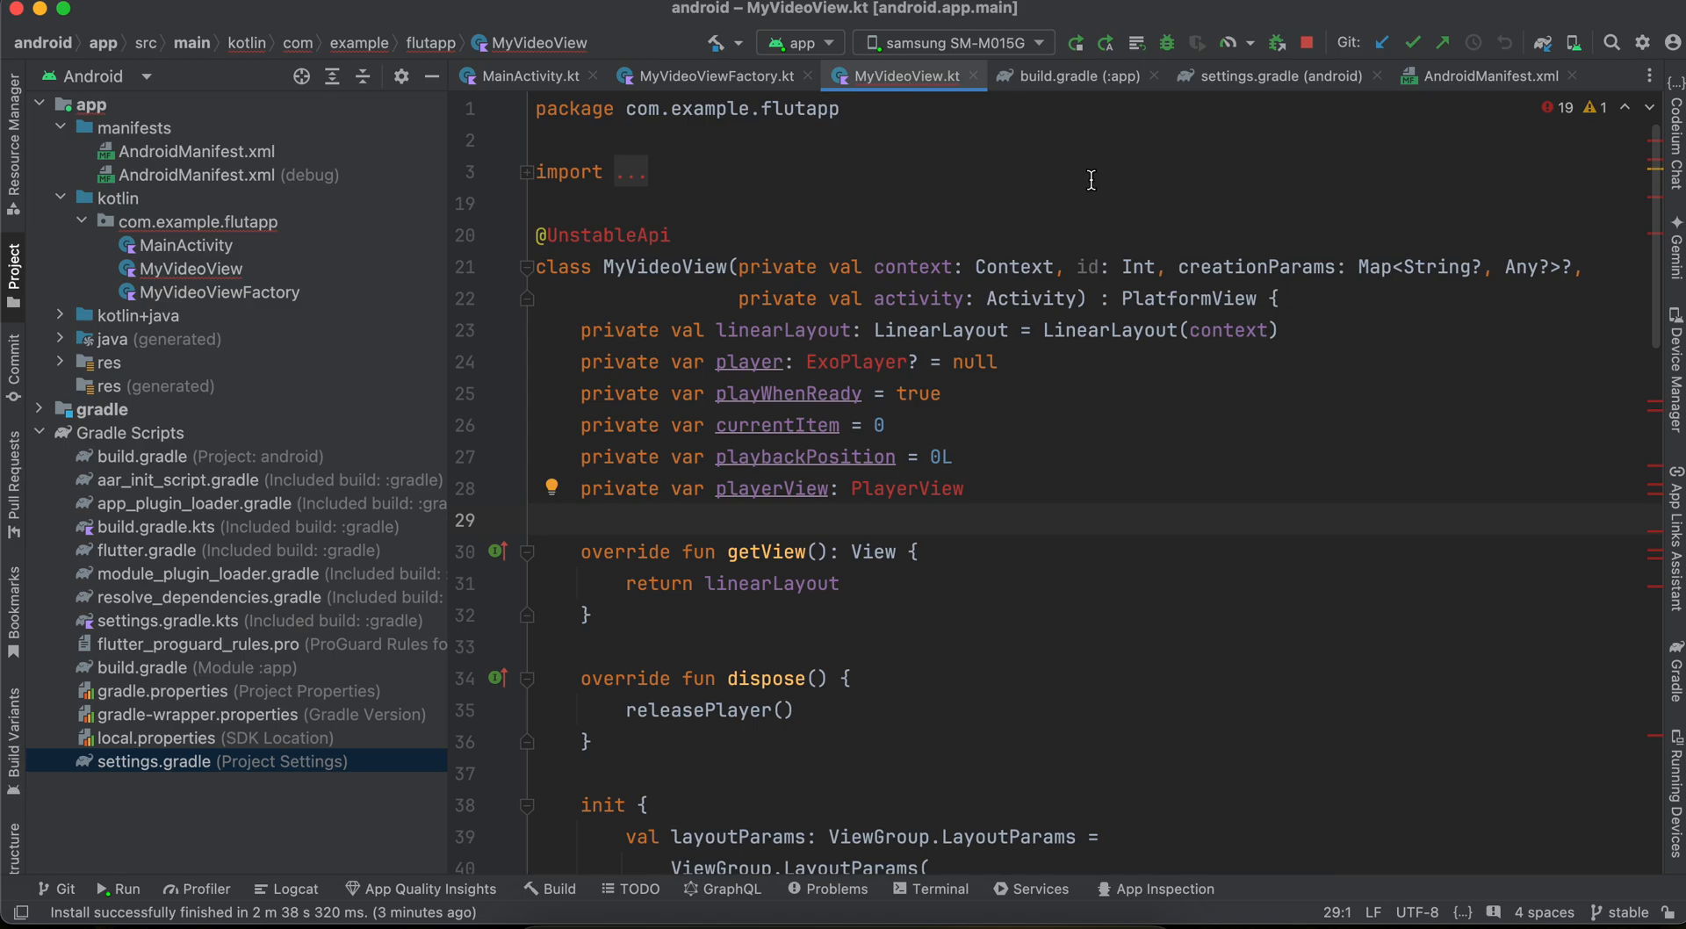
mouse_move(1103, 82)
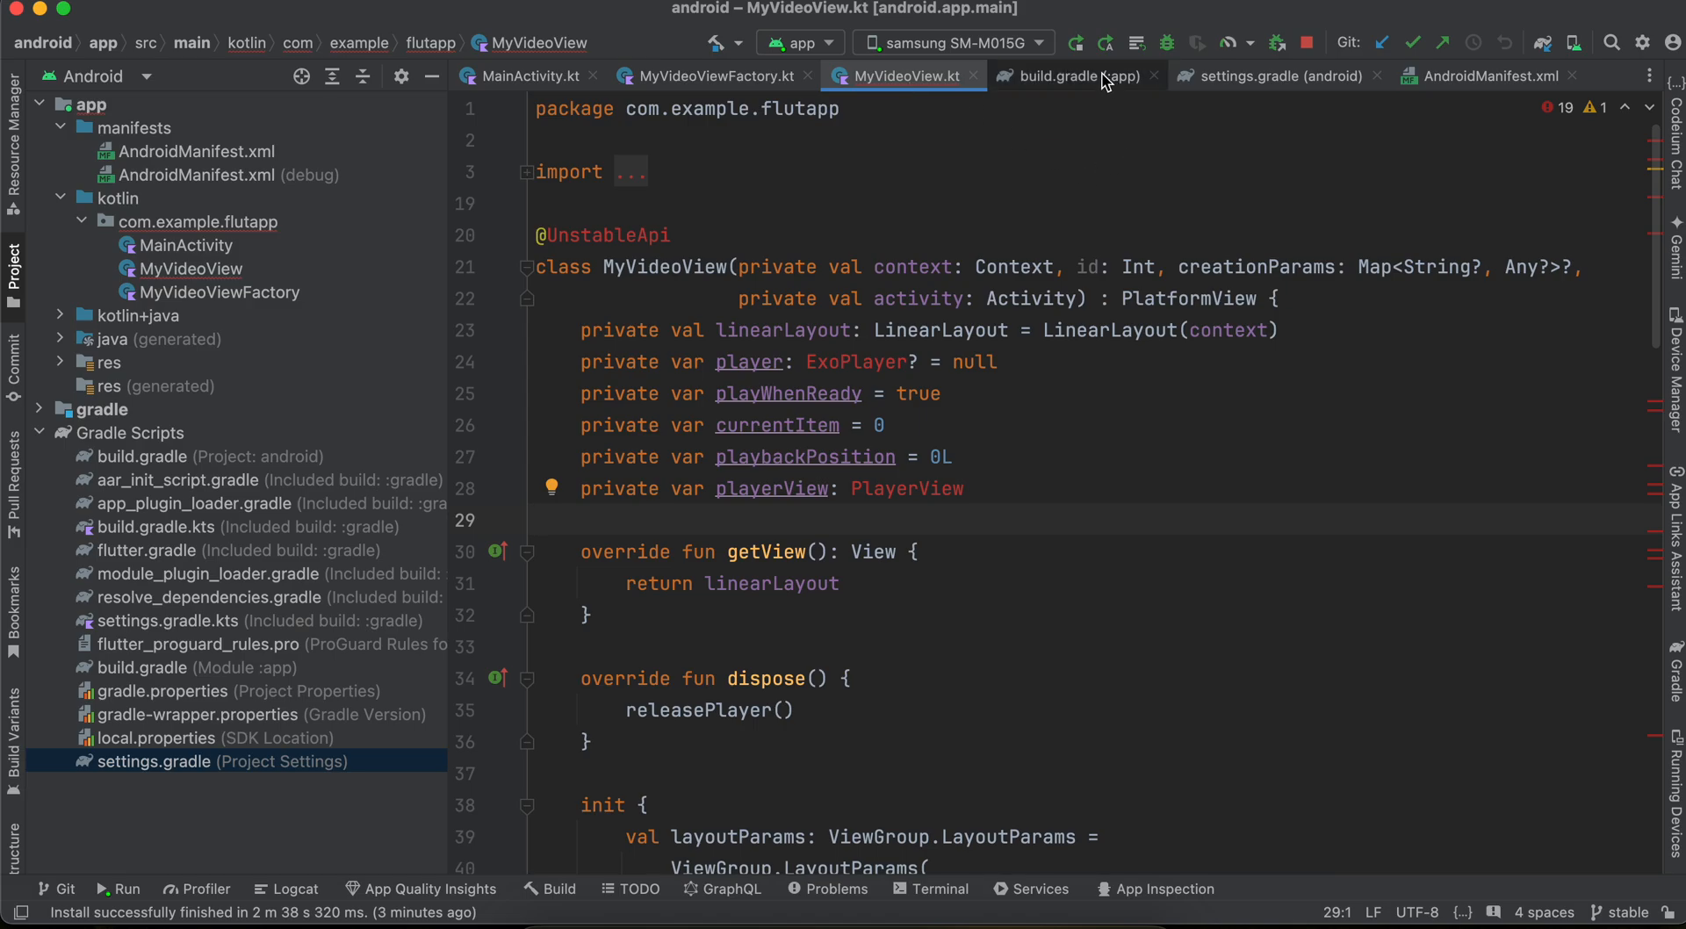
click(1487, 76)
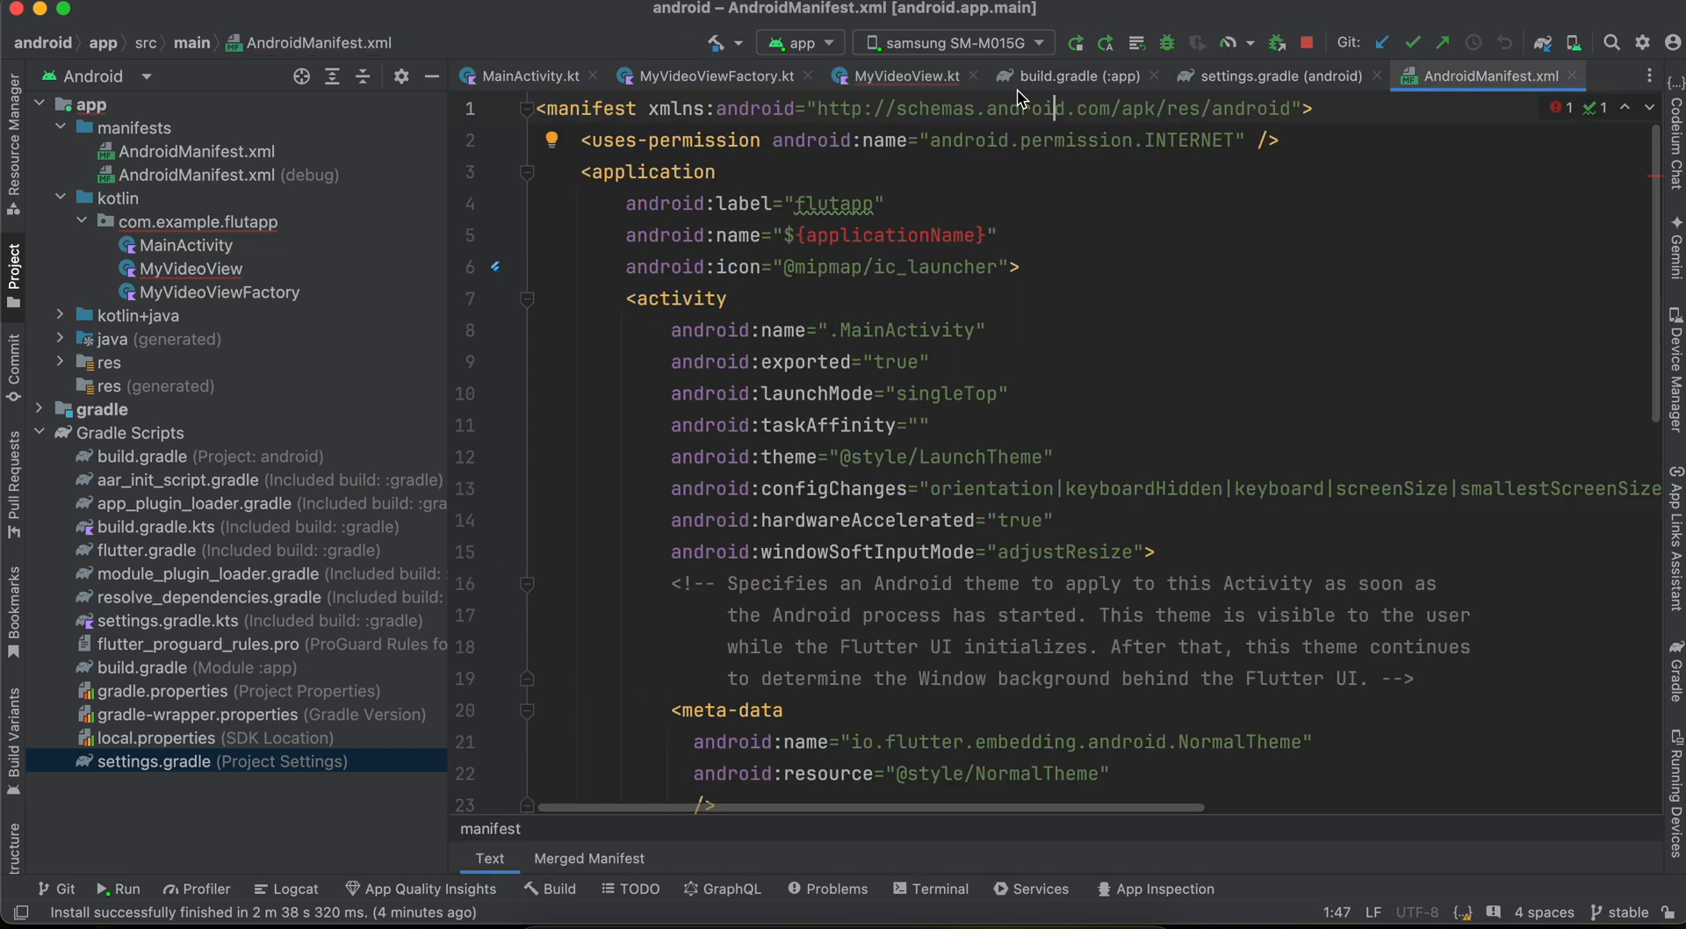
click(186, 245)
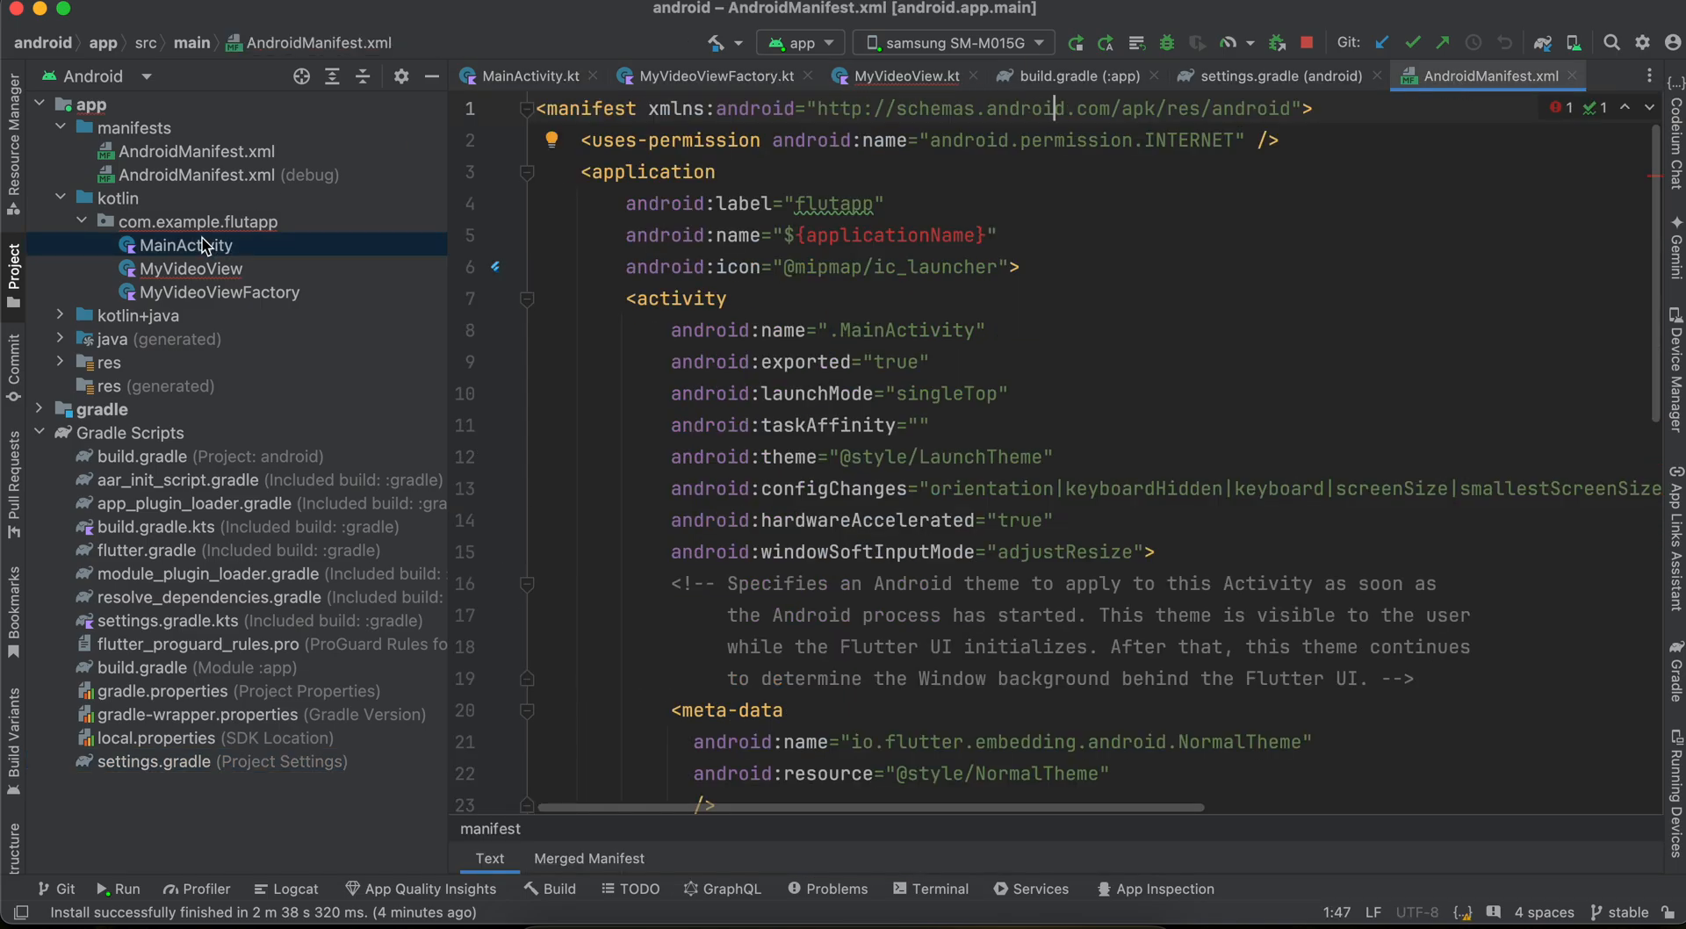
Trace MainActivity's myVideoView factory registration through MyVideoViewFactory to MyVideoView.kt
click(526, 75)
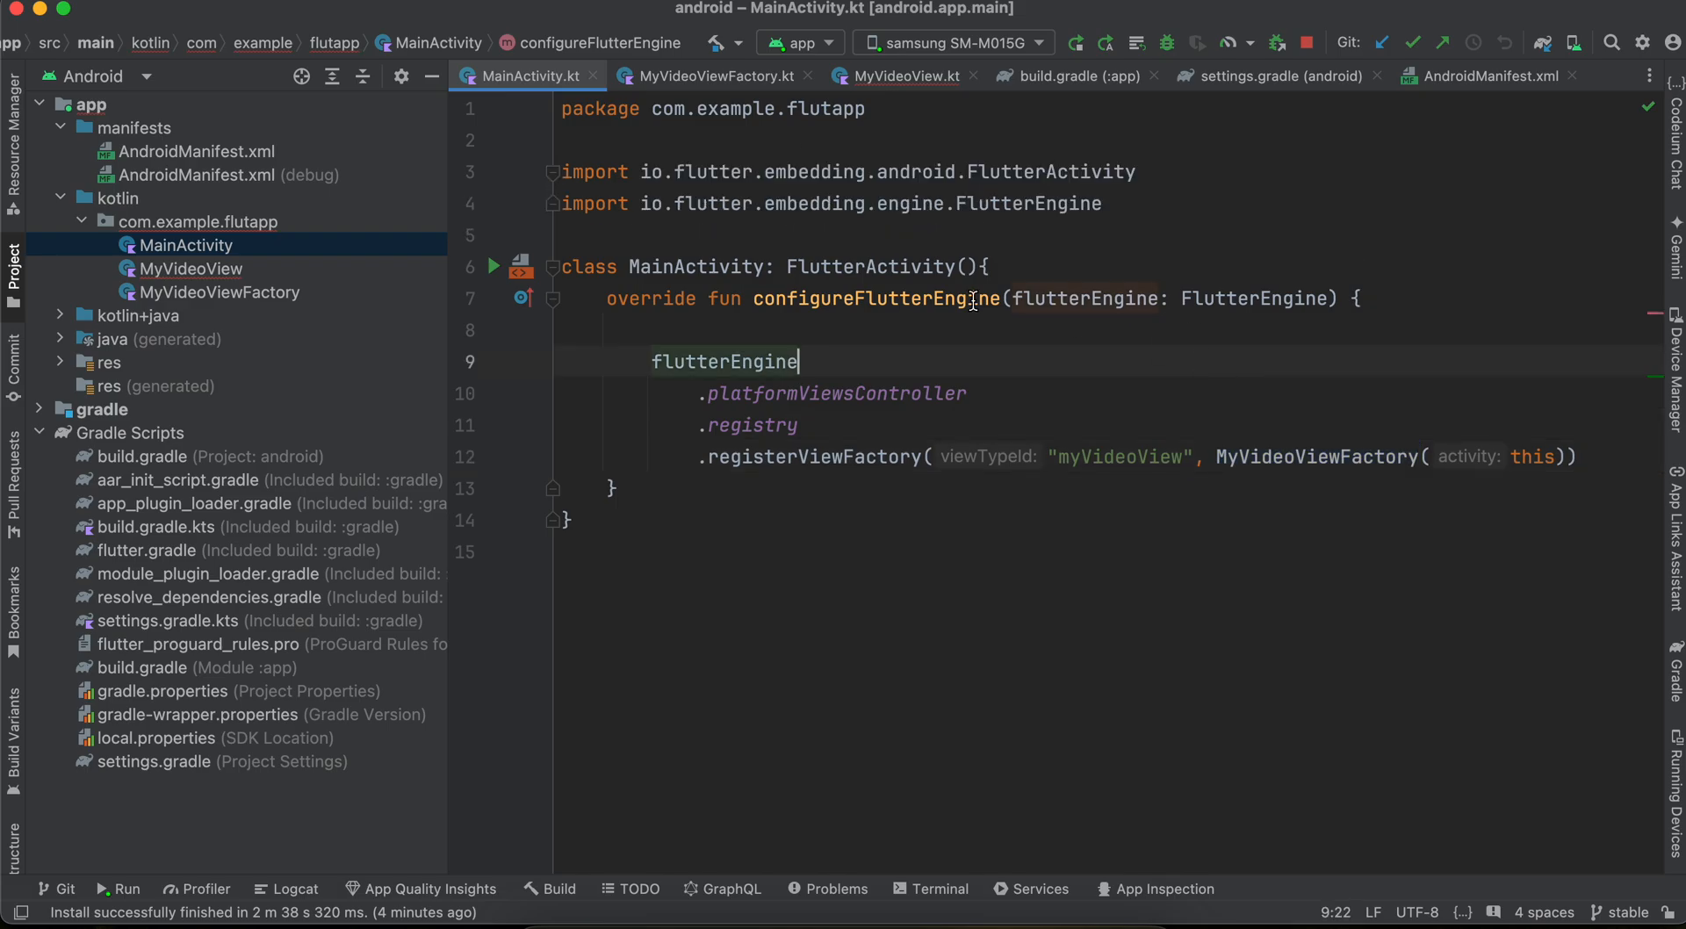
double_click(875, 297)
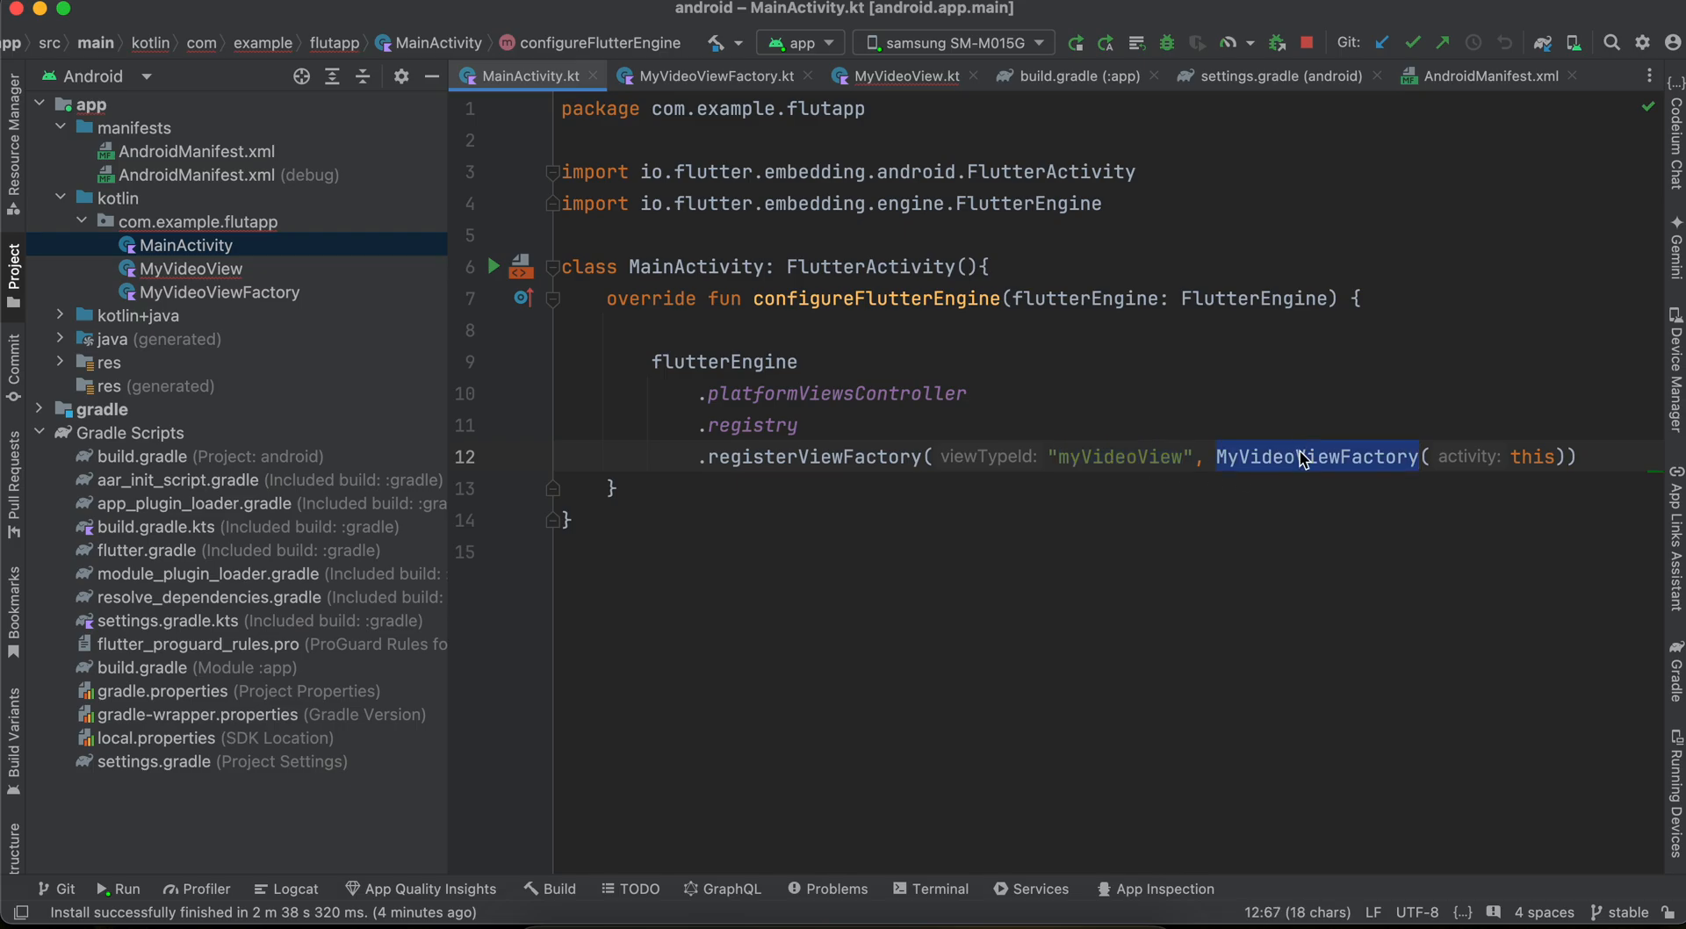
click(713, 77)
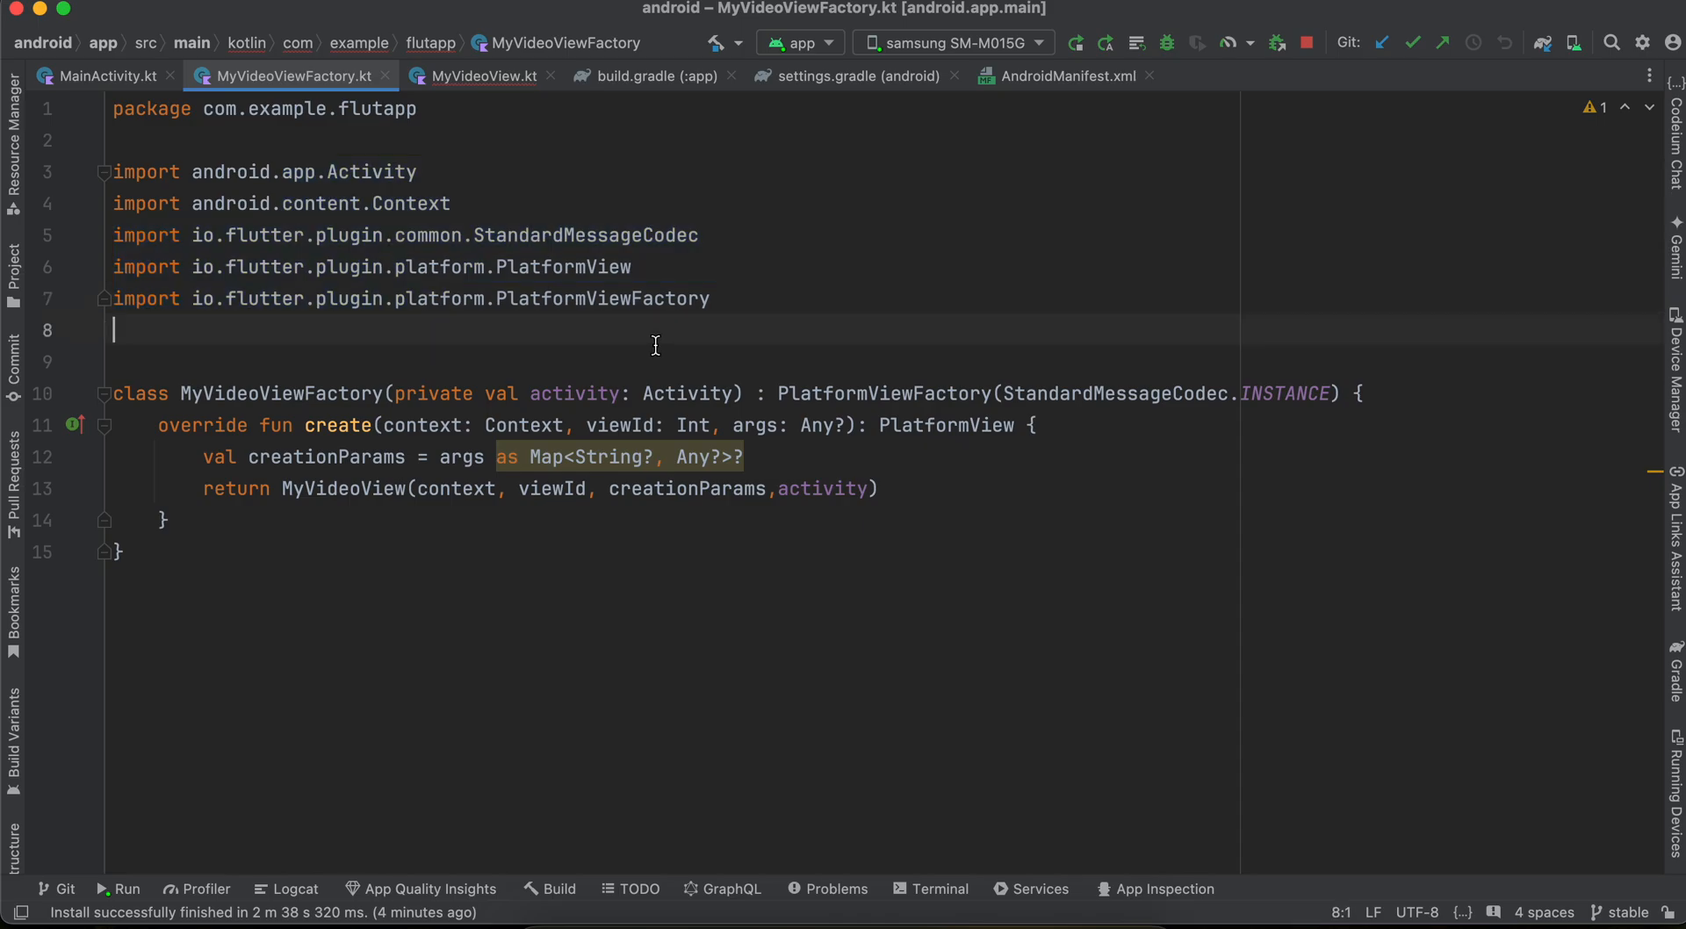
double_click(337, 425)
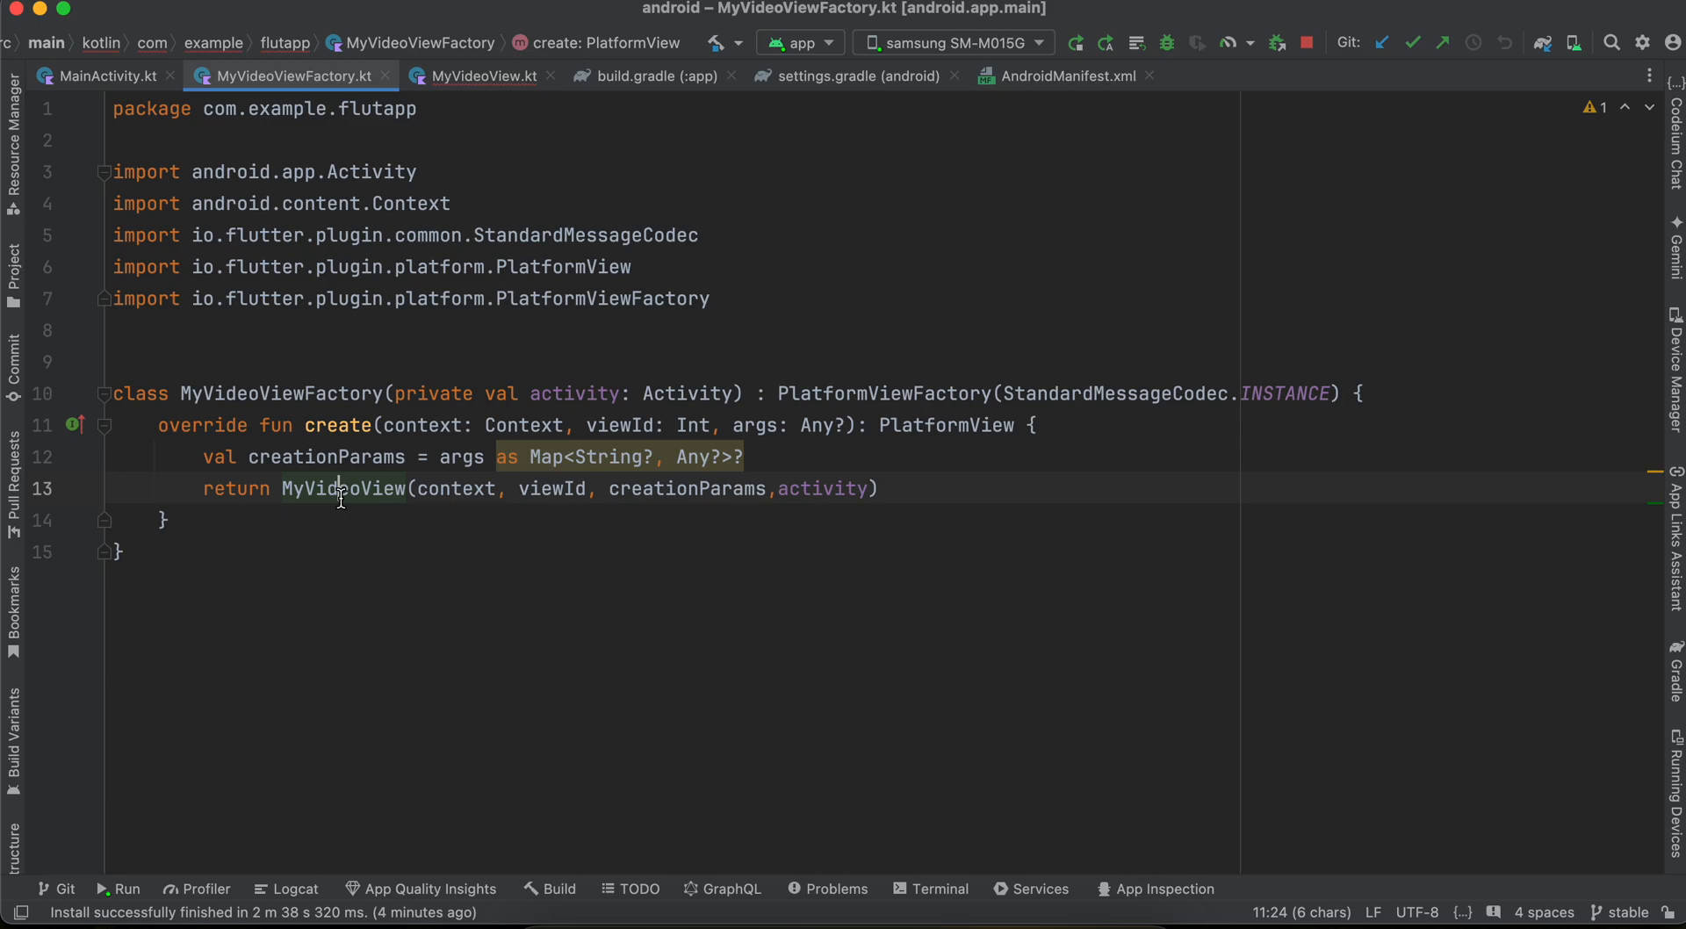
double_click(341, 488)
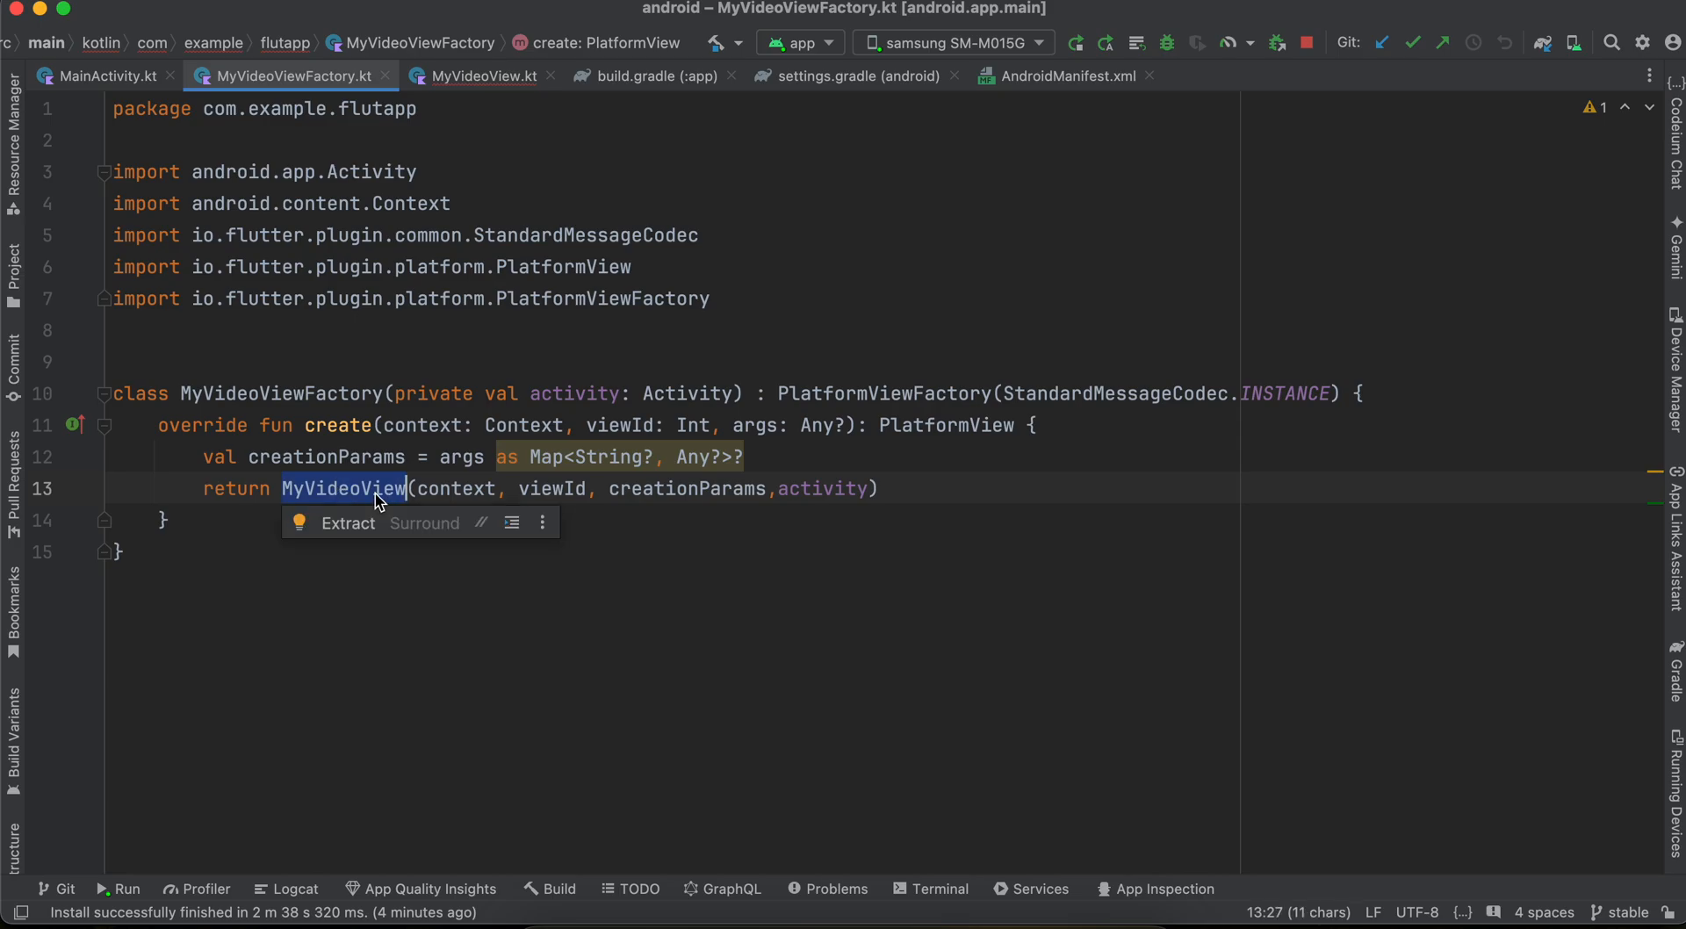
click(14, 265)
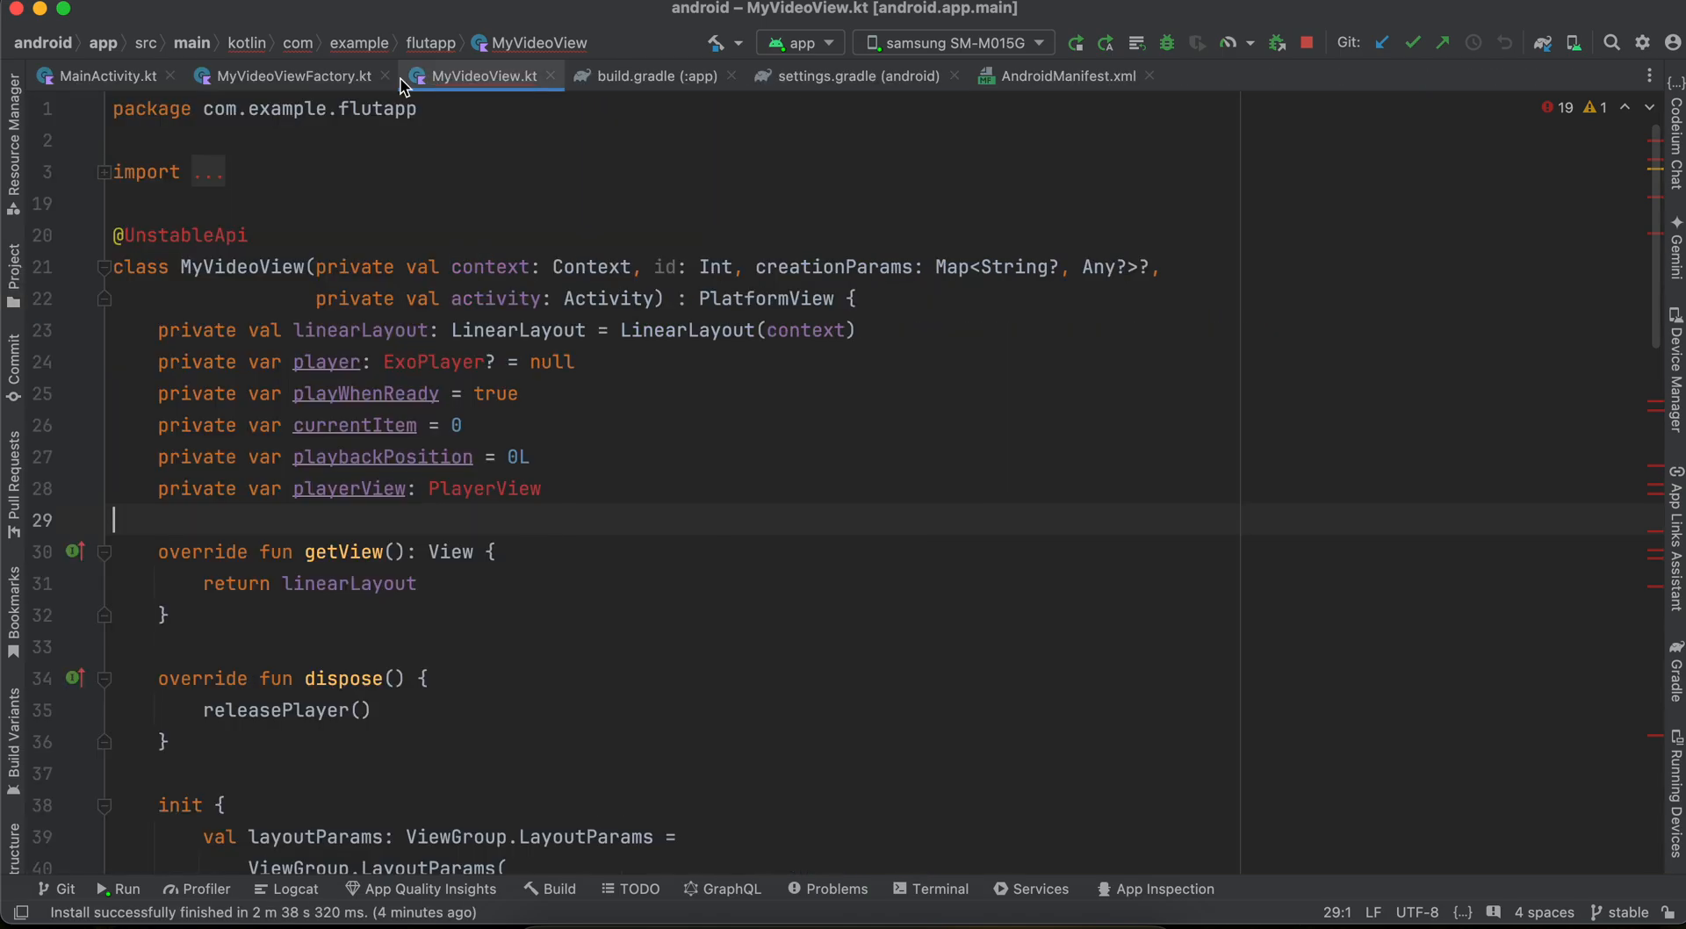
click(103, 171)
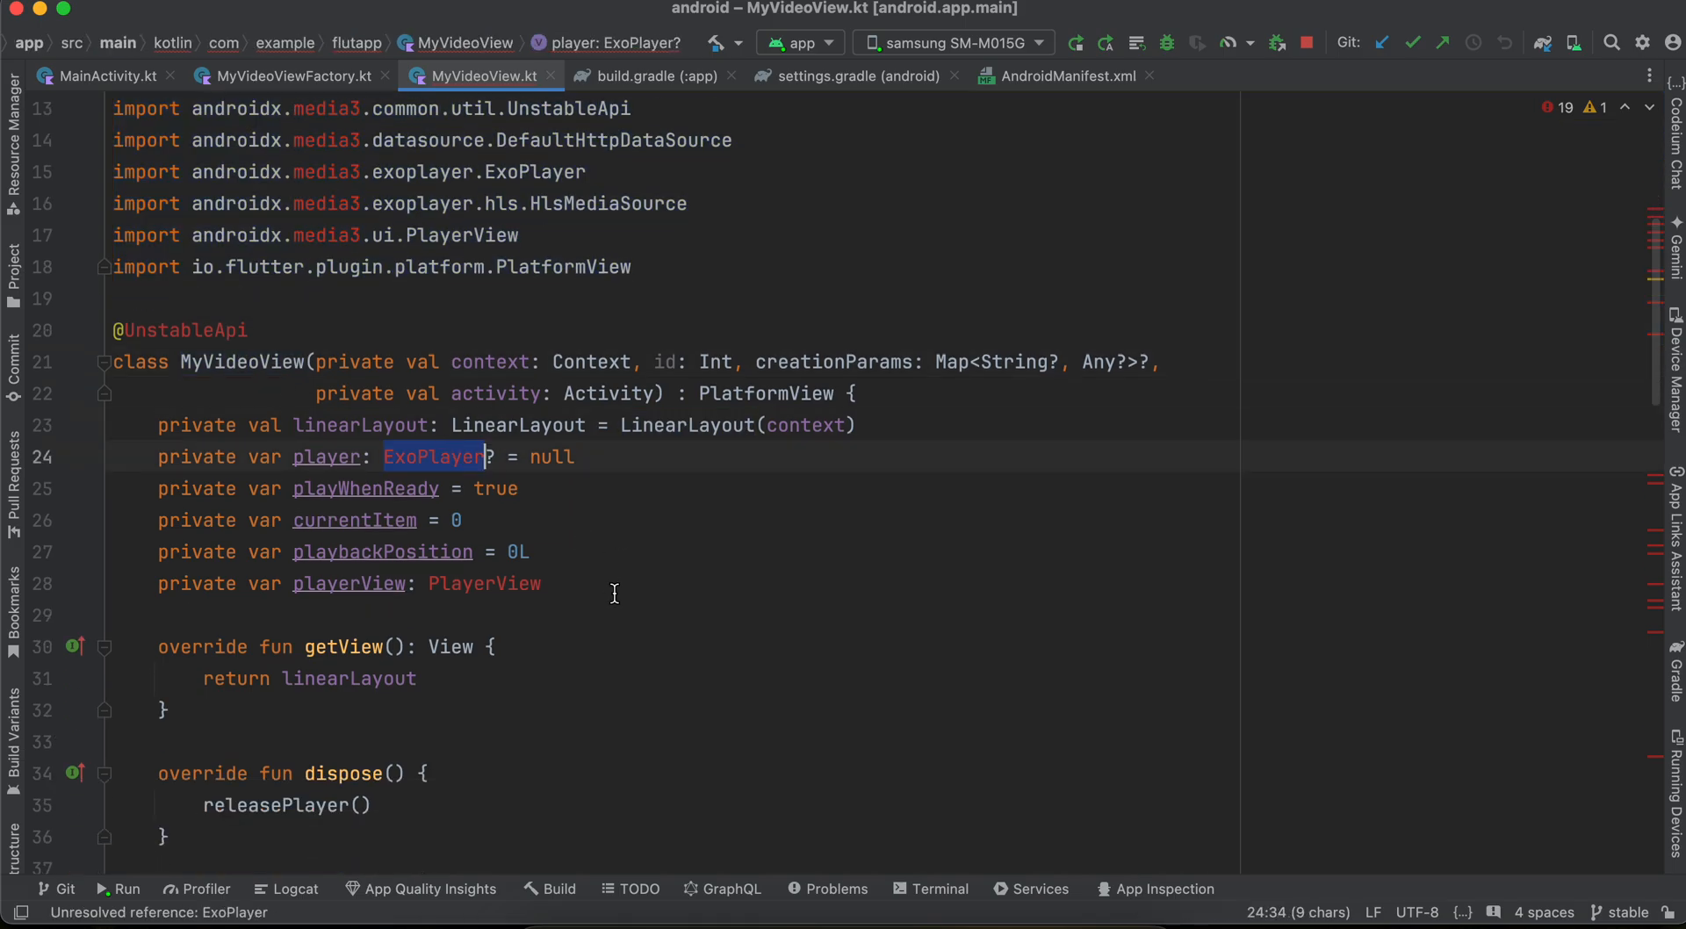
double_click(354, 521)
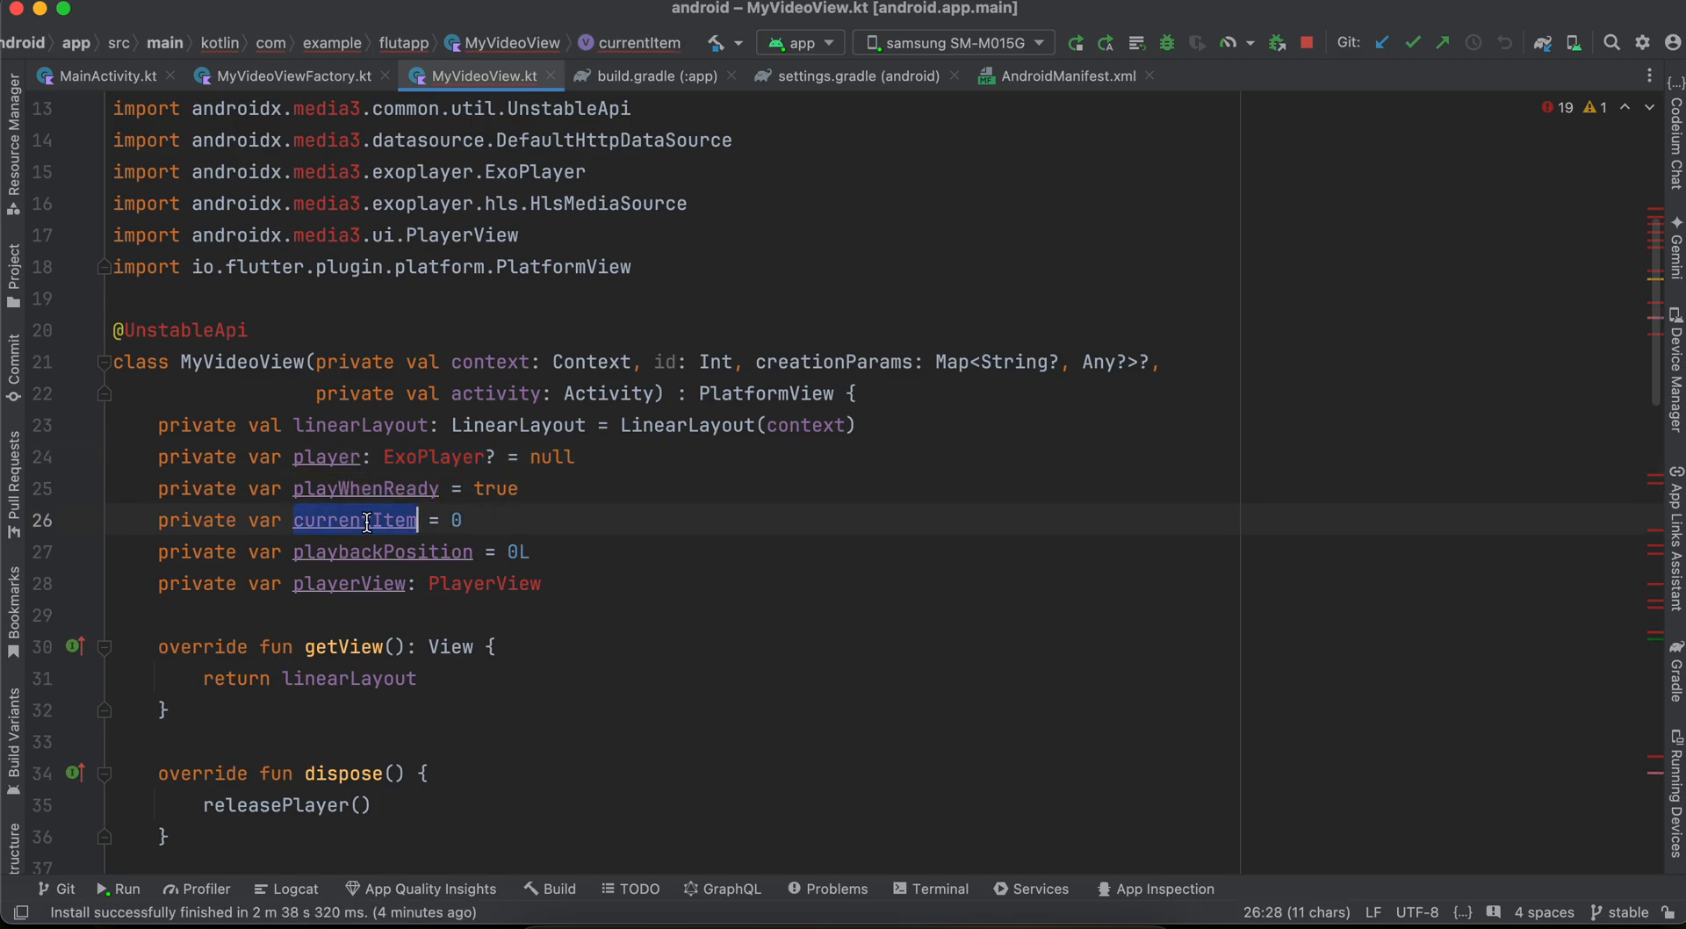
click(374, 583)
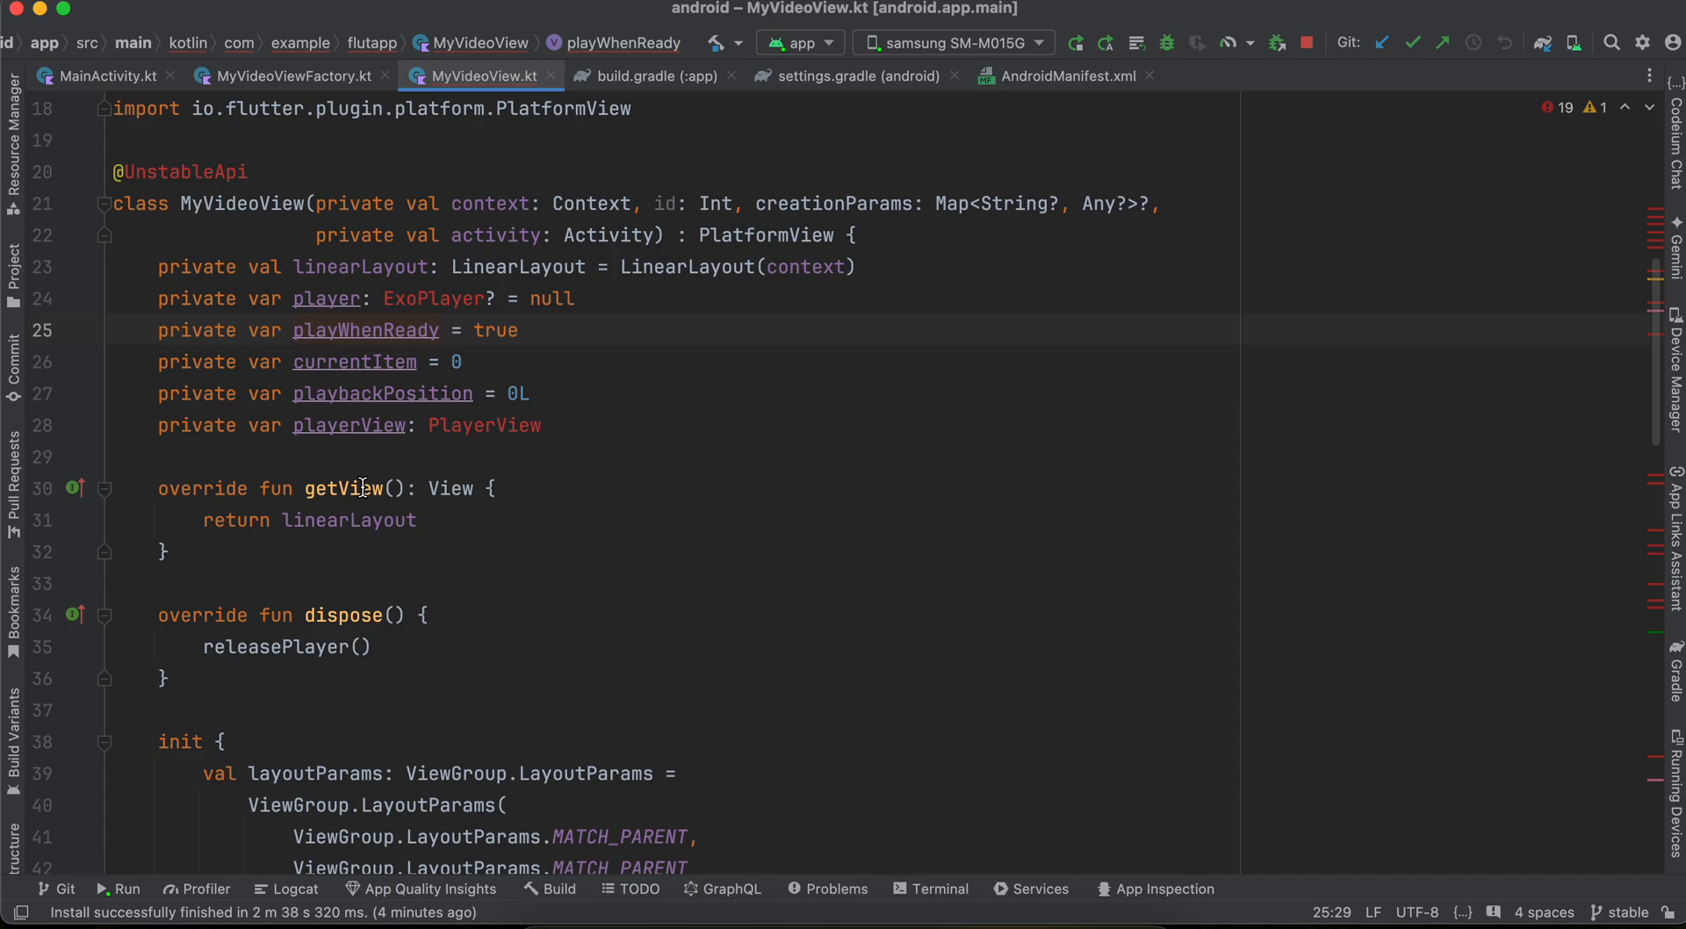
double_click(348, 521)
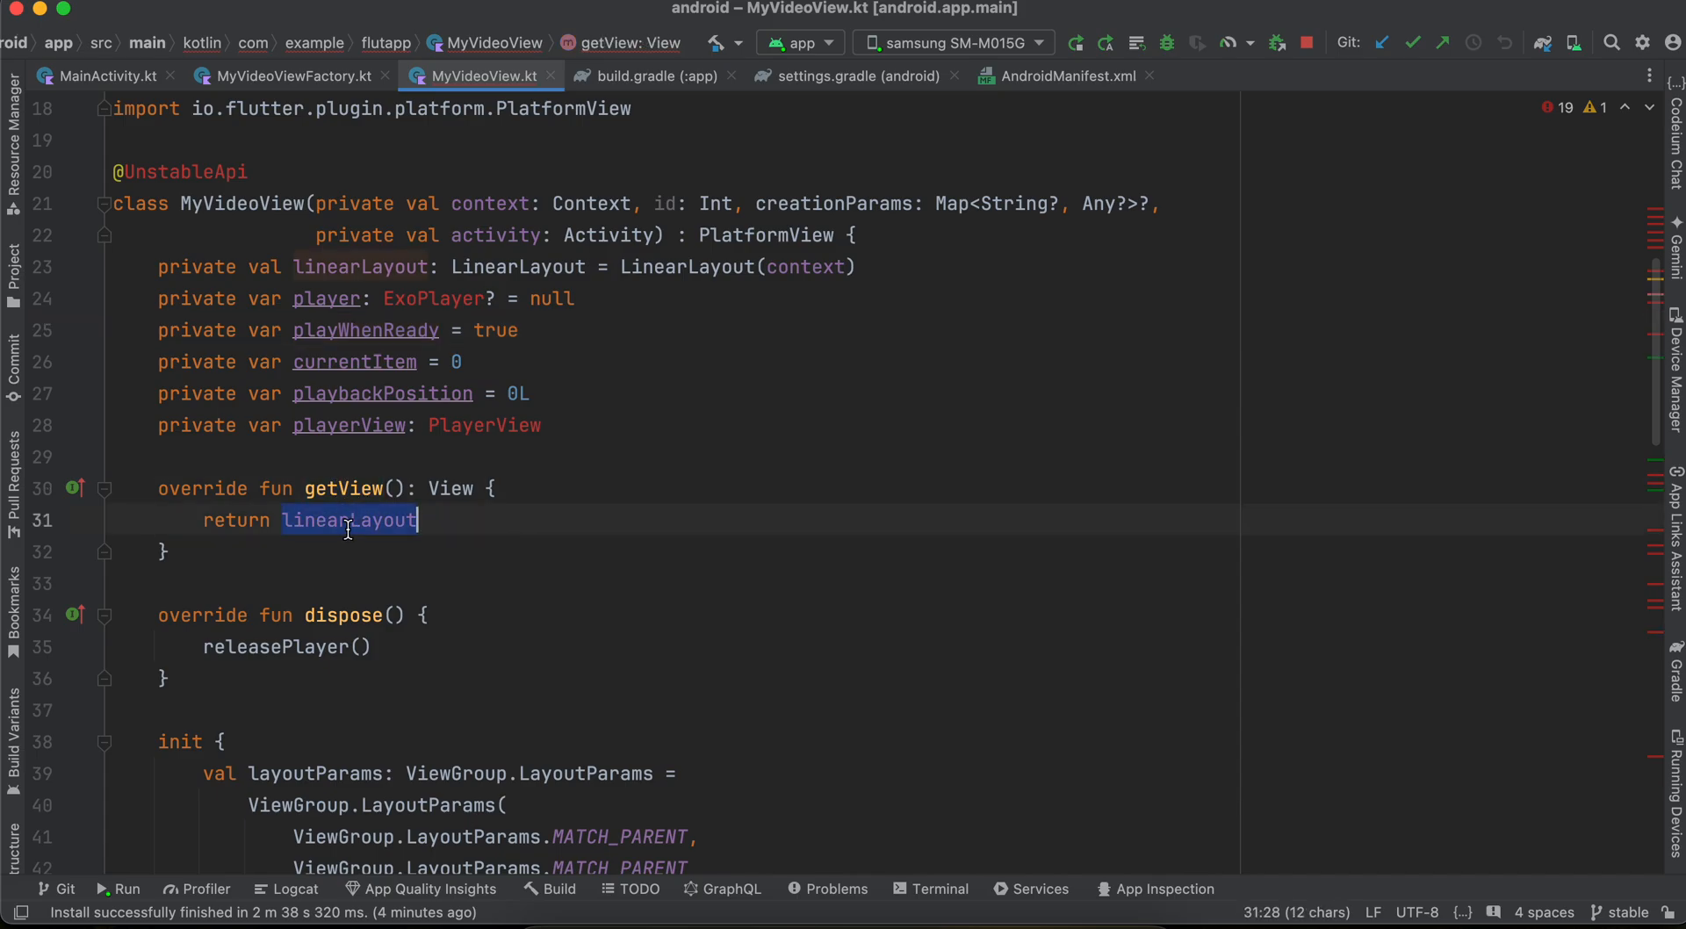
scroll(down, 3)
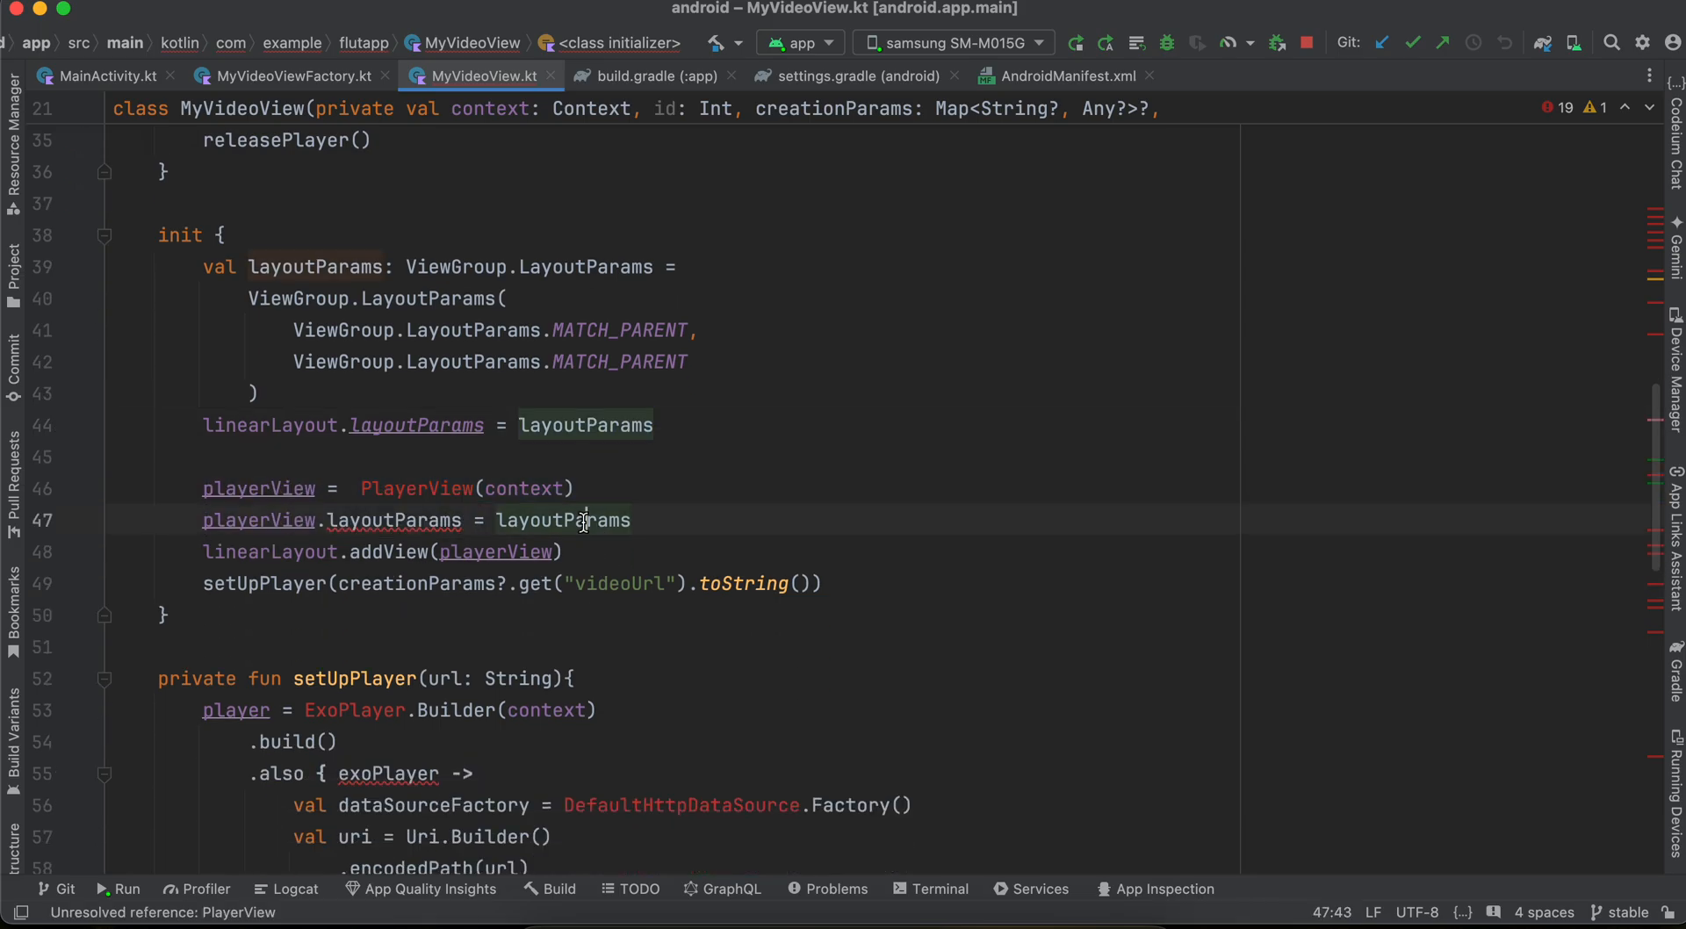
double_click(562, 521)
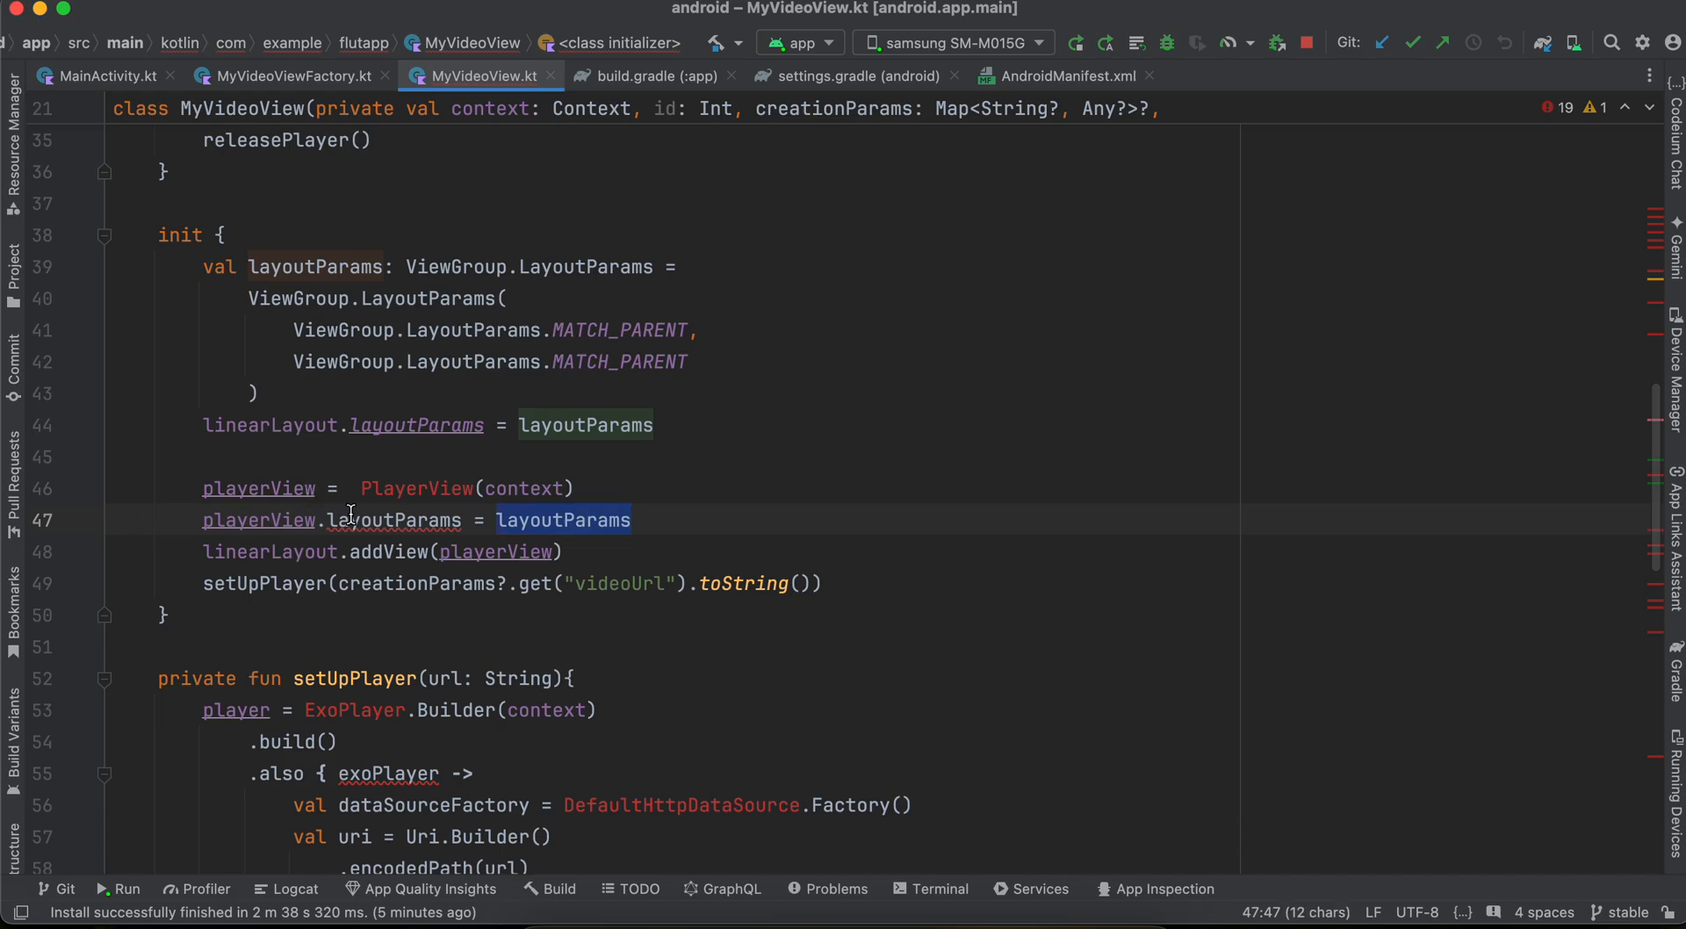
mouse_move(468, 557)
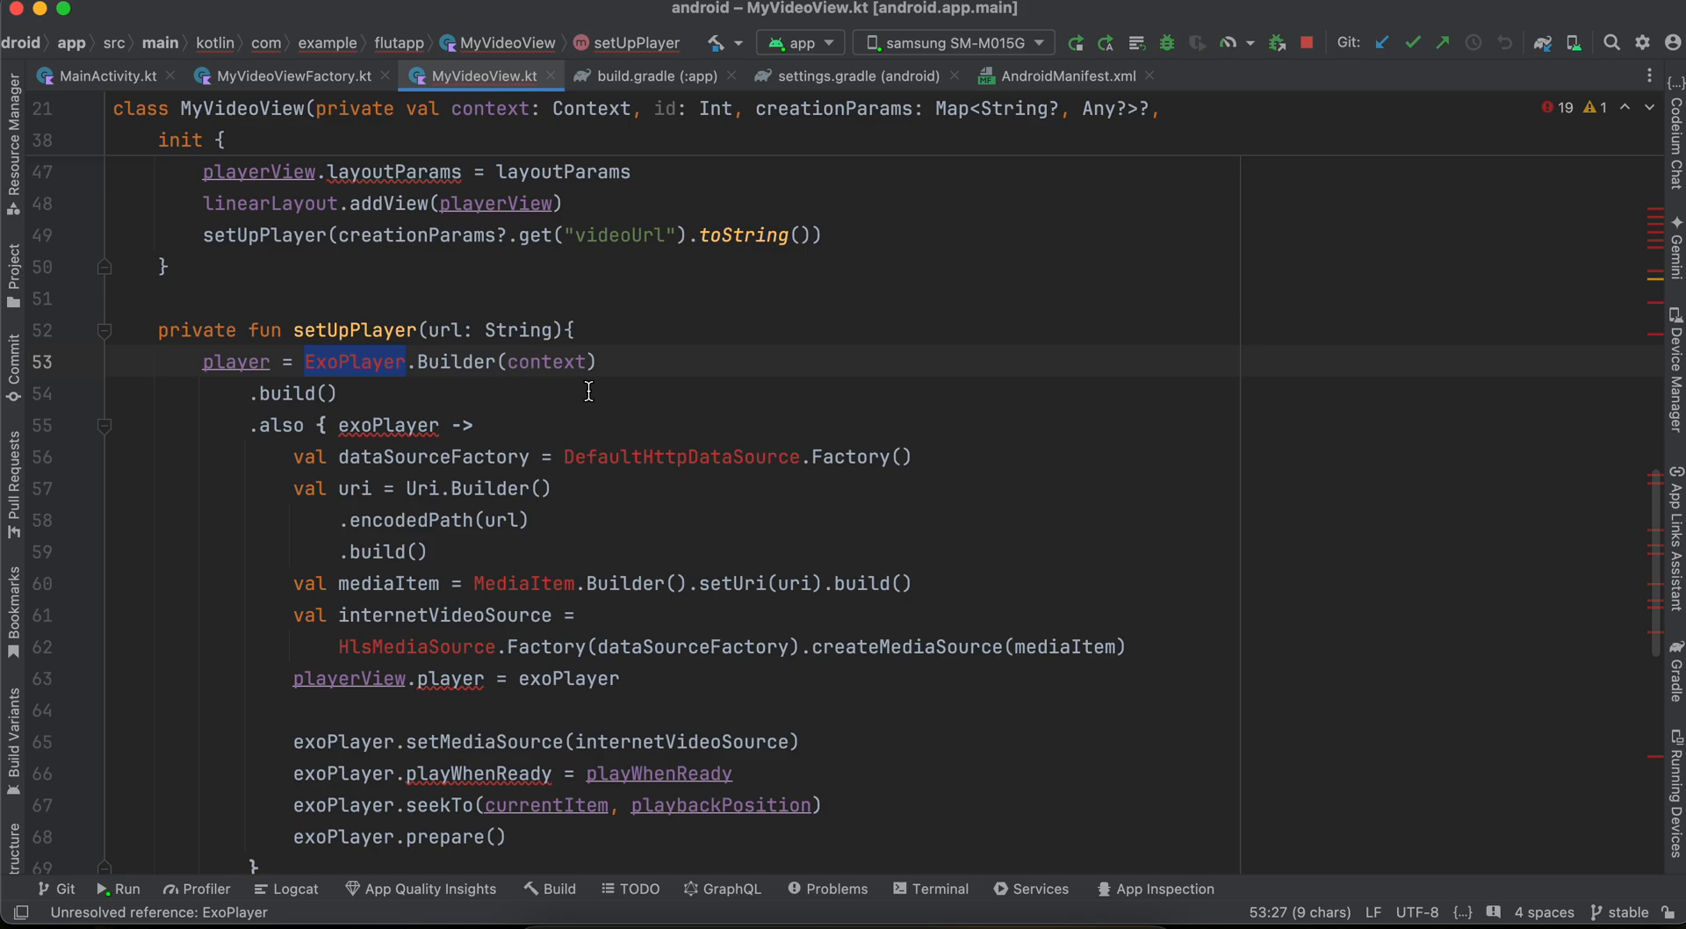
double_click(681, 455)
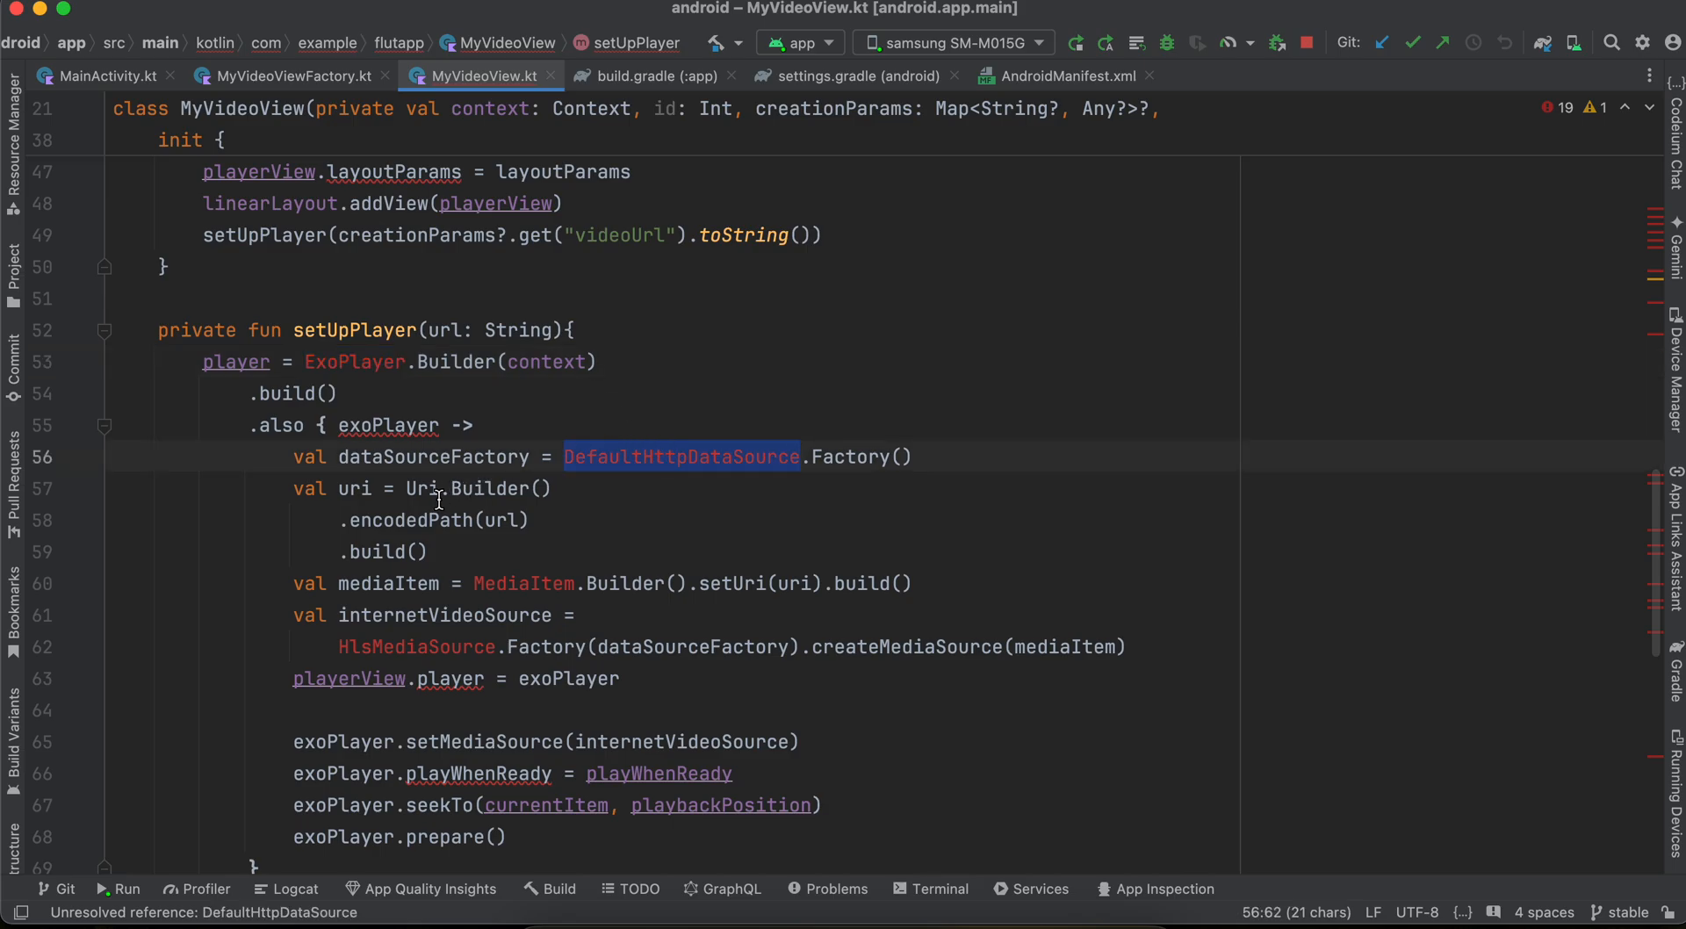
double_click(422, 488)
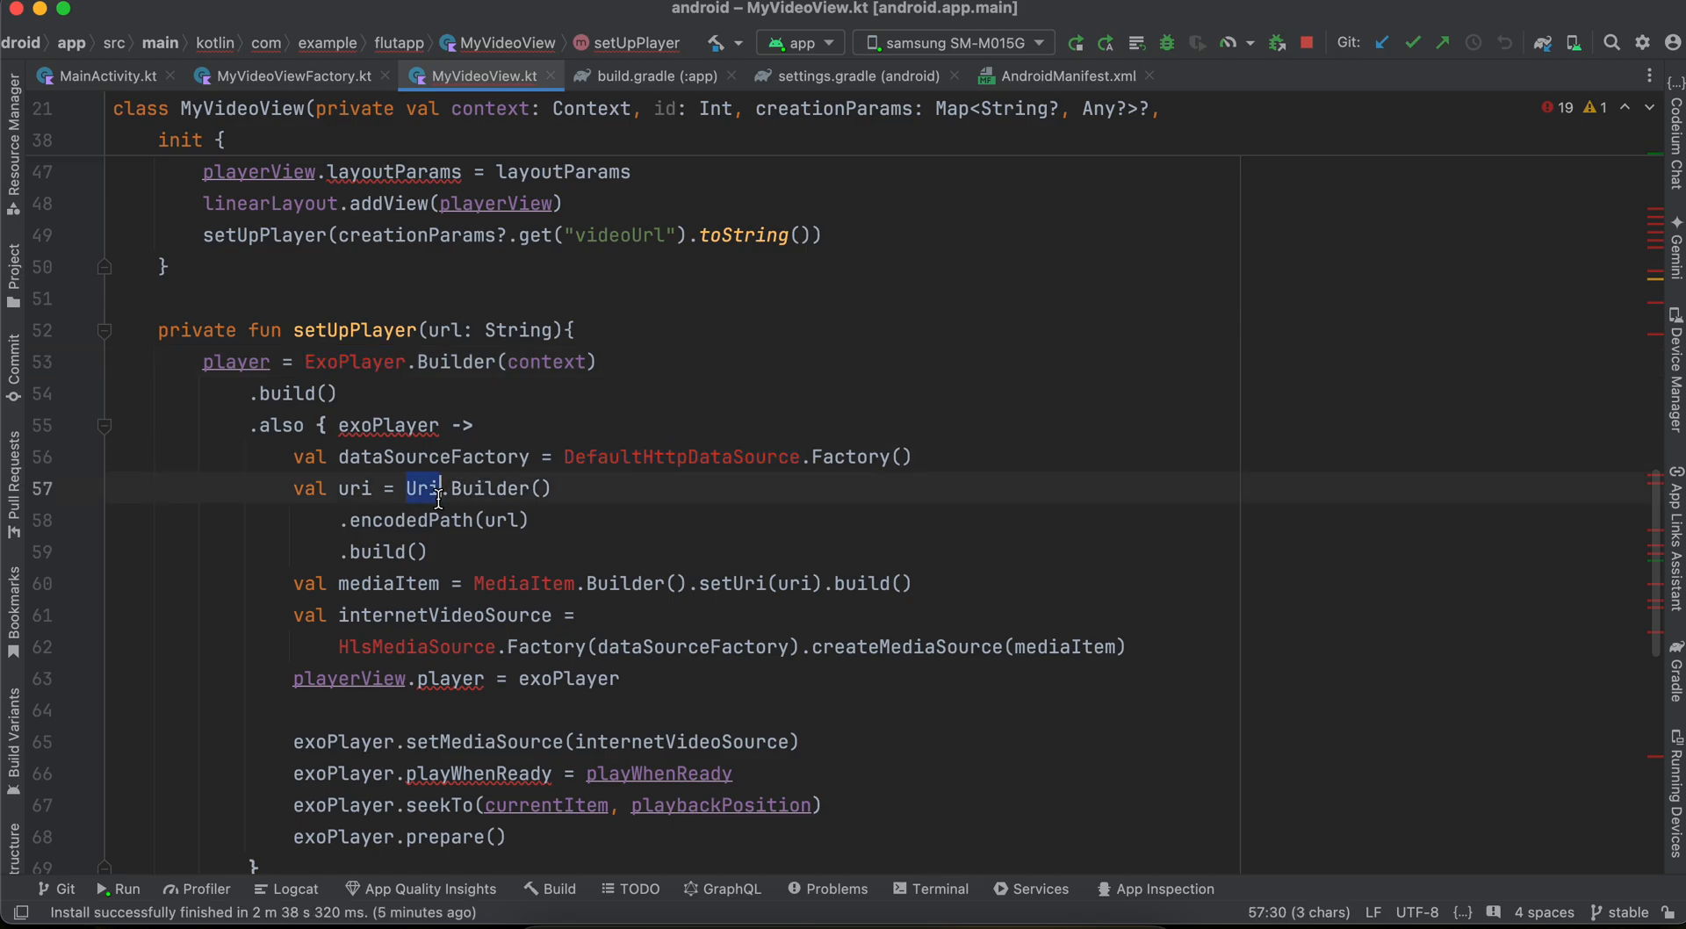
double_click(523, 584)
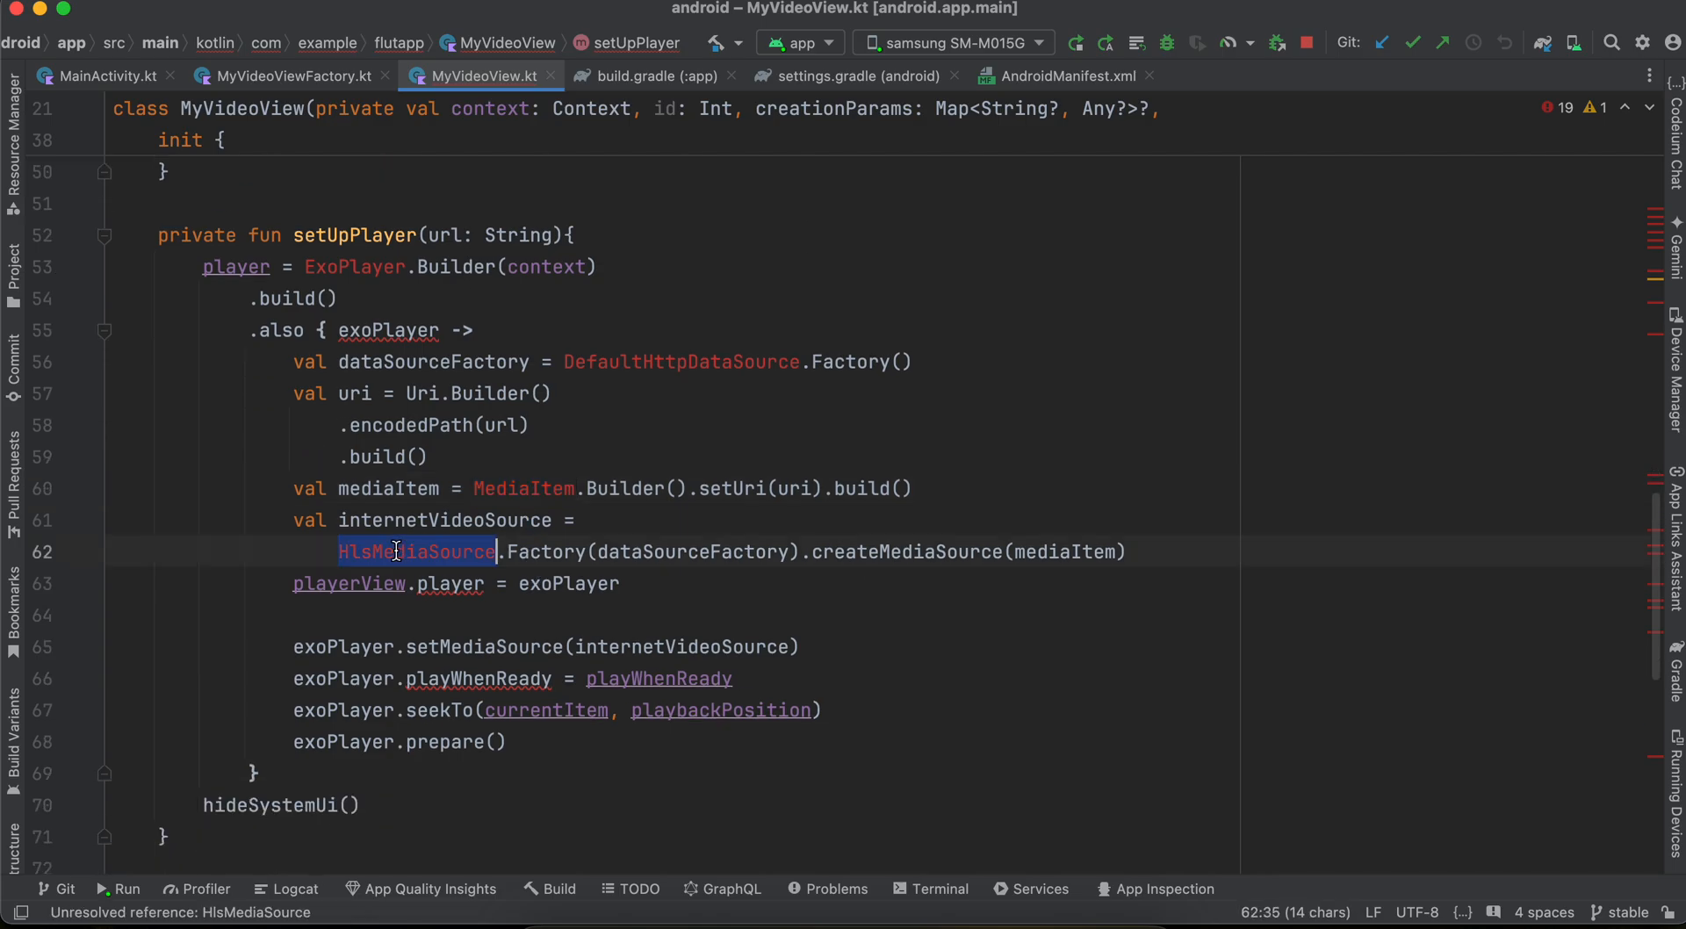
mouse_move(398, 554)
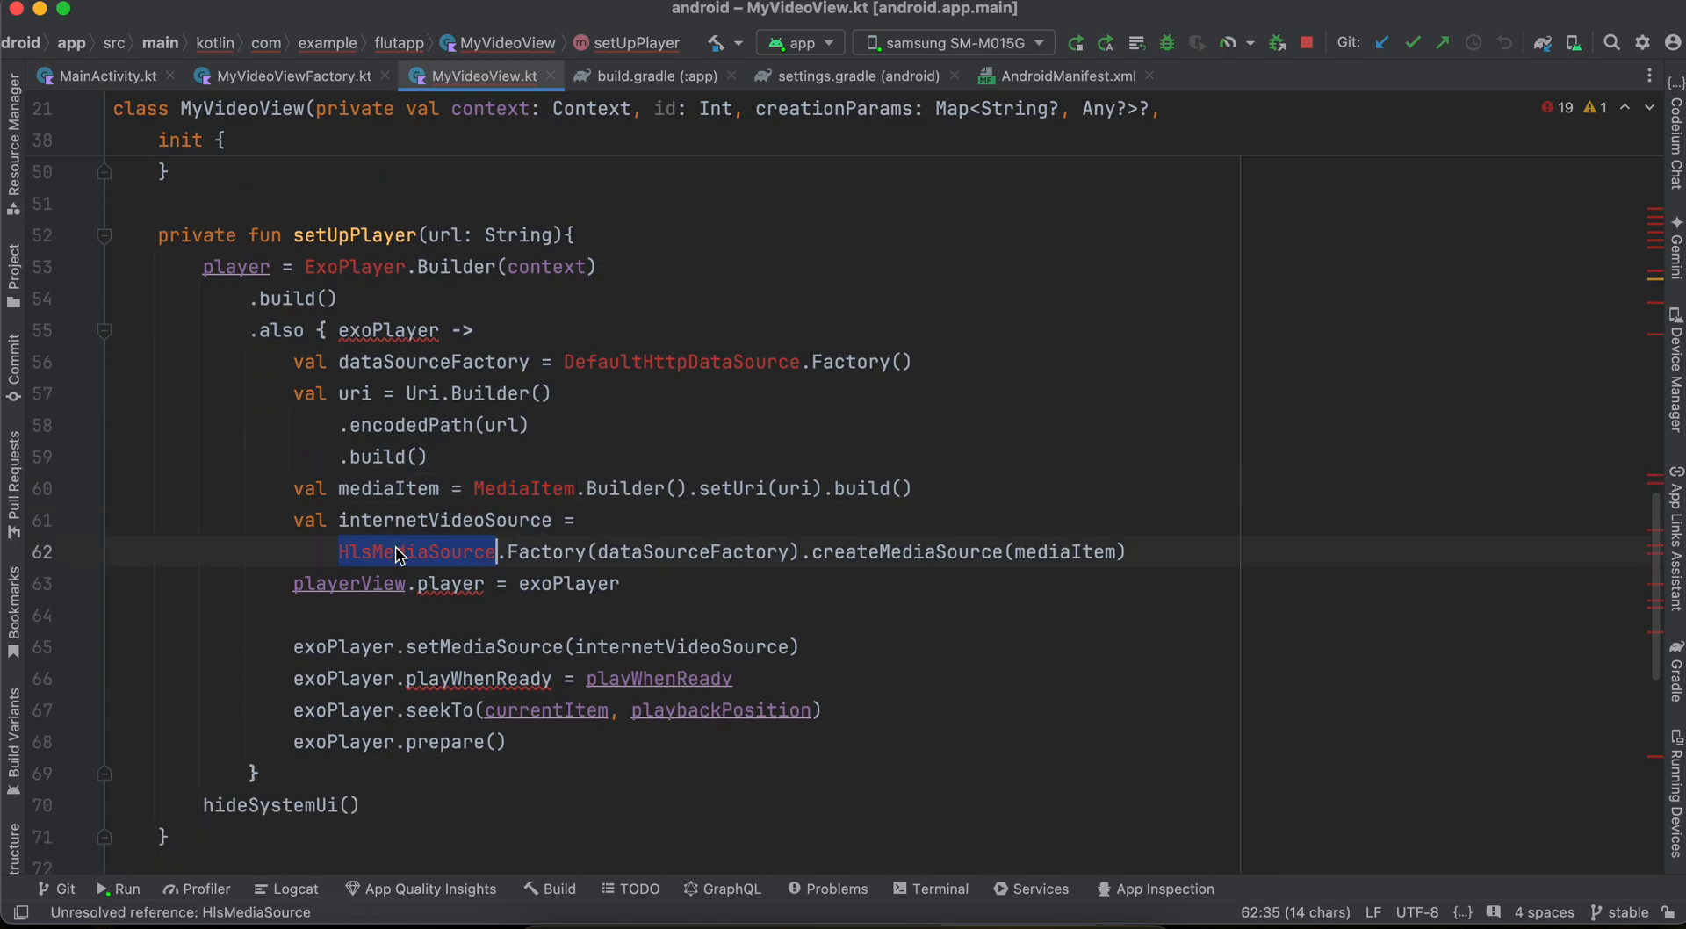
double_click(568, 583)
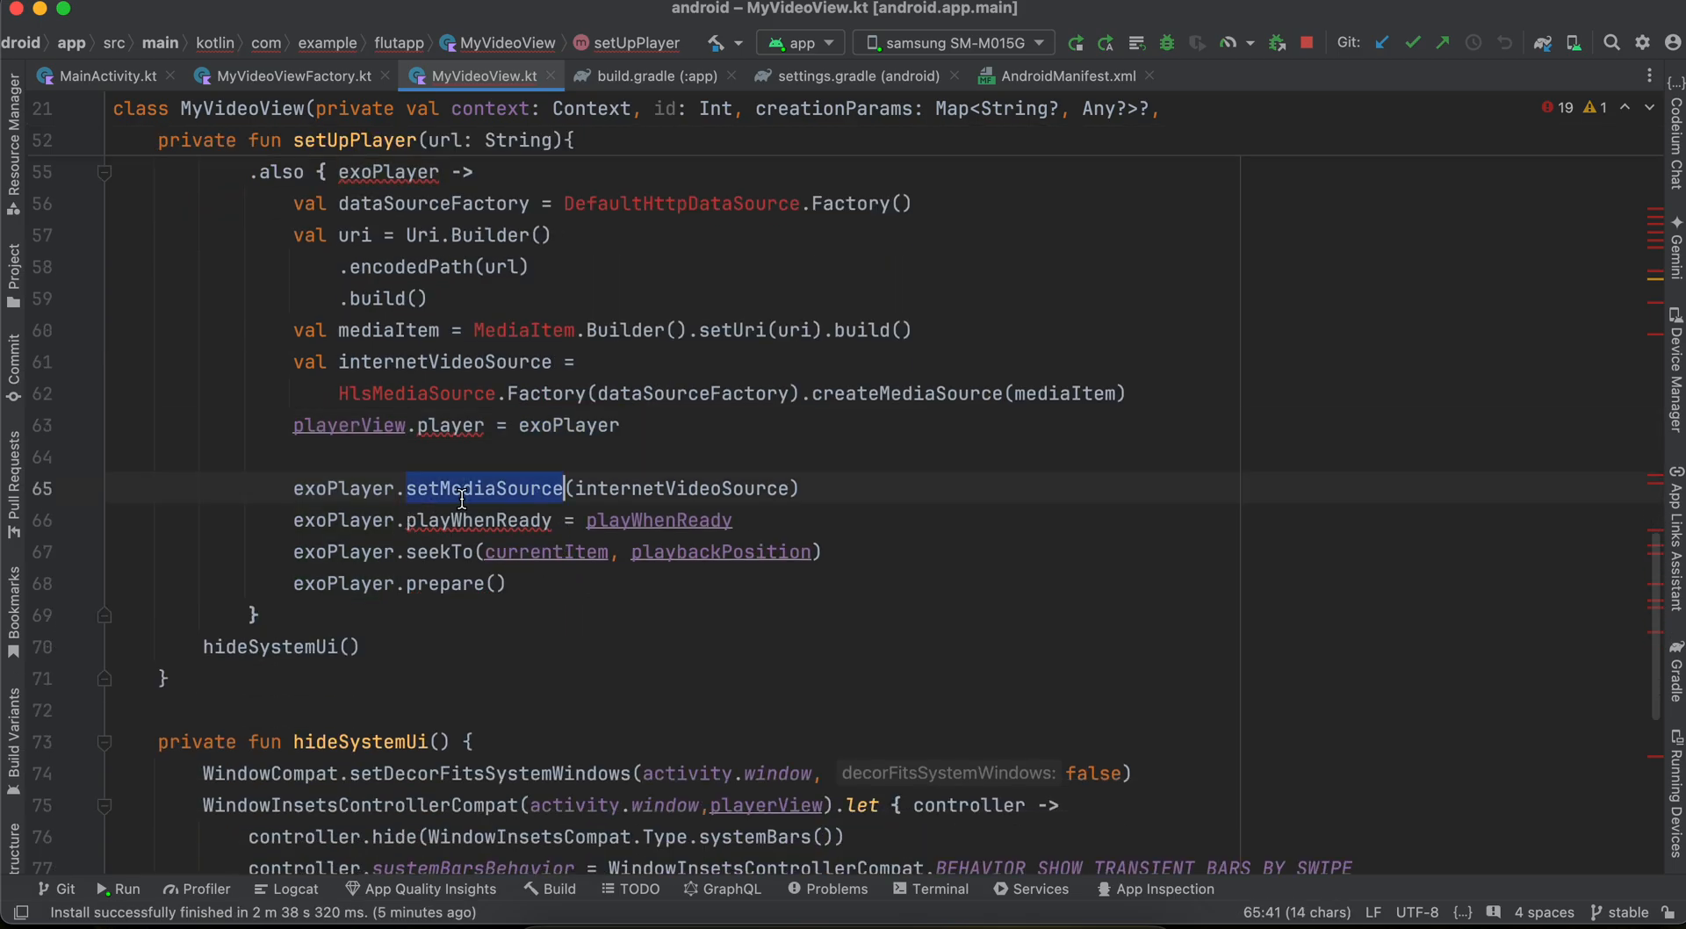
mouse_move(470, 412)
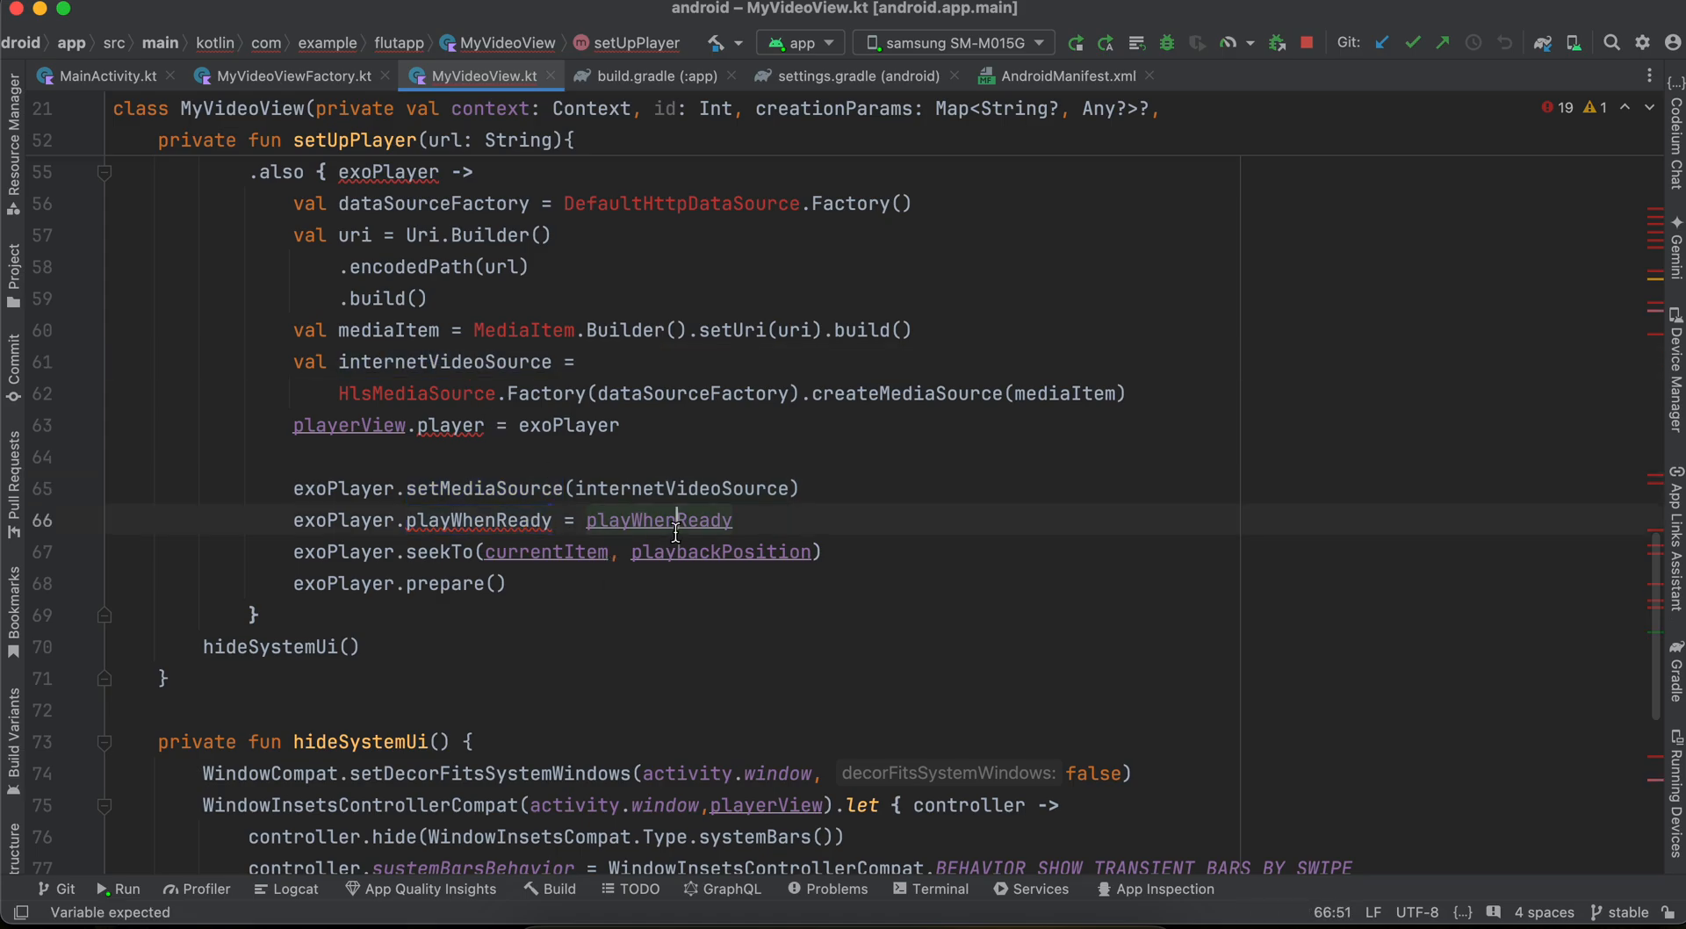
double_click(546, 551)
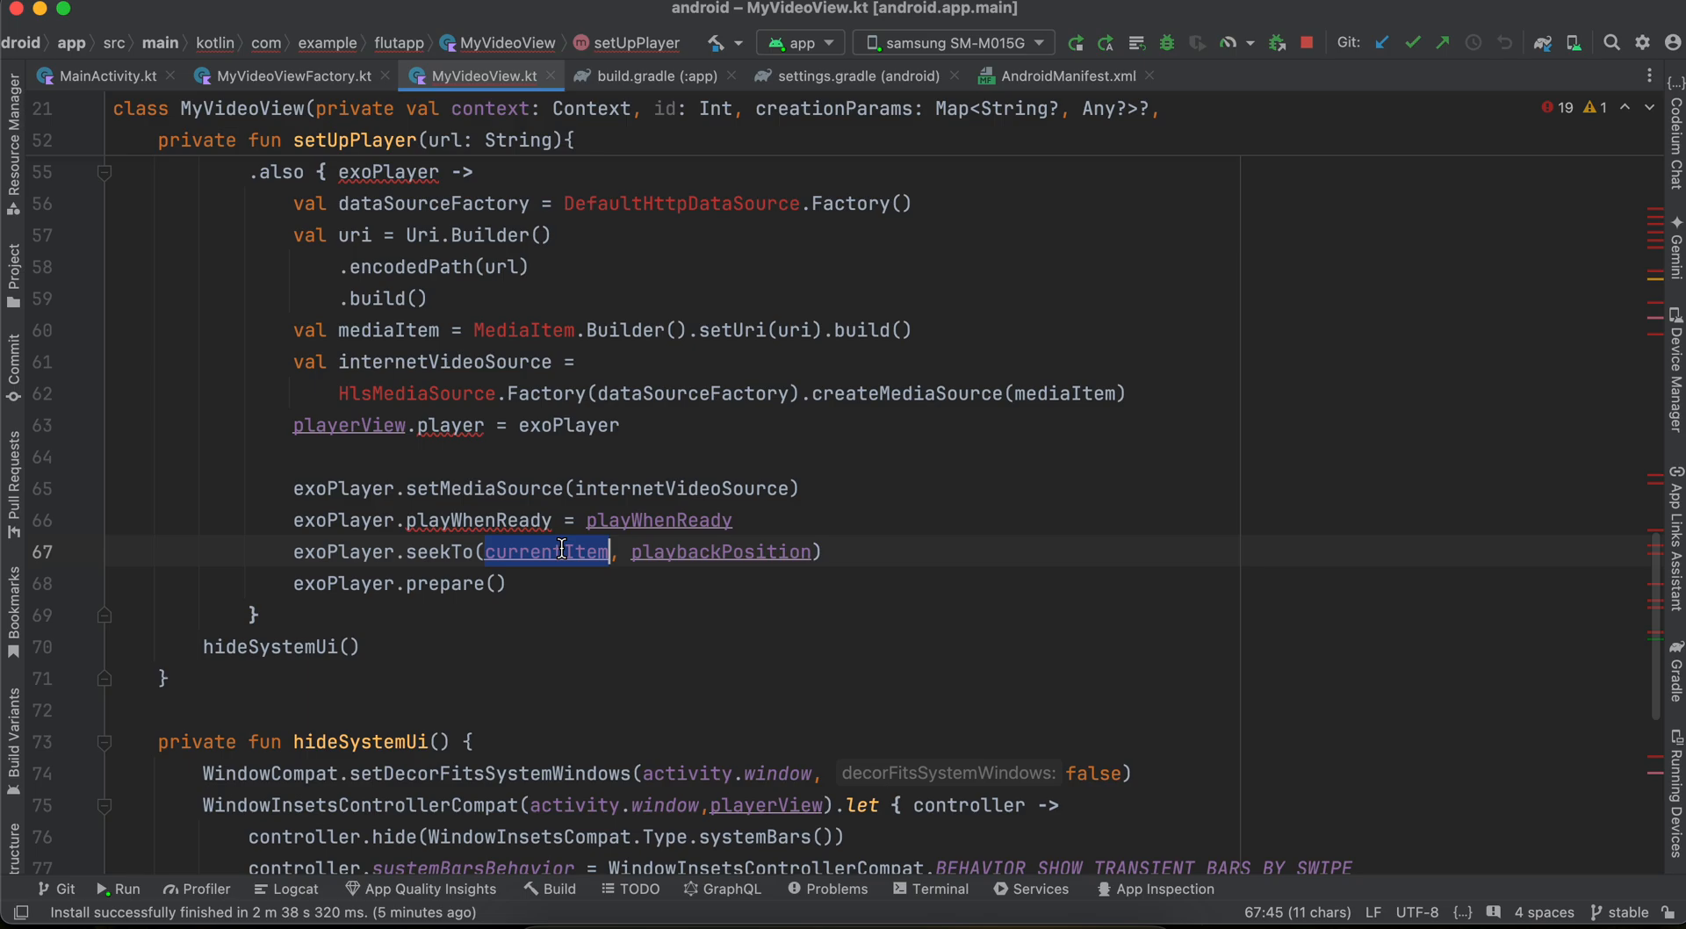
click(409, 583)
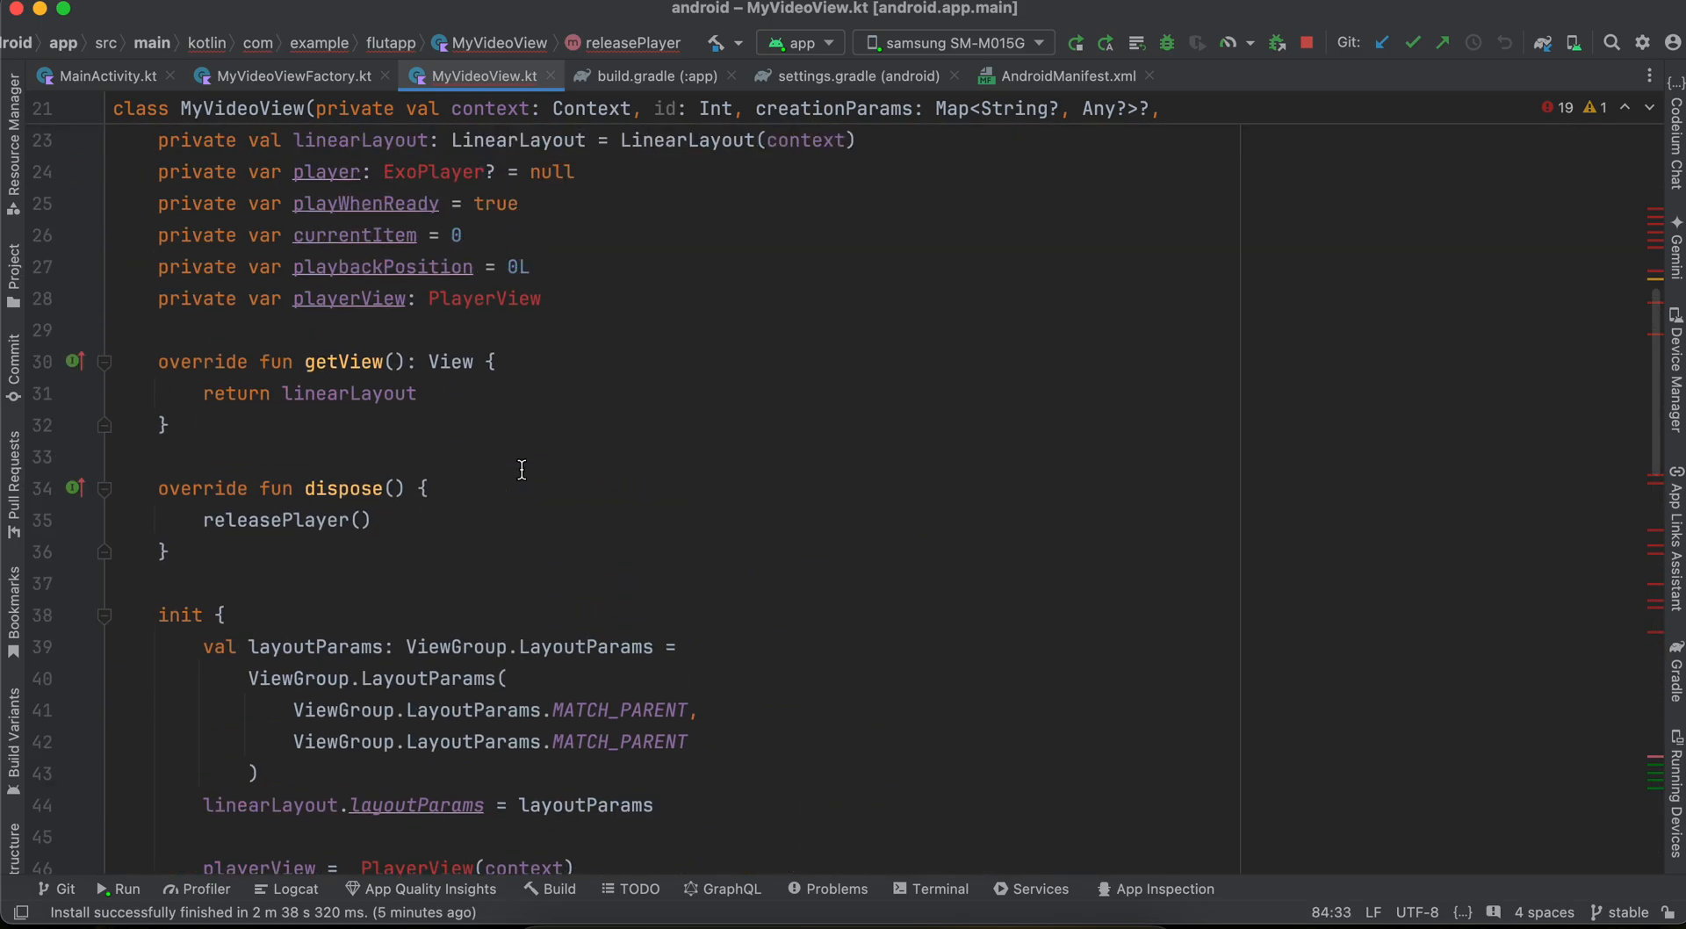
double_click(275, 521)
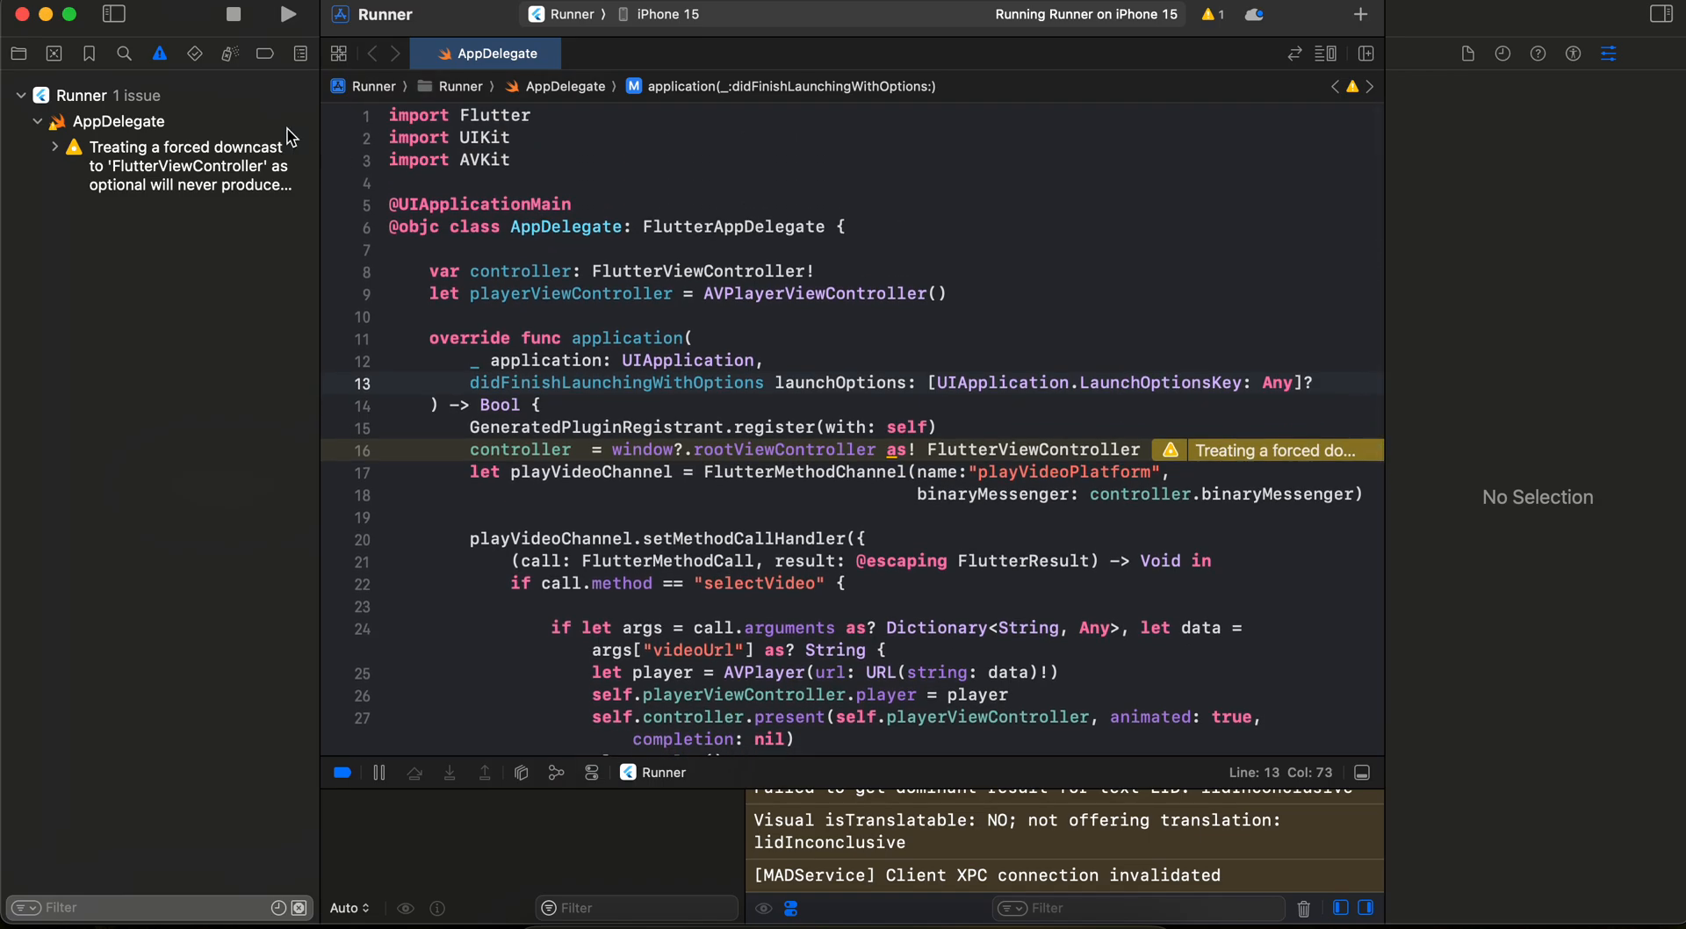
double_click(483, 160)
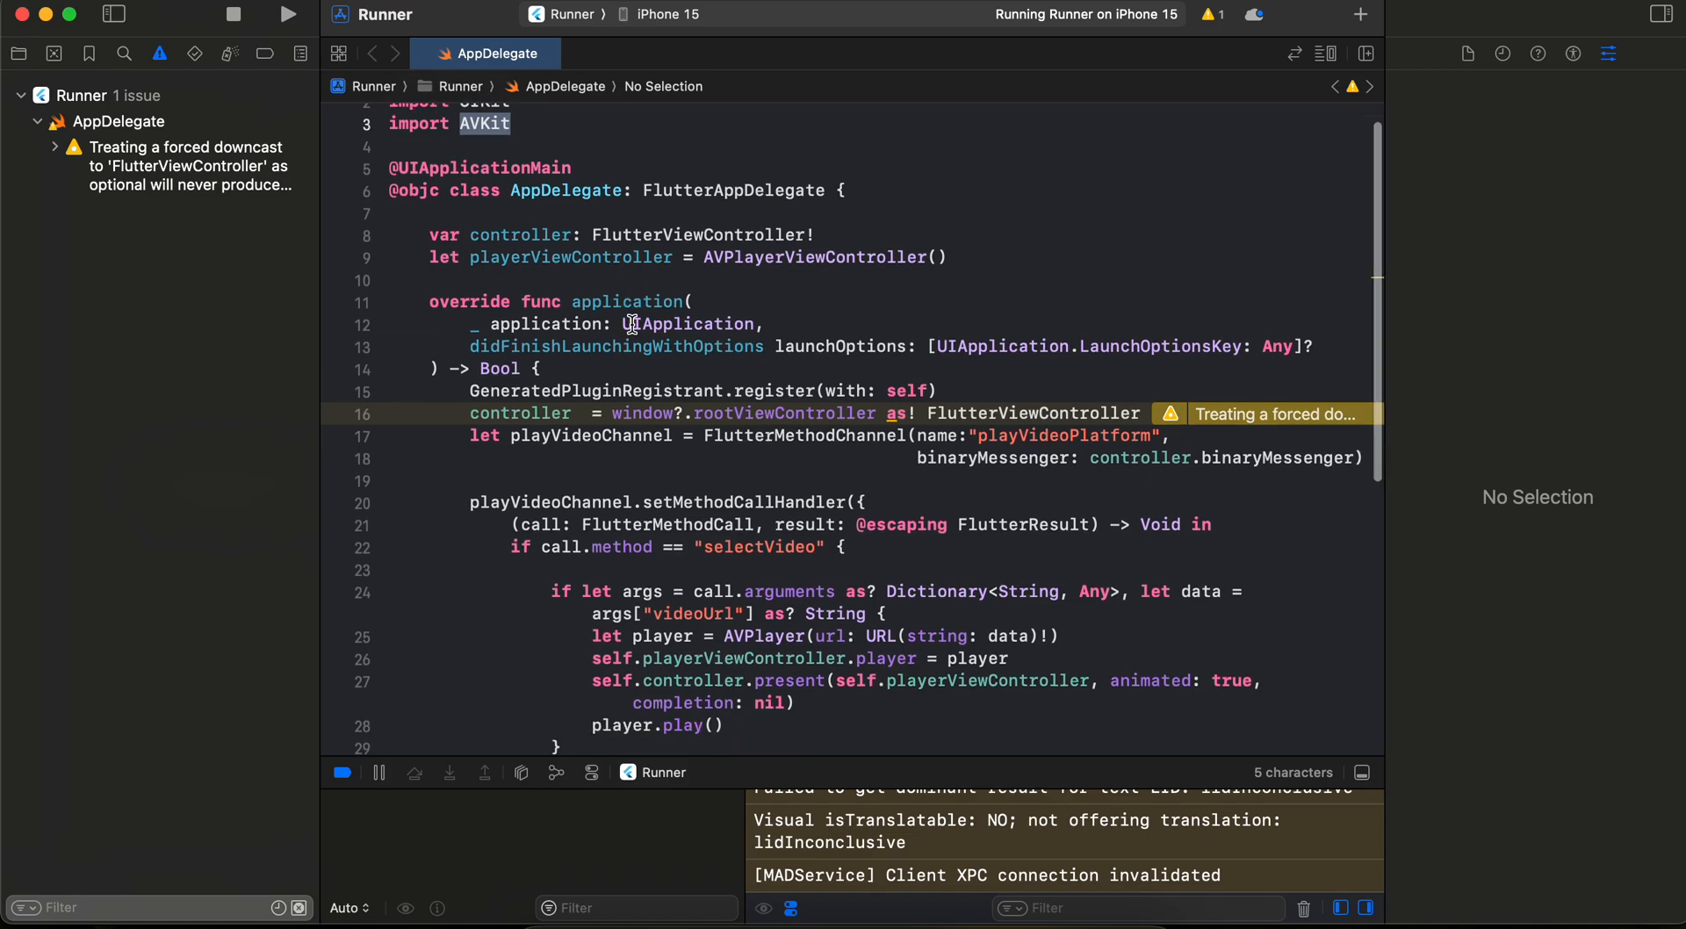
click(823, 254)
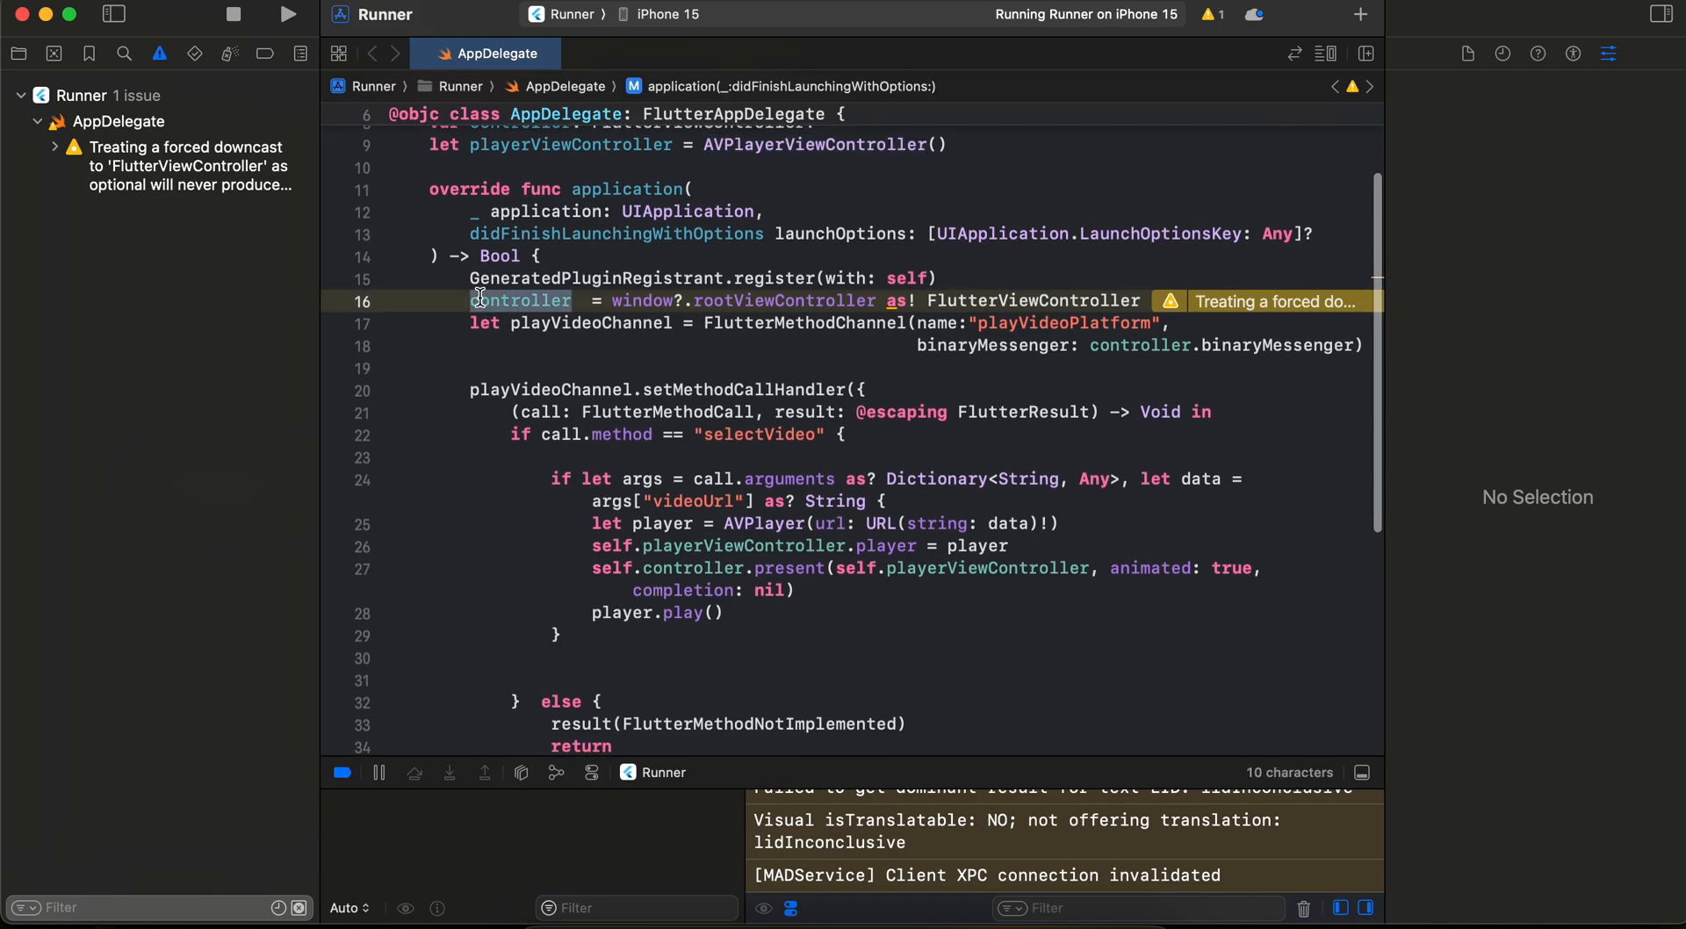
double_click(1059, 322)
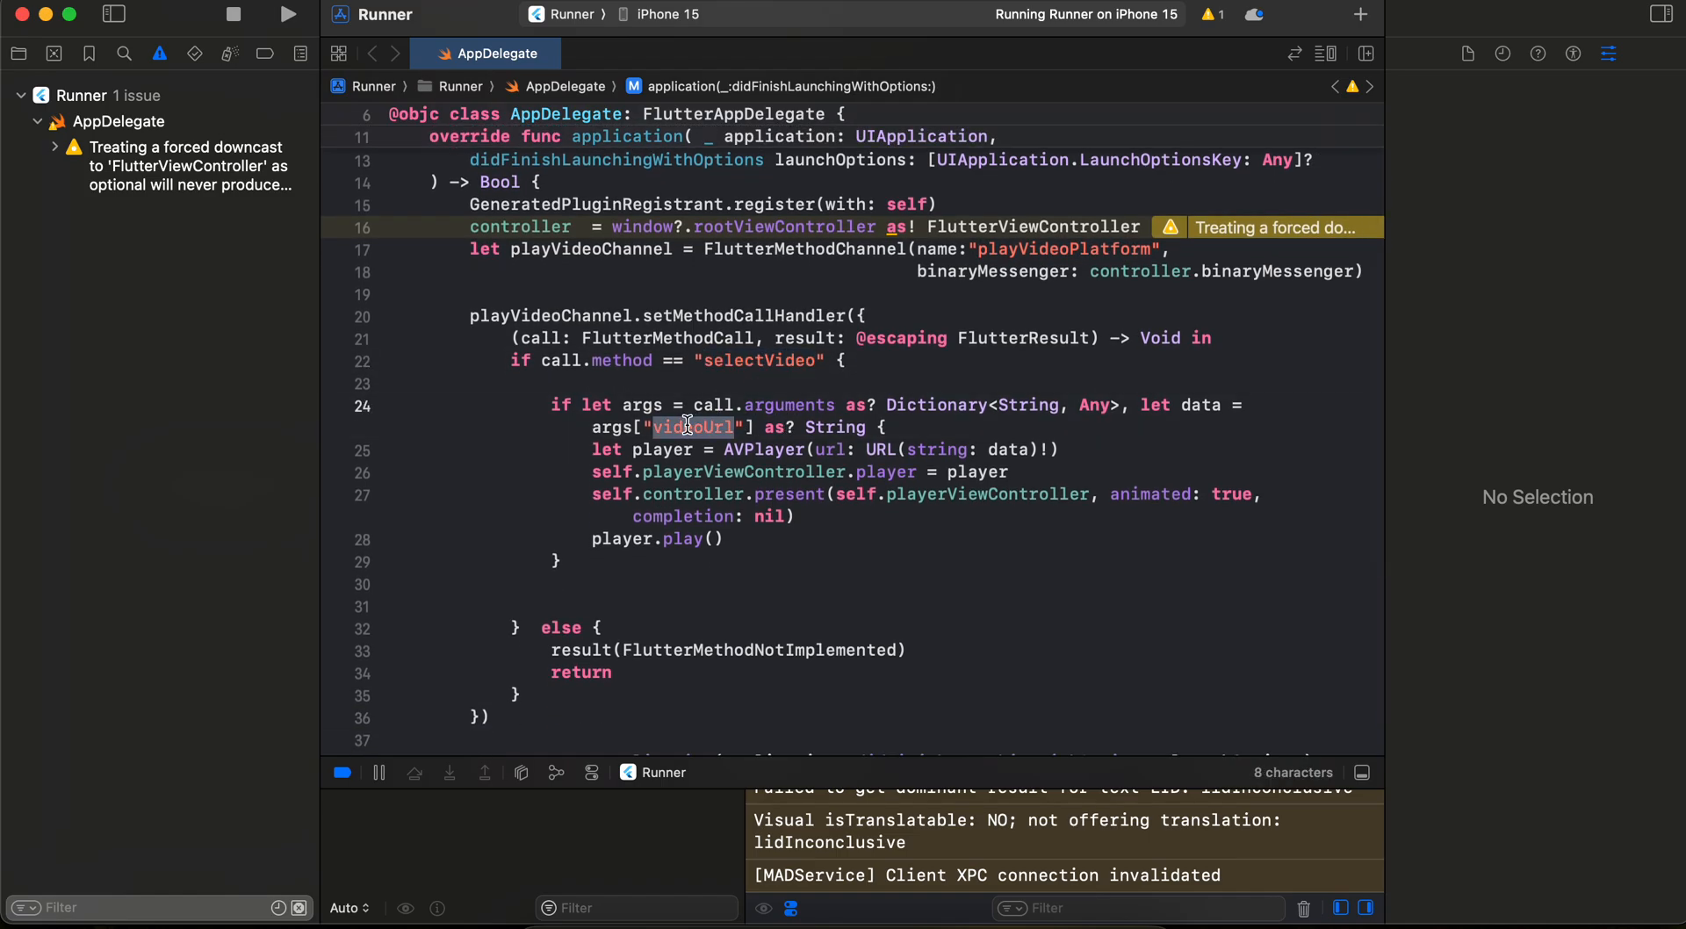
double_click(765, 449)
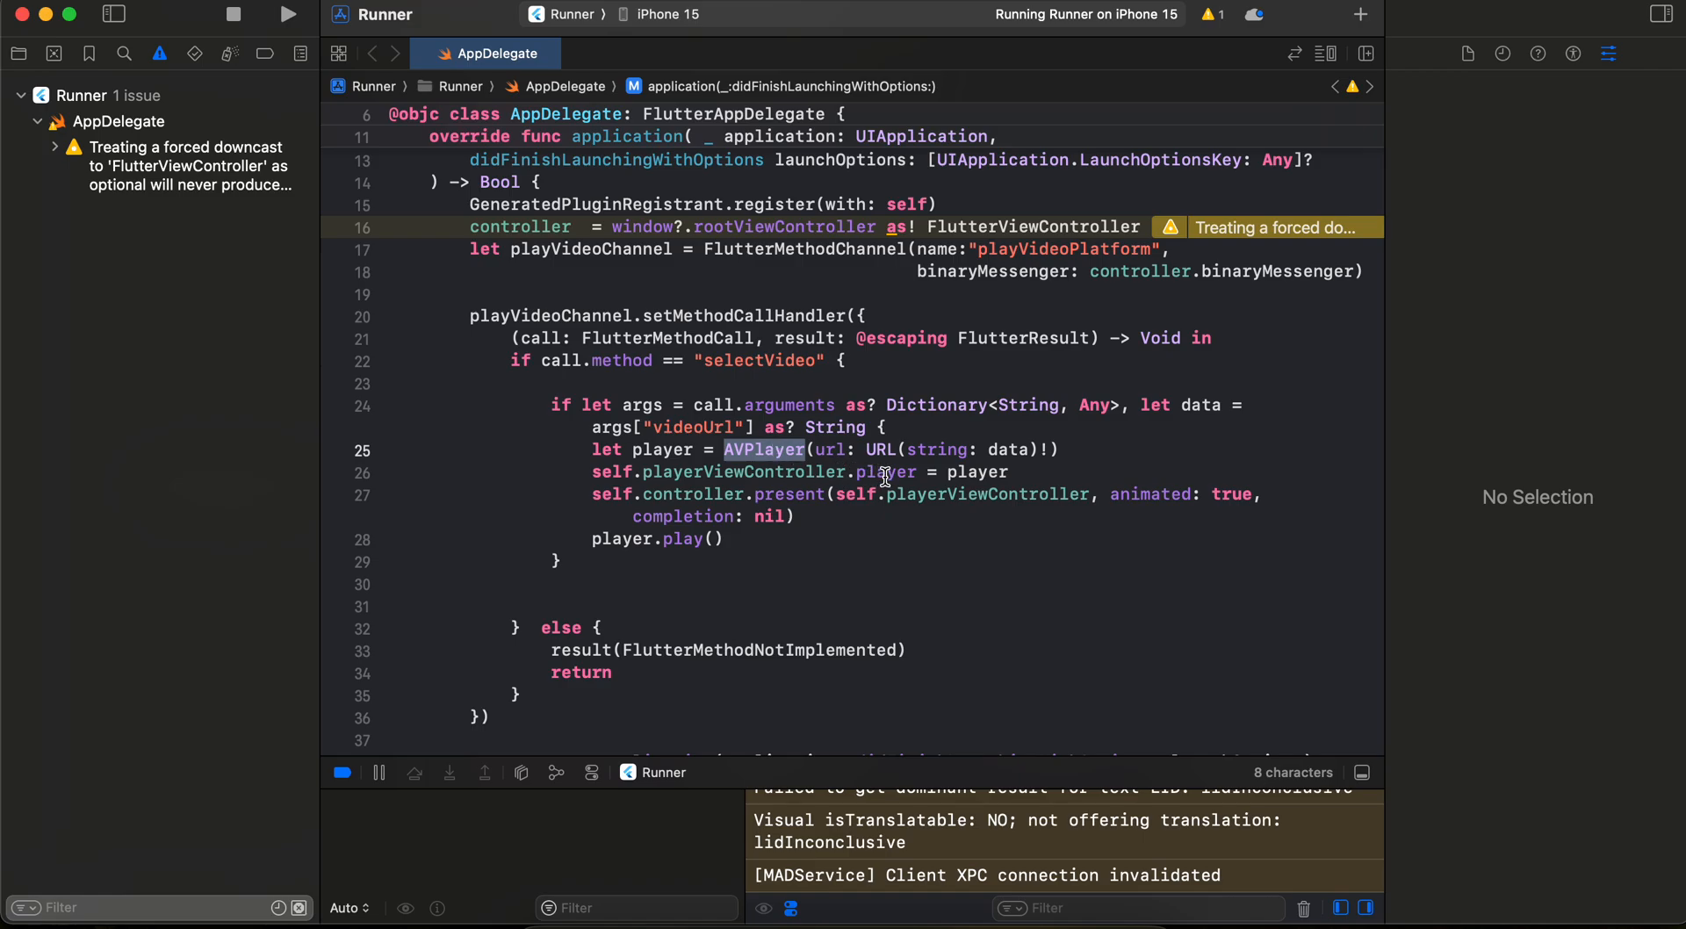
double_click(886, 473)
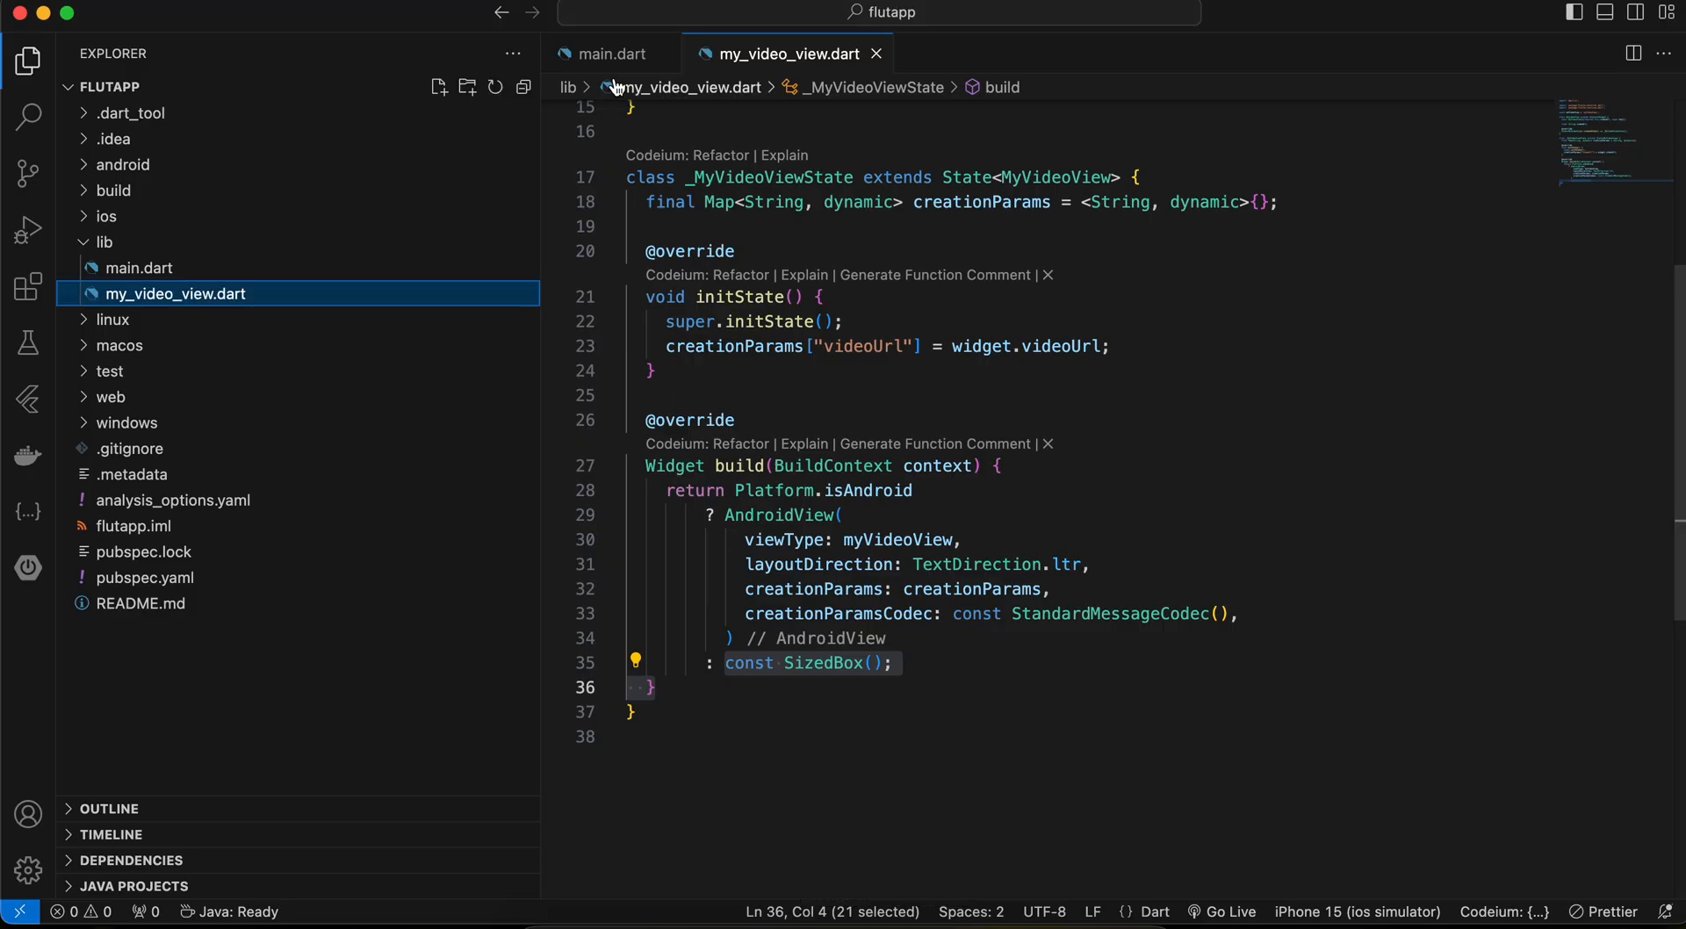
Return to main.dart and highlight the Android player's HLS video URL
click(610, 54)
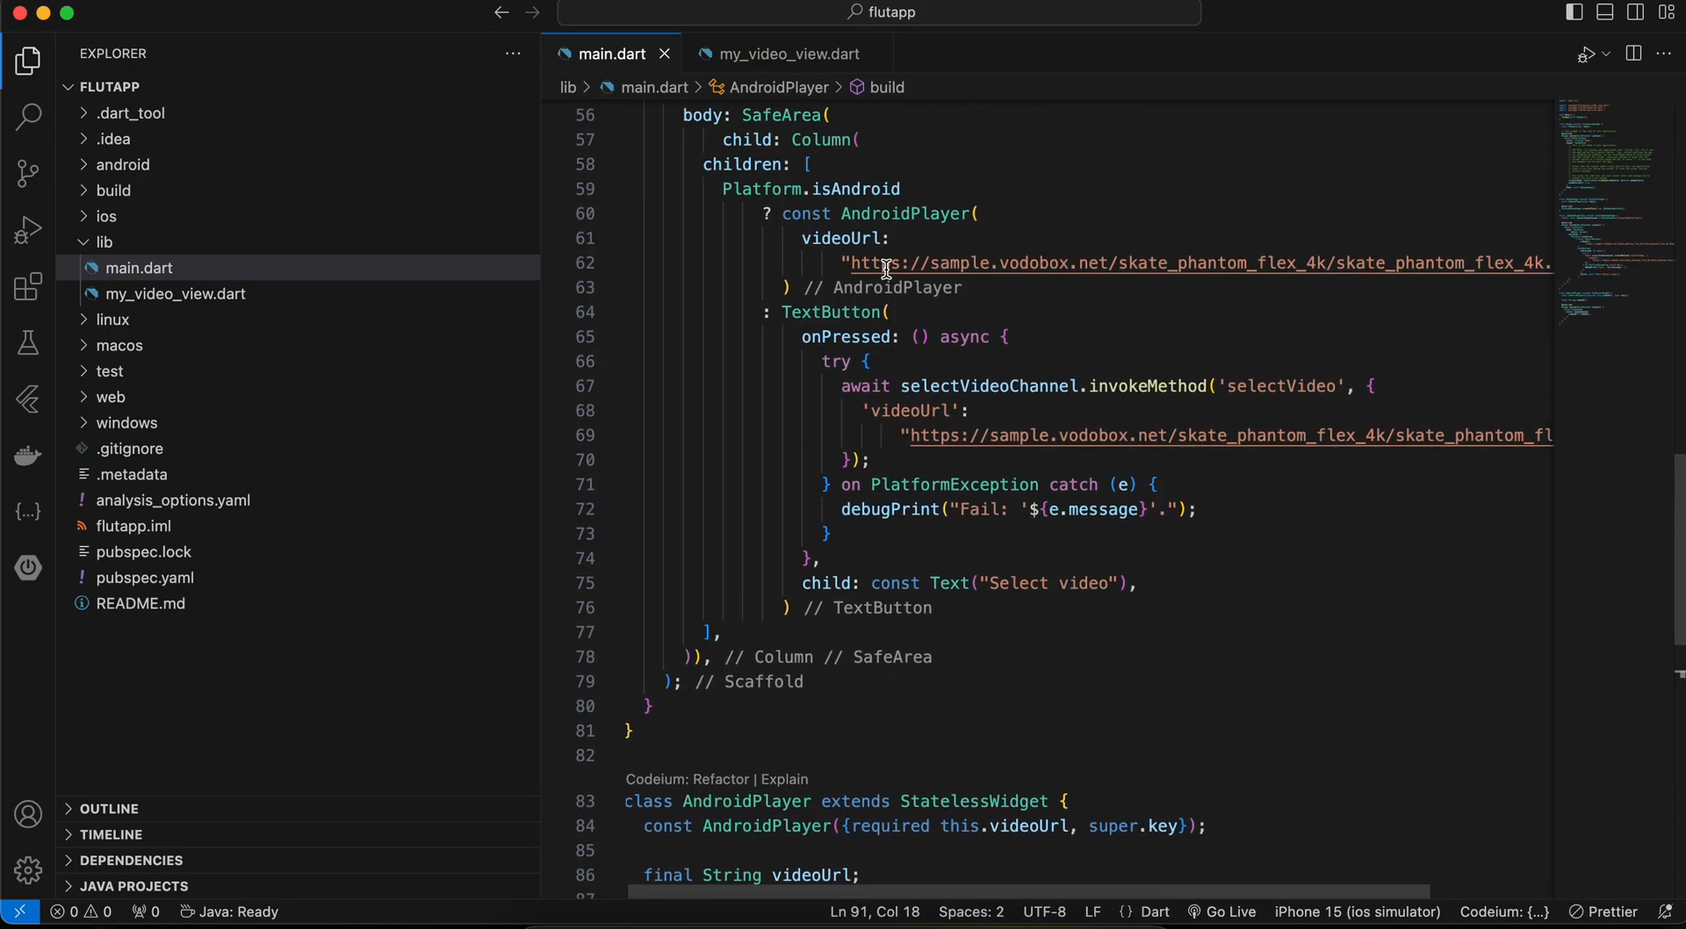
double_click(871, 262)
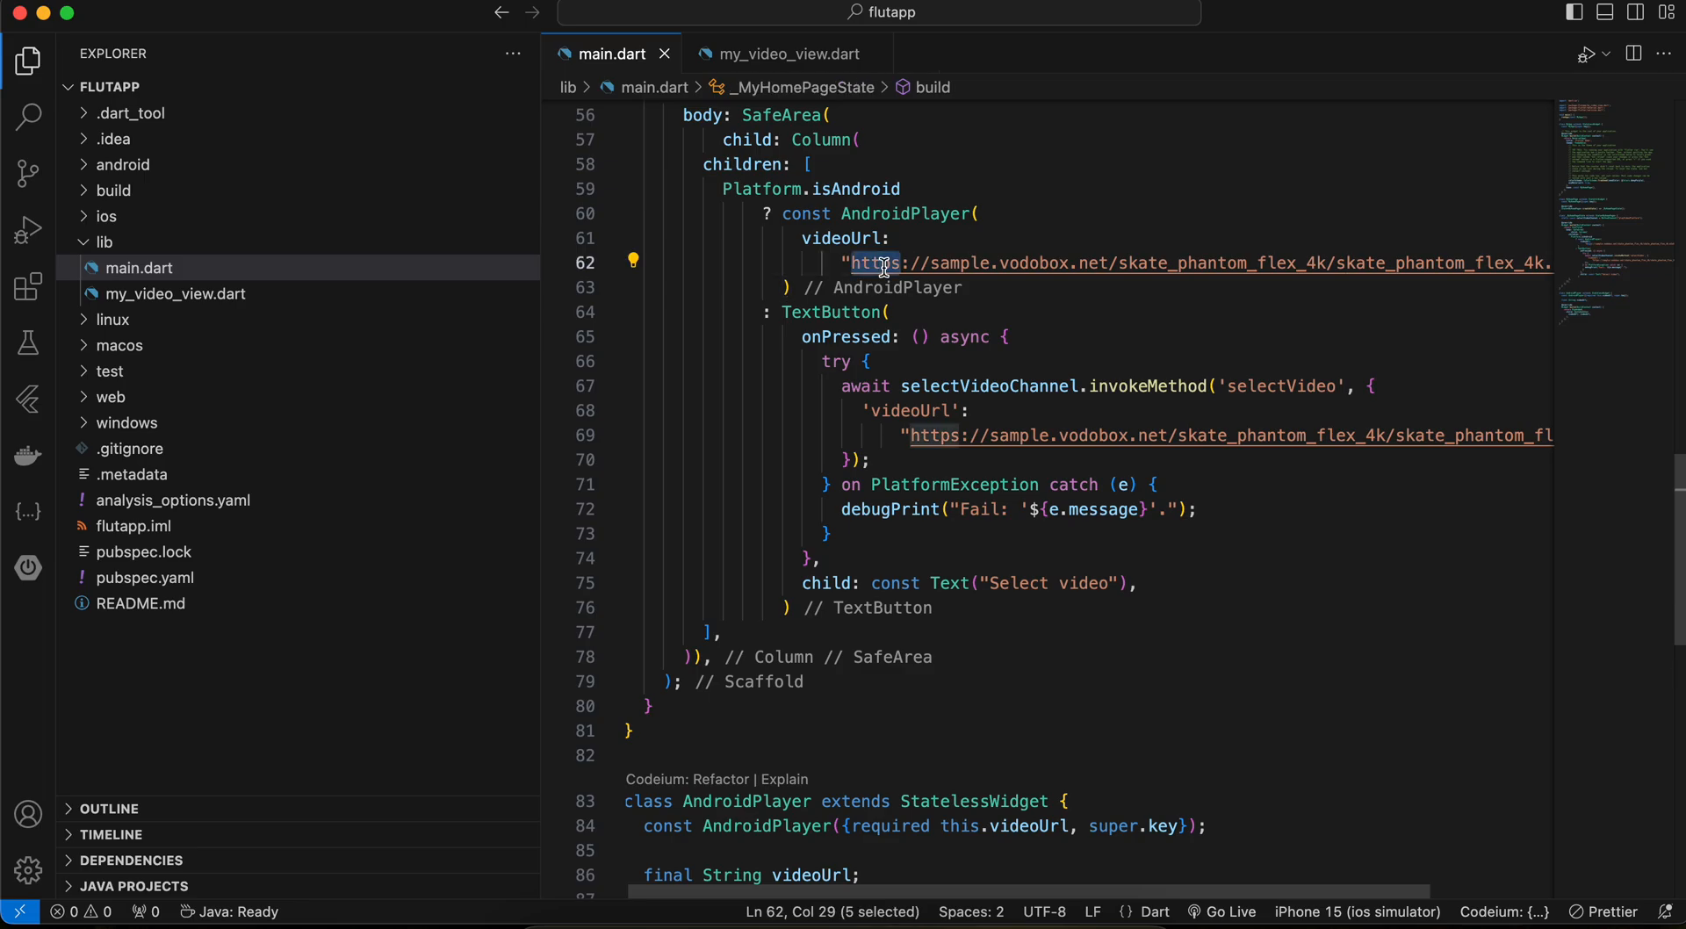